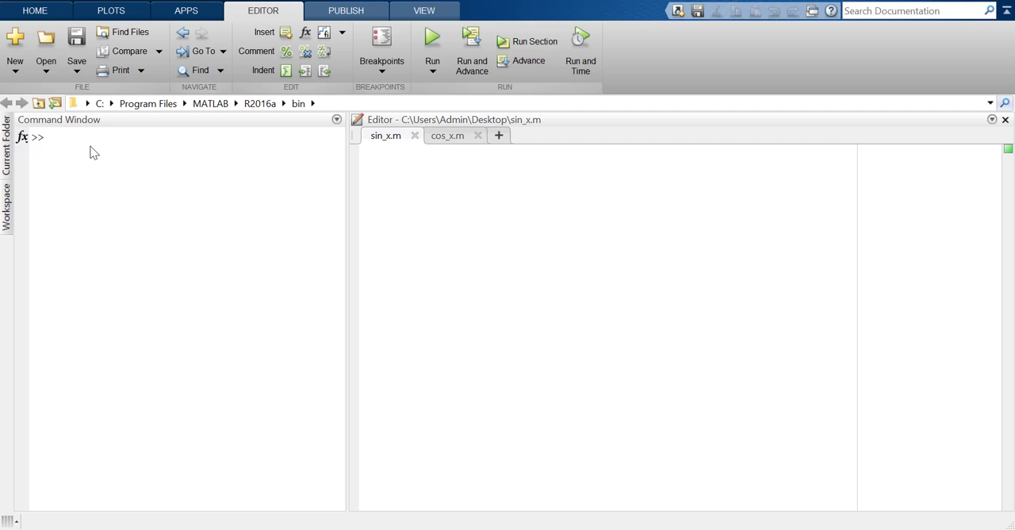
# Step: Close the untitled script and clear the old f(x) text from the editor
pyautogui.write('edit')
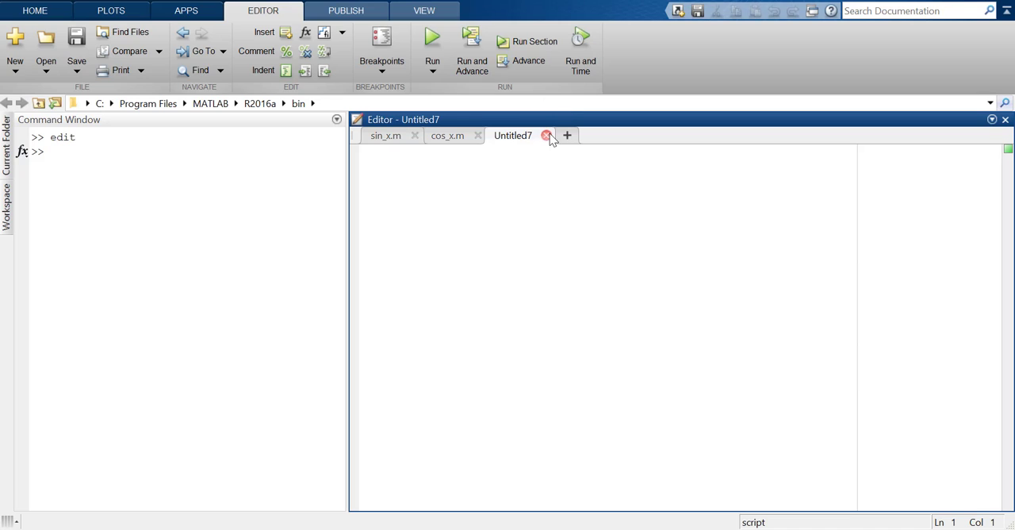
pyautogui.click(547, 135)
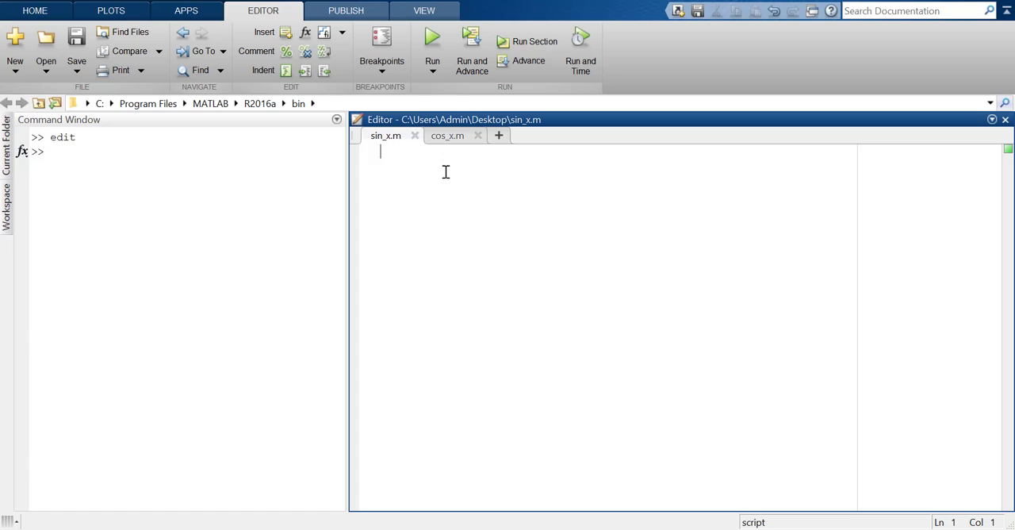
pyautogui.moveTo(460, 312)
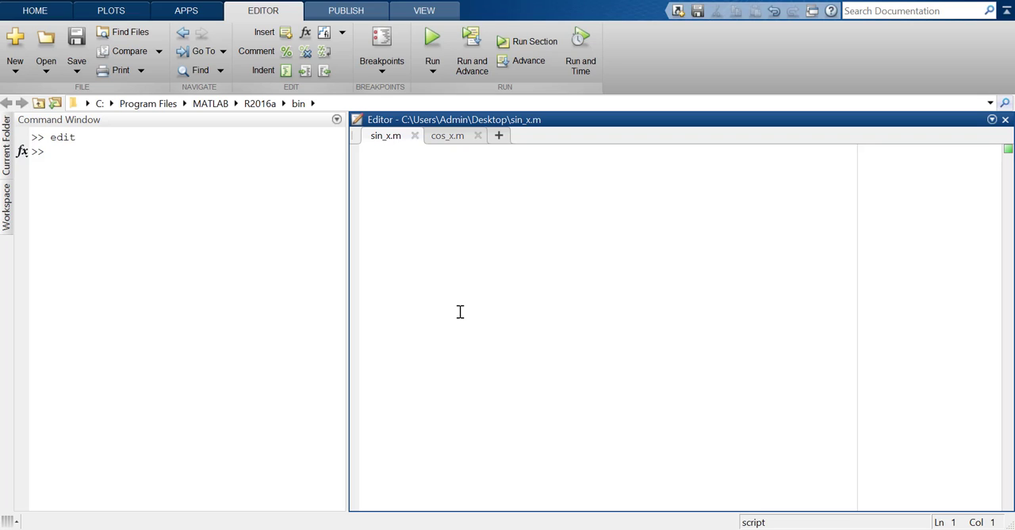
pyautogui.moveTo(381, 149)
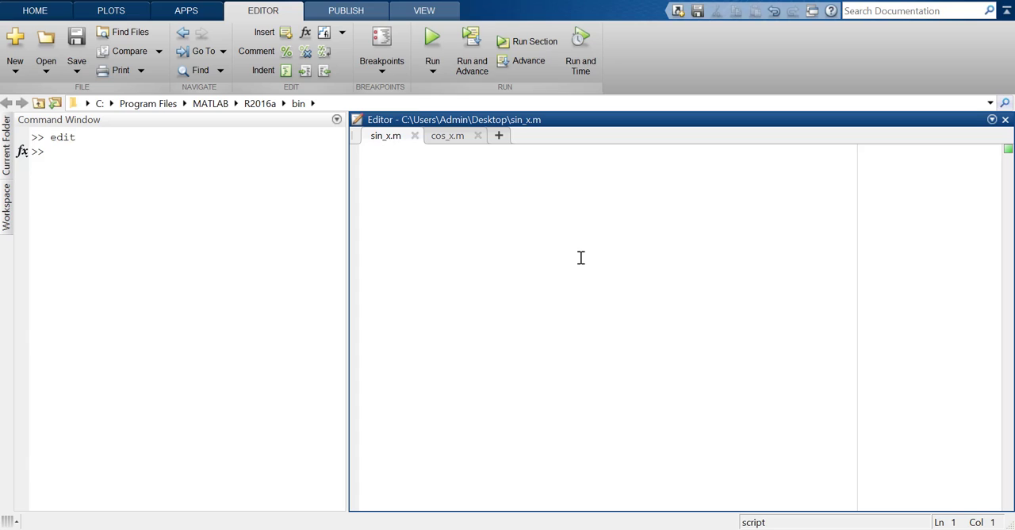
pyautogui.moveTo(552, 188)
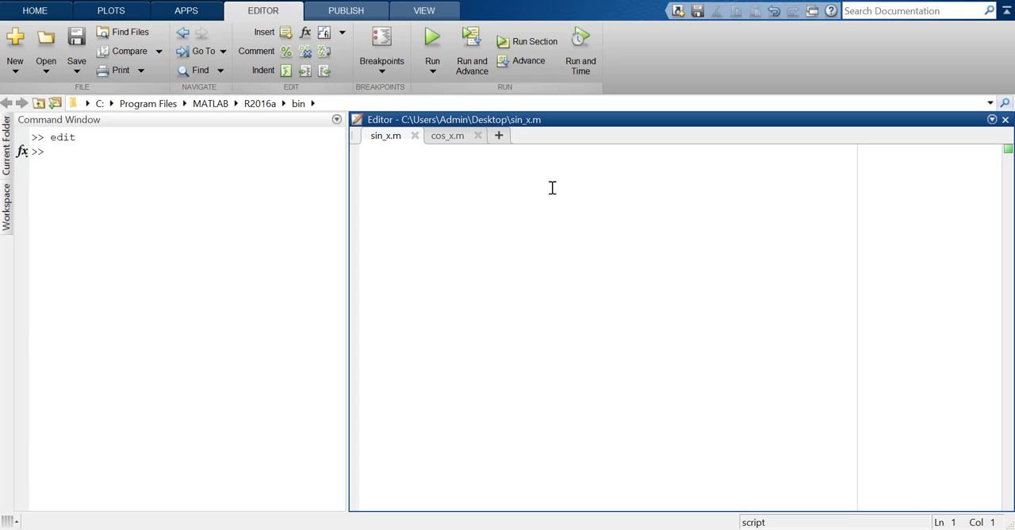
pyautogui.write('f9')
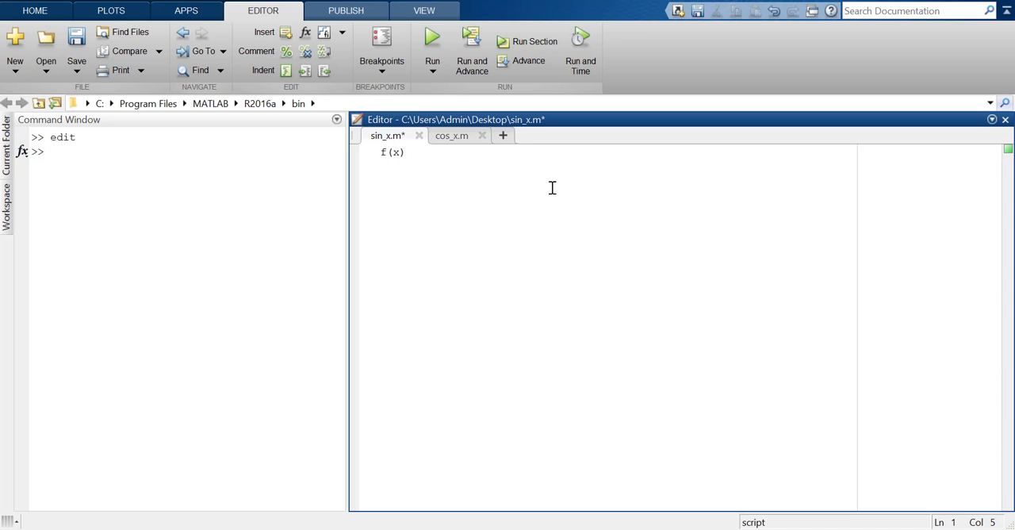
pyautogui.click(405, 152)
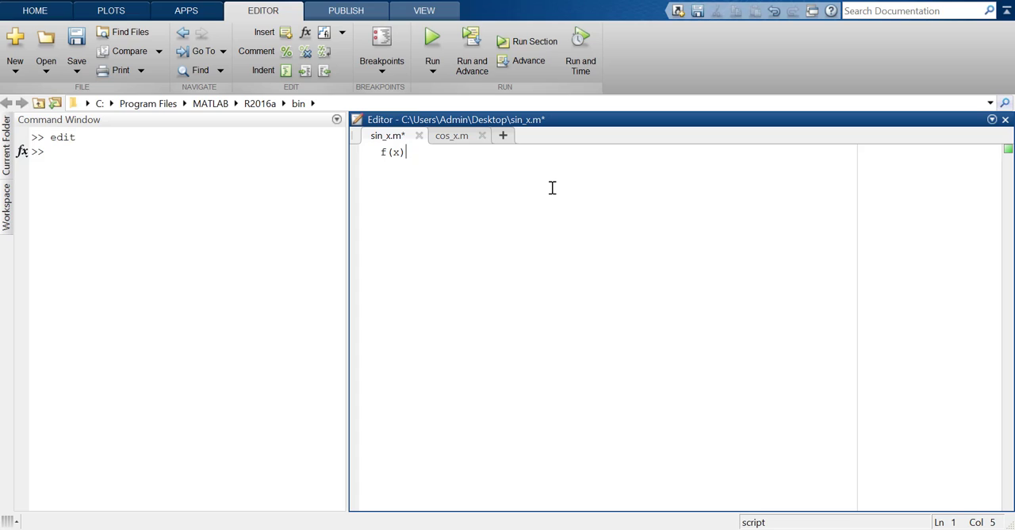
pyautogui.press('ctrl+a')
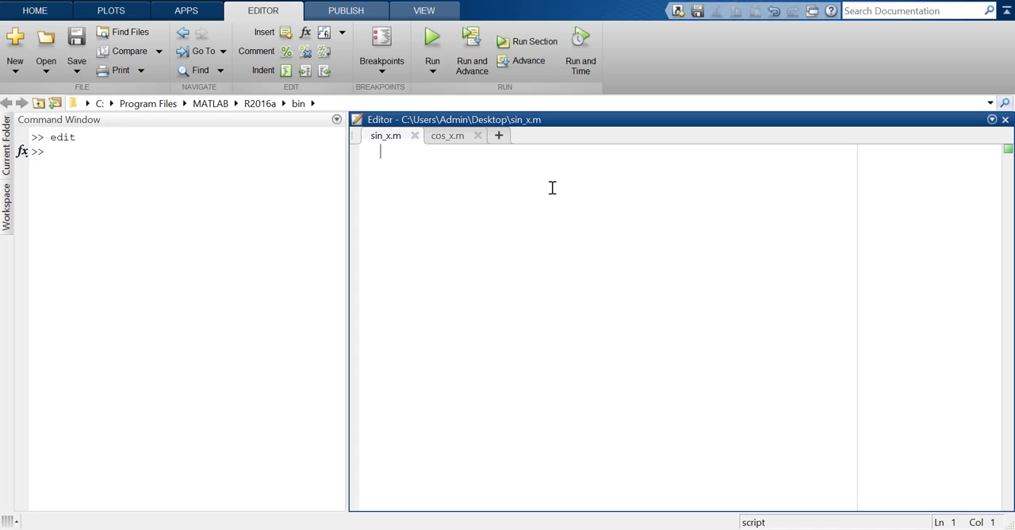
# Step: Define x = -4*pi:0.1:4*pi; as the first script line
pyautogui.write('x')
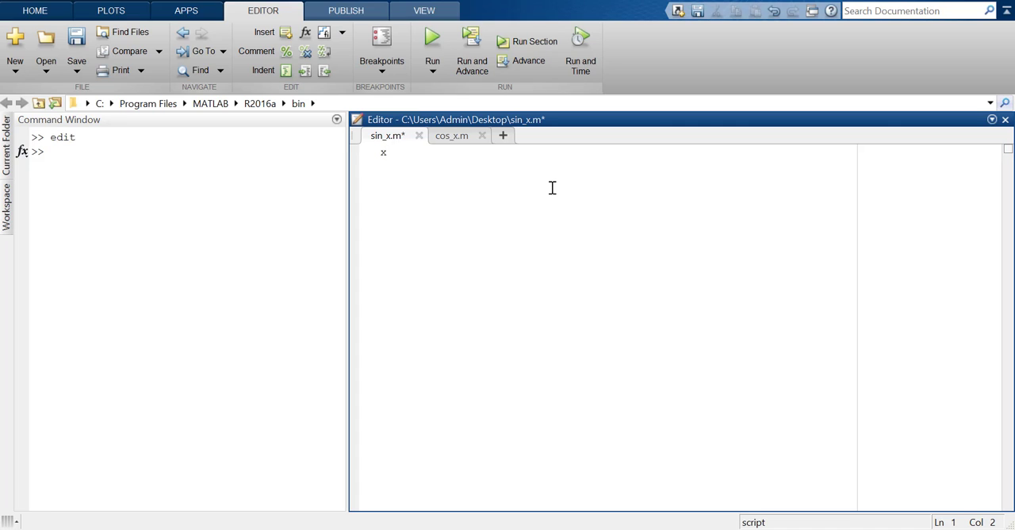
pyautogui.write('" "')
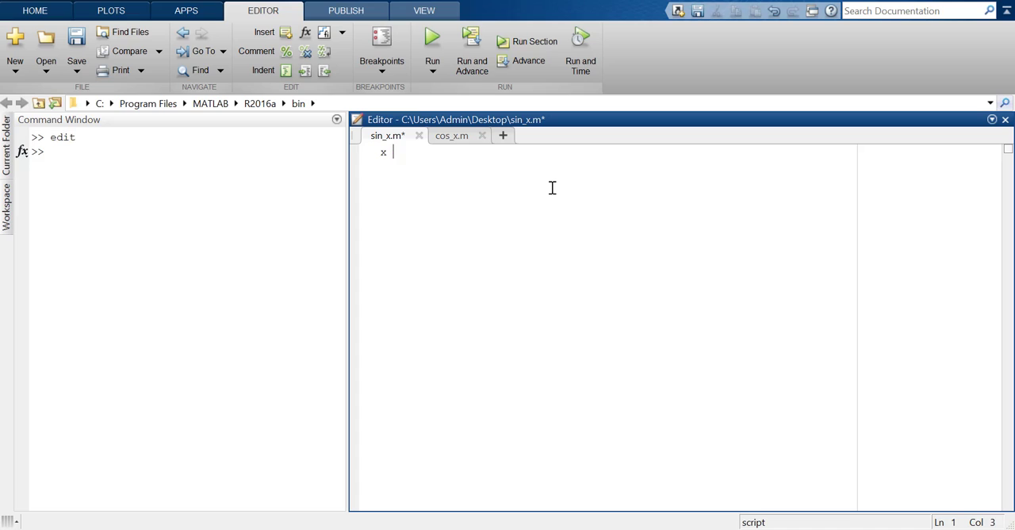
pyautogui.write('= -')
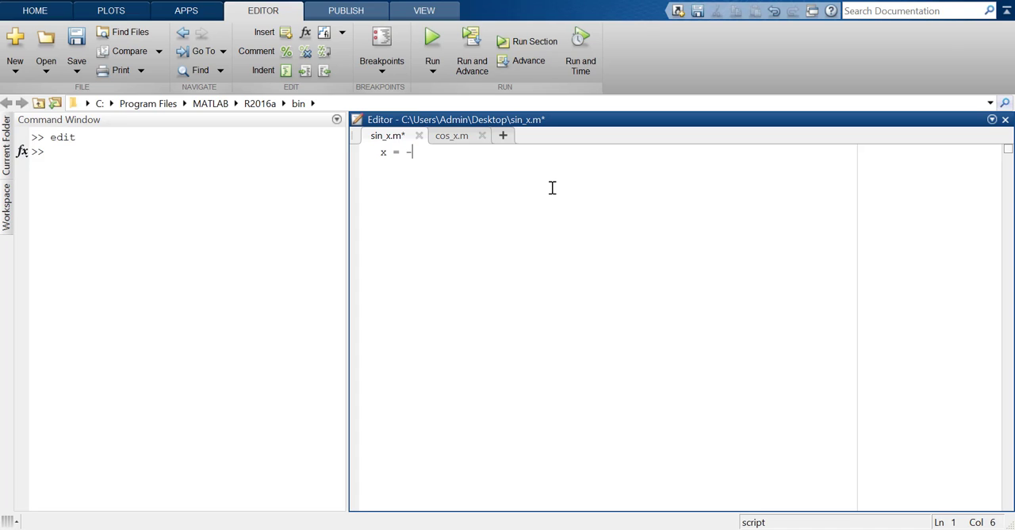
pyautogui.write('4*pi')
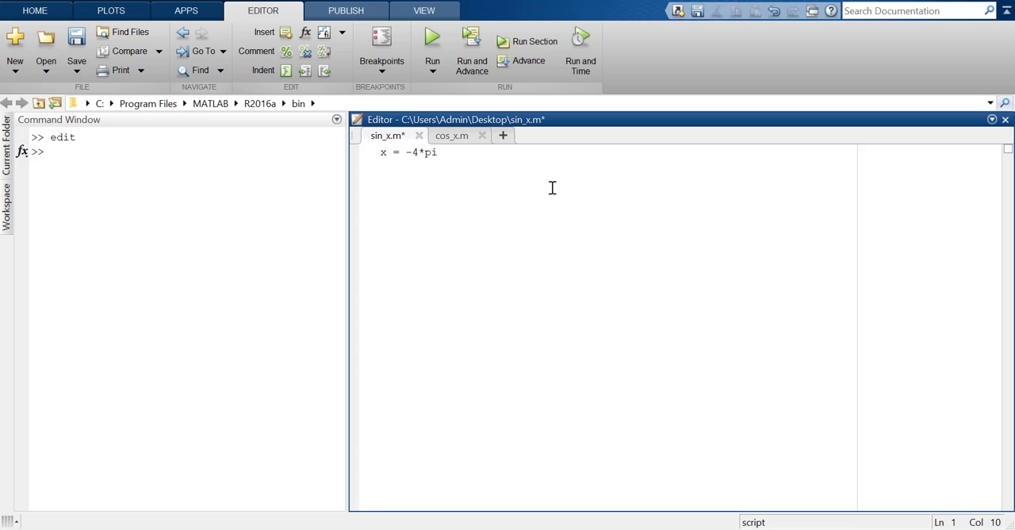
pyautogui.write(':0.1')
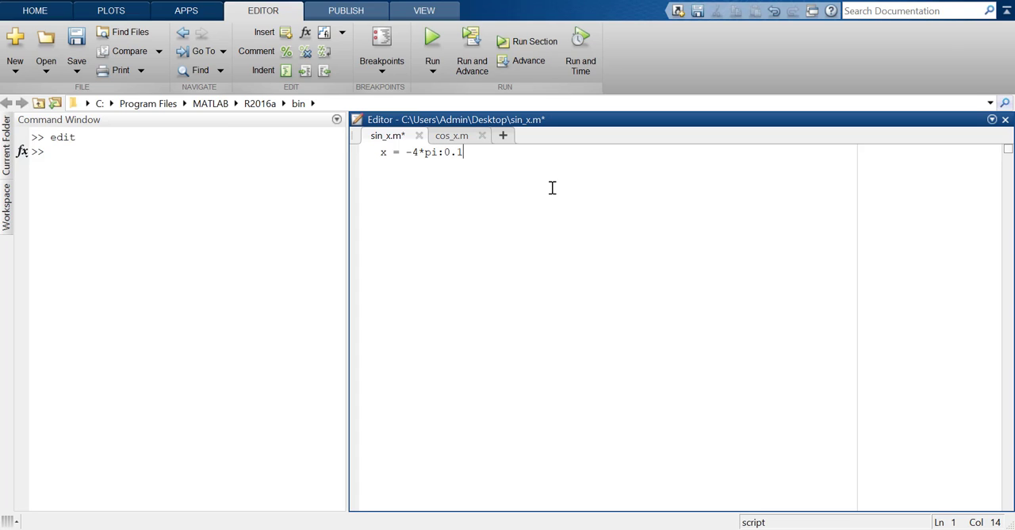
pyautogui.write(':4')
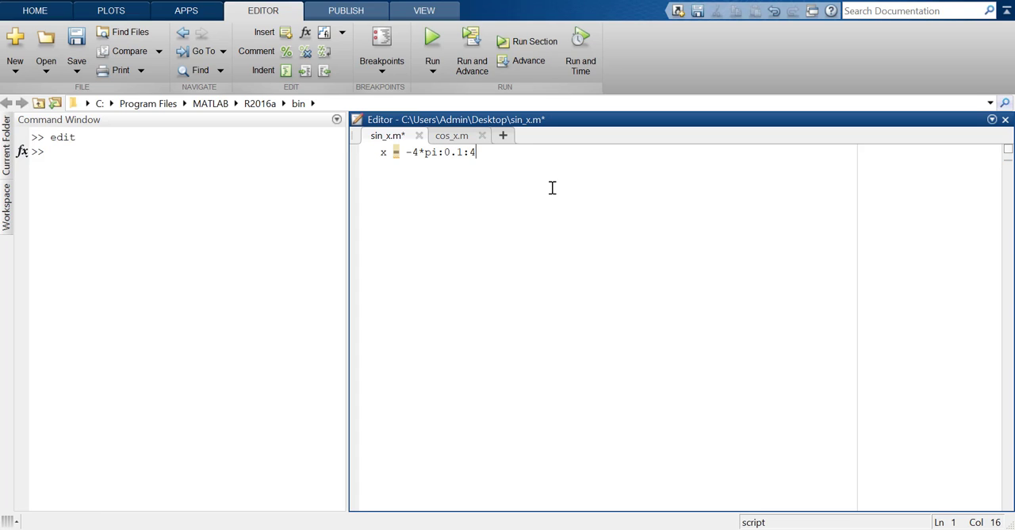
pyautogui.write('*pi')
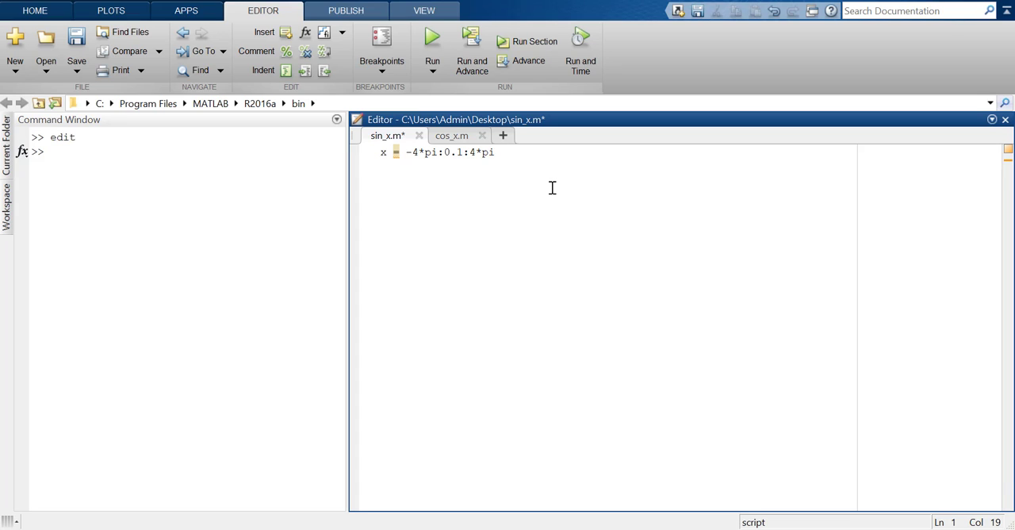
pyautogui.write(';')
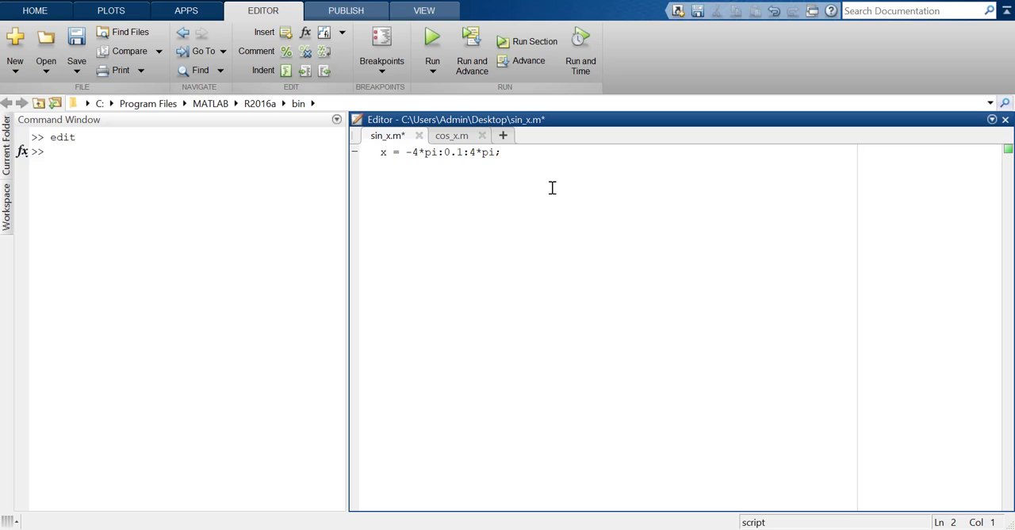
# Step: Add y = sin(x), a blank line, and plot (x,y)
pyautogui.write('y')
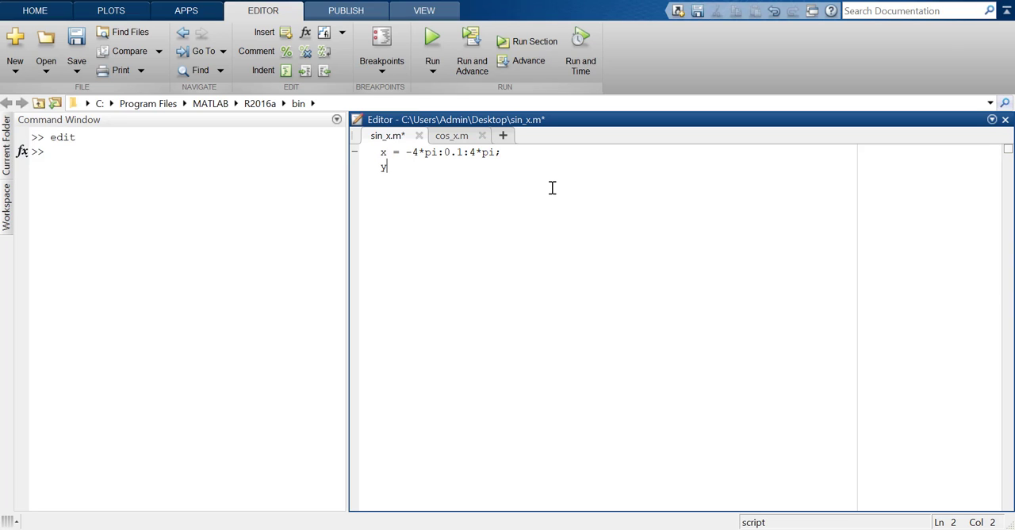
pyautogui.write('=')
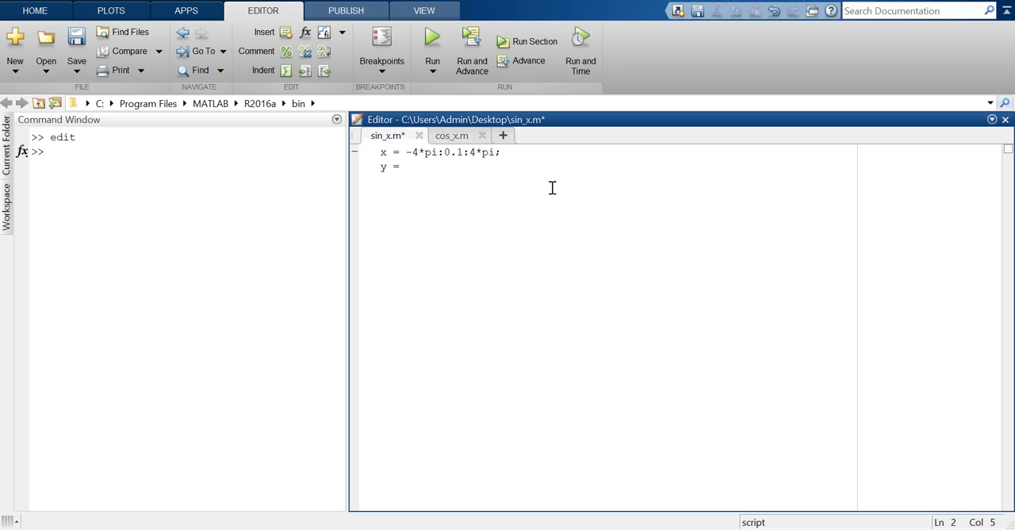
pyautogui.write('sin(x')
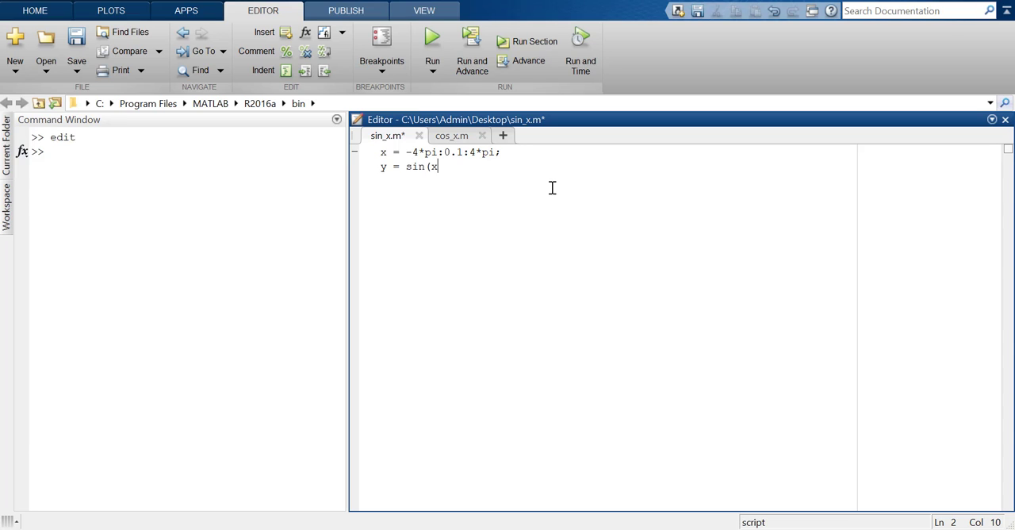
pyautogui.write(')')
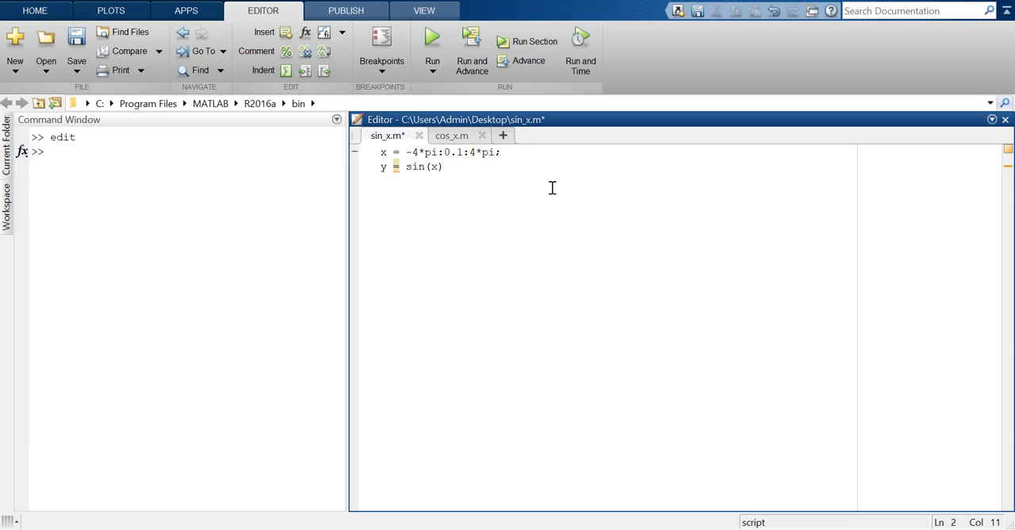
pyautogui.press('Enter')
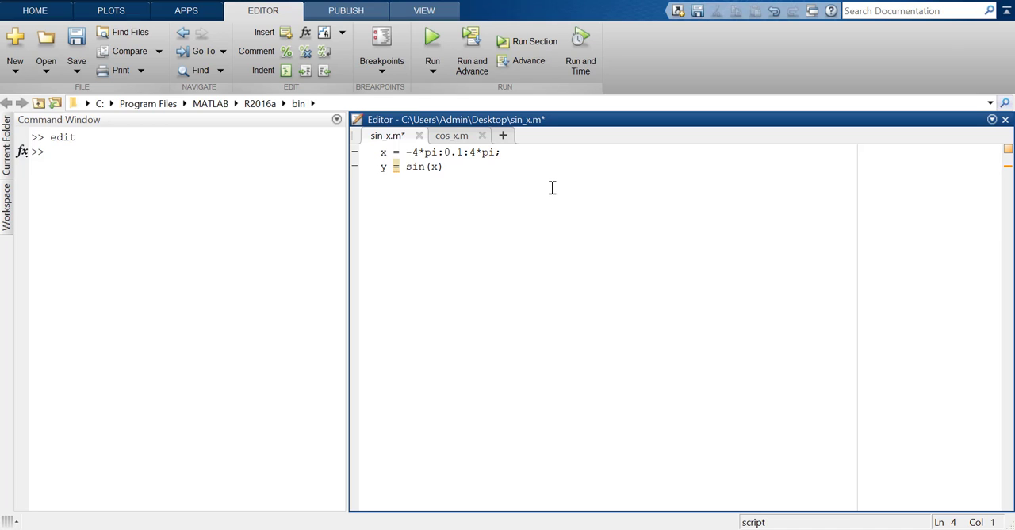
pyautogui.write('pl')
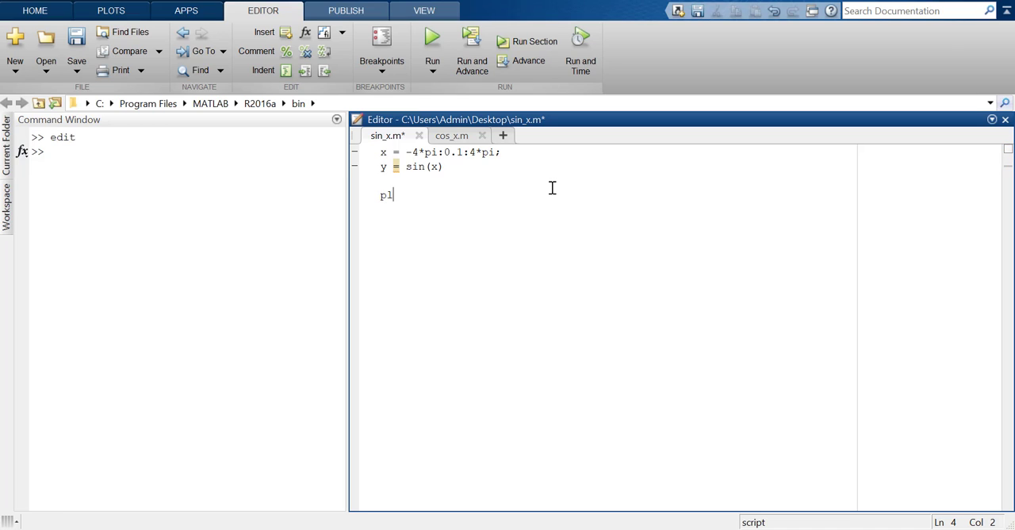
pyautogui.write('ot (x,')
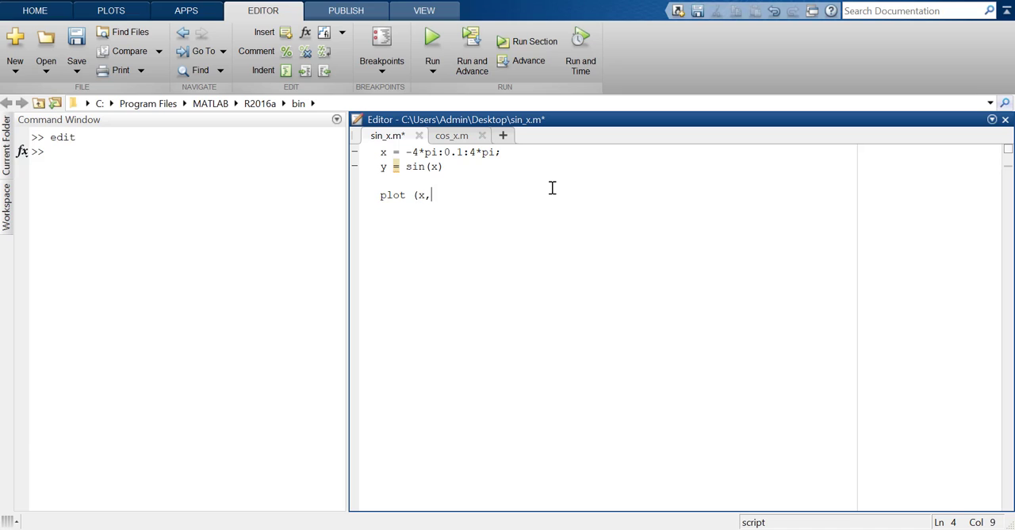
pyautogui.write('y)')
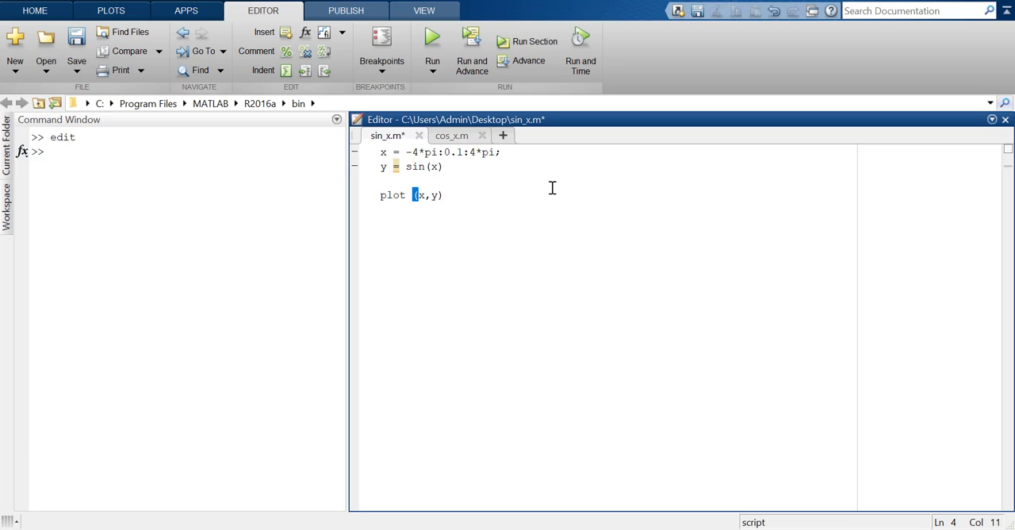
# Step: Save and run sin_x.m, view the sine wave, then close Figure 1
pyautogui.click(427, 41)
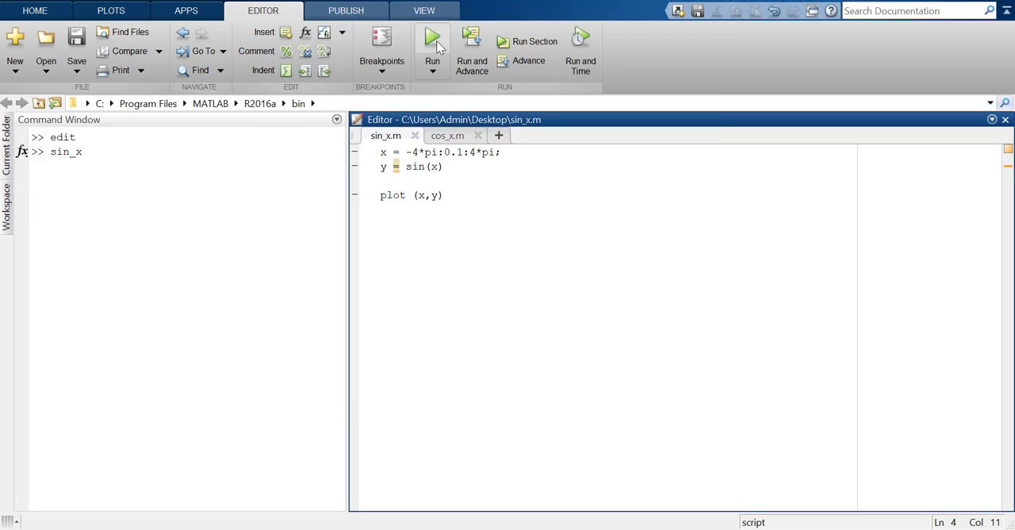
pyautogui.click(430, 37)
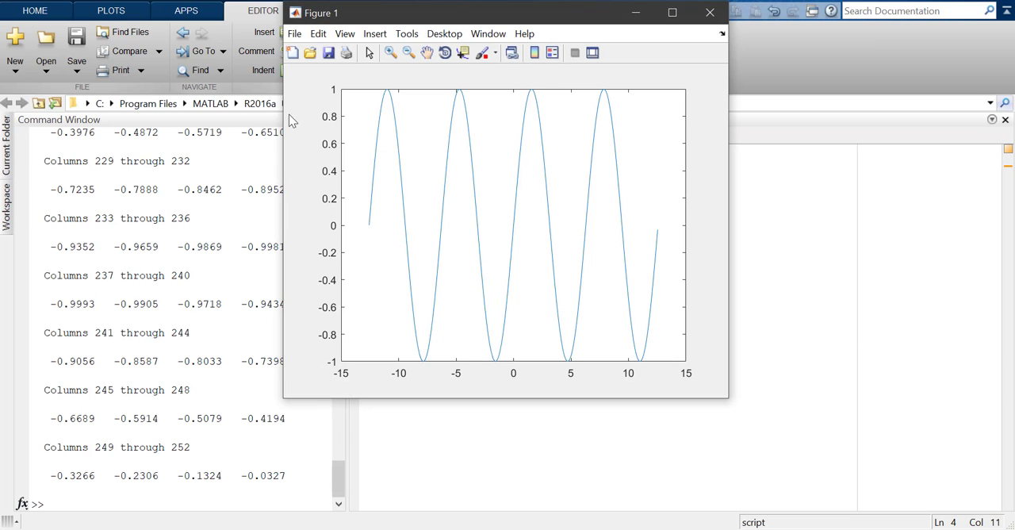
pyautogui.moveTo(388, 144)
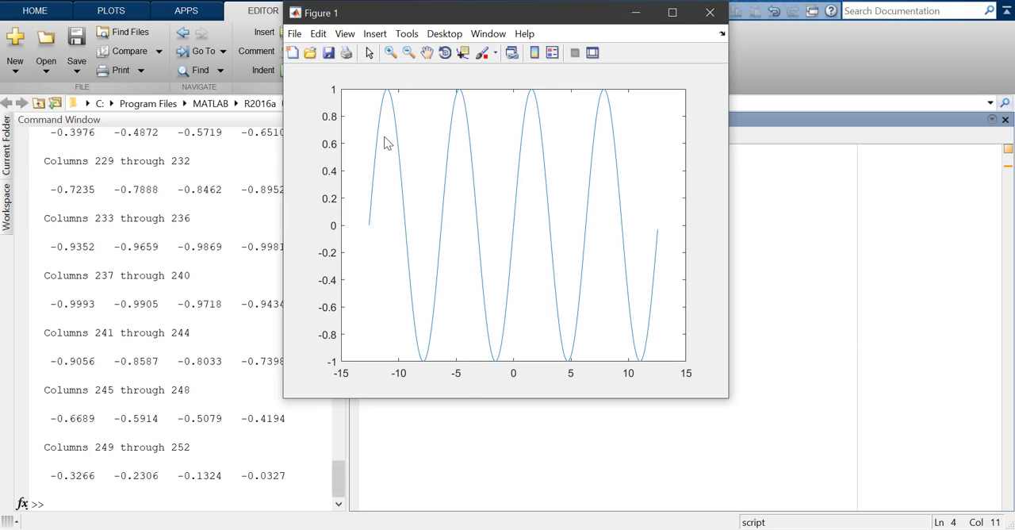
pyautogui.moveTo(610, 287)
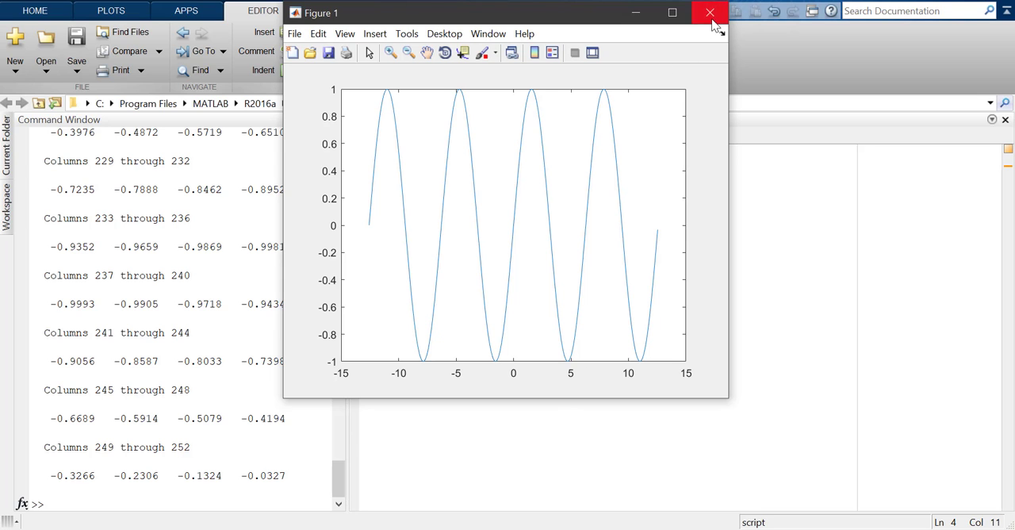
pyautogui.click(704, 12)
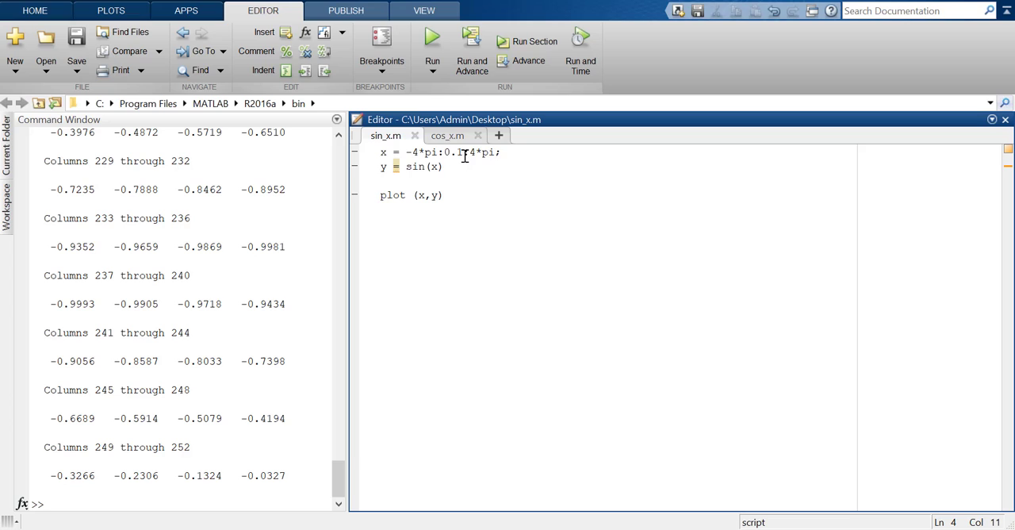
# Step: Delete the 0.1 step from the x range and rerun the sine script
pyautogui.doubleClick(454, 152)
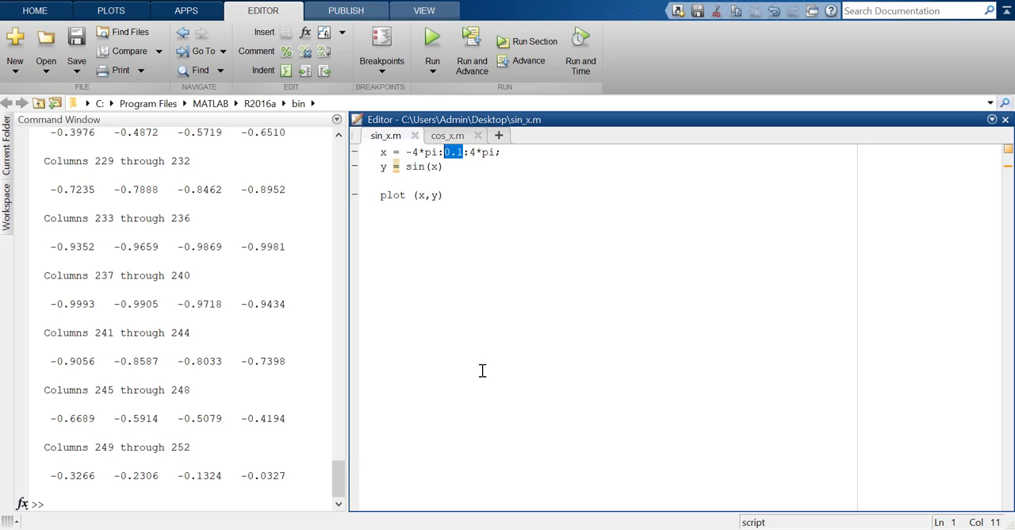
pyautogui.moveTo(485, 195)
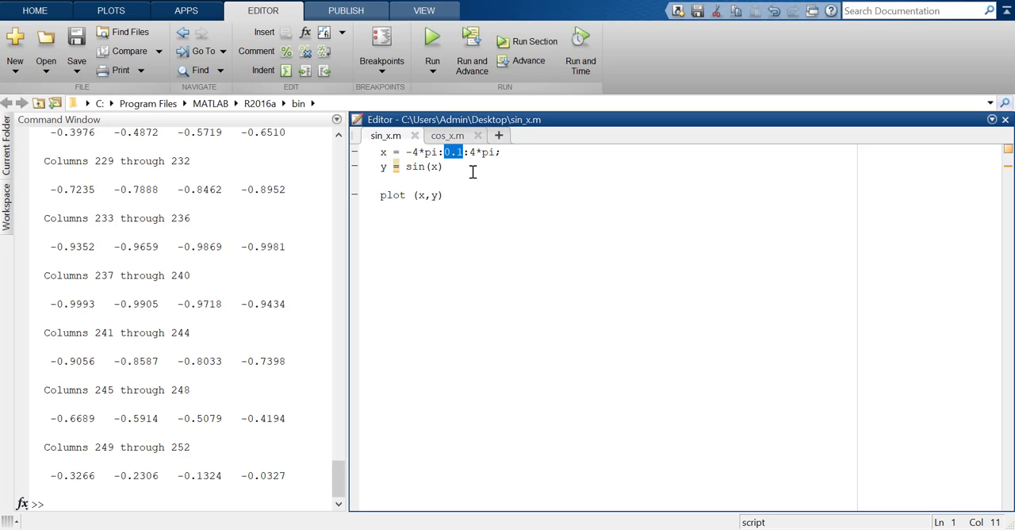
pyautogui.press('Delete')
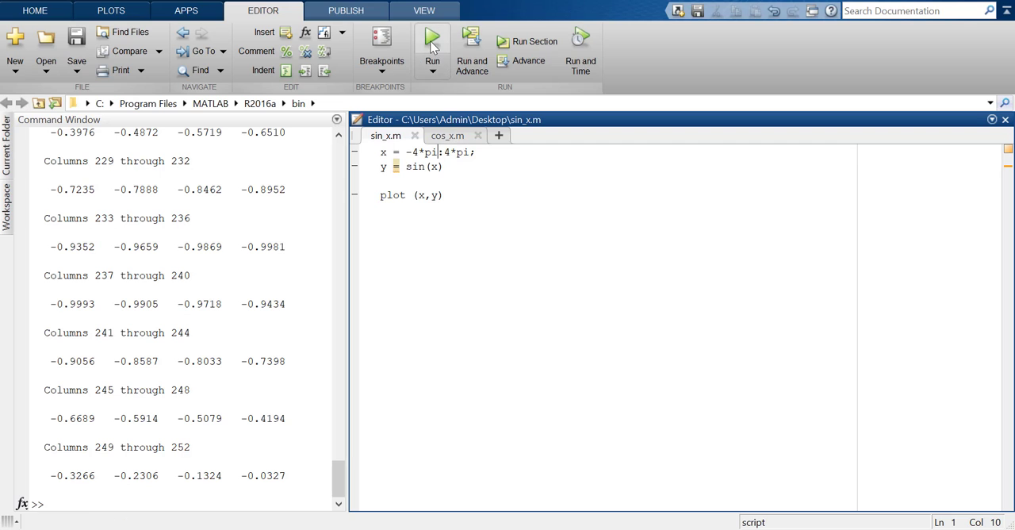
pyautogui.click(429, 38)
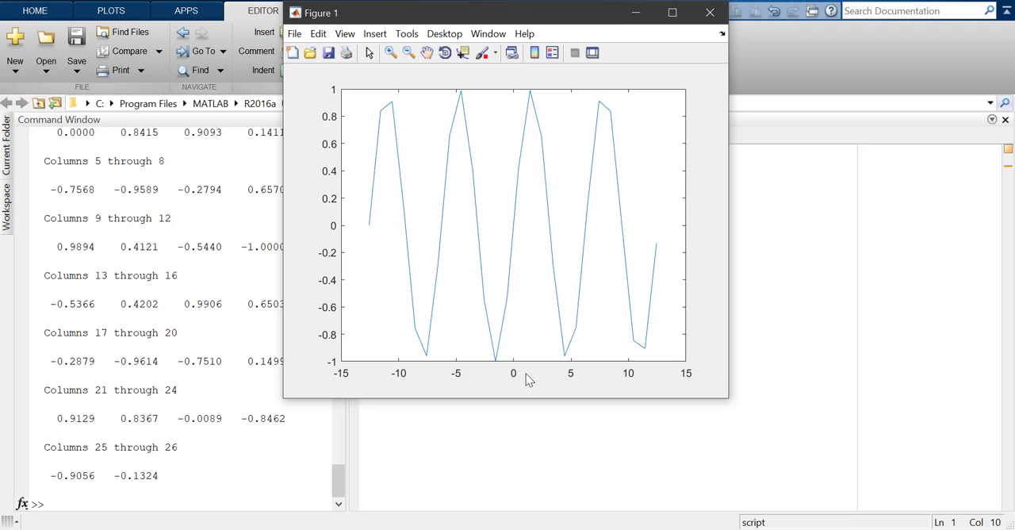
pyautogui.moveTo(591, 79)
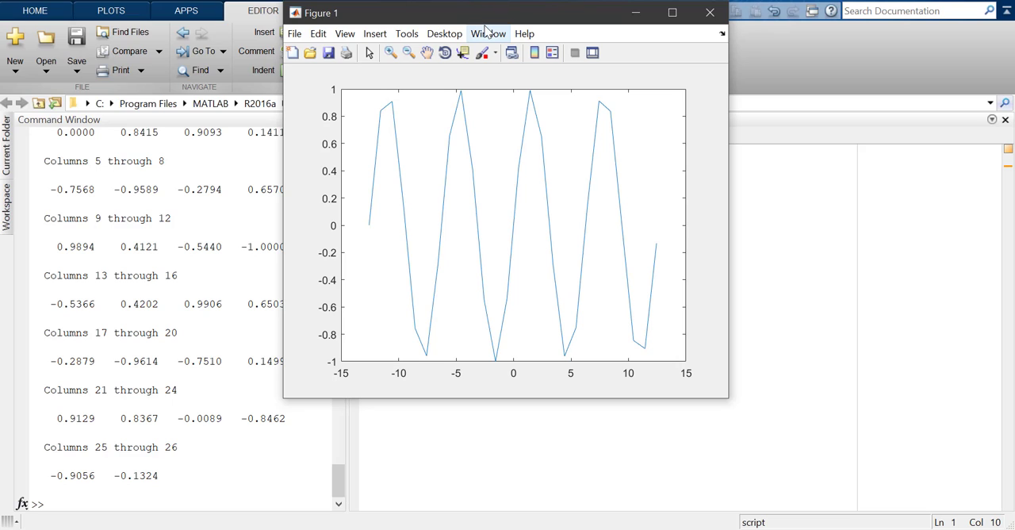
pyautogui.moveTo(573, 188)
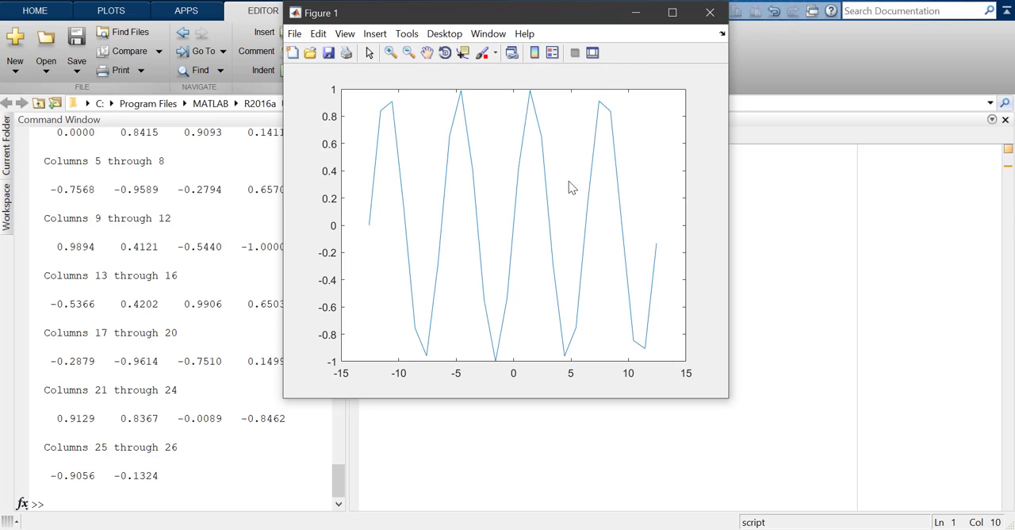
pyautogui.moveTo(709, 13)
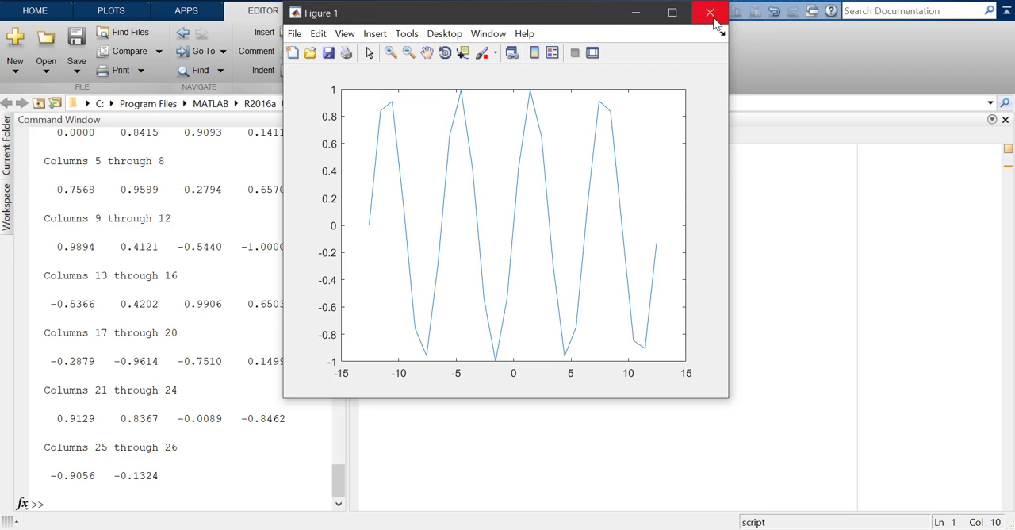
# Step: Close the jagged plot, restore the x step, rerun, and close the smooth plot
pyautogui.click(704, 12)
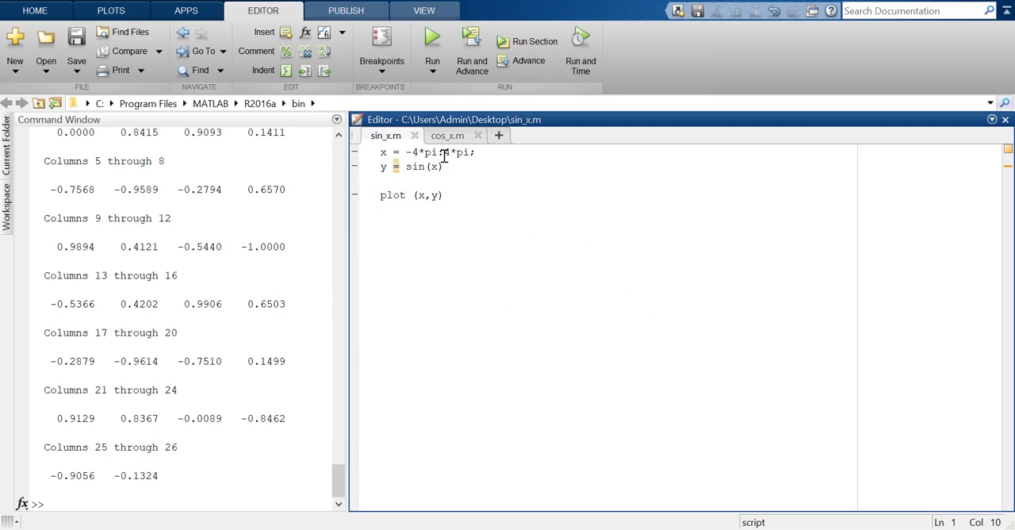
pyautogui.write(':0.2')
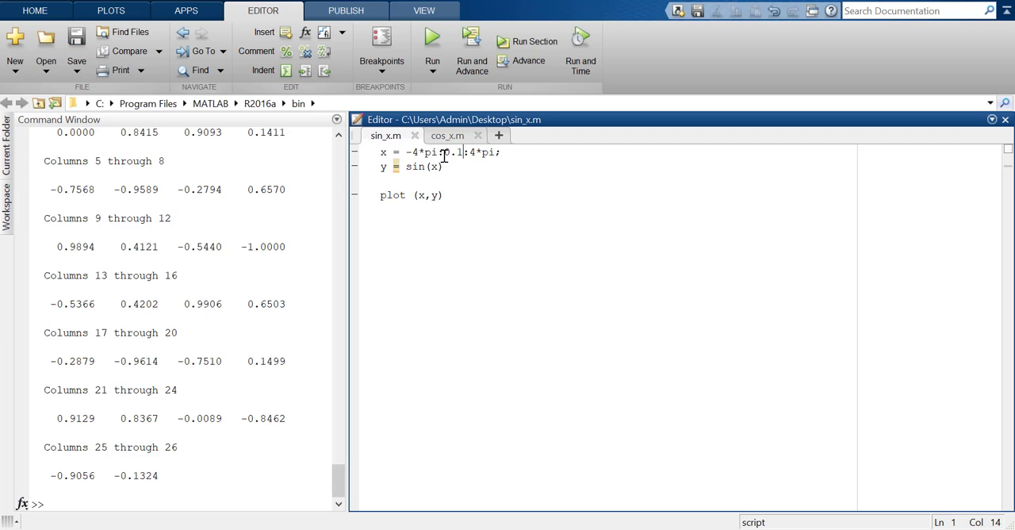
pyautogui.click(445, 38)
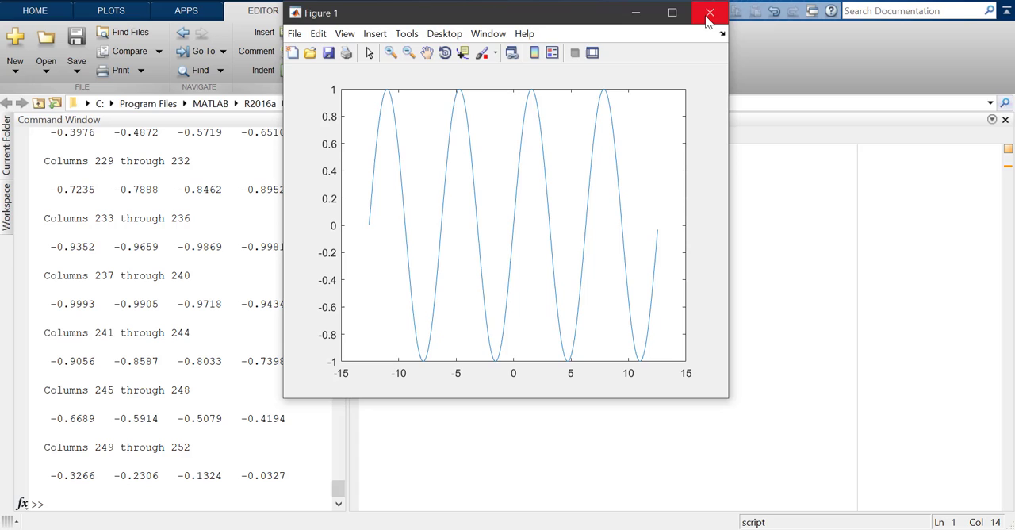
pyautogui.click(702, 12)
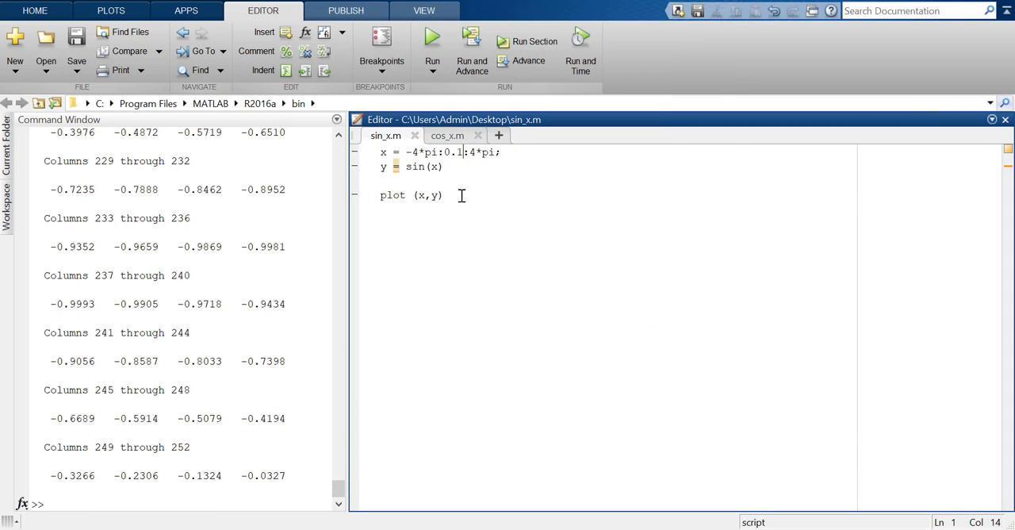
pyautogui.moveTo(471, 200)
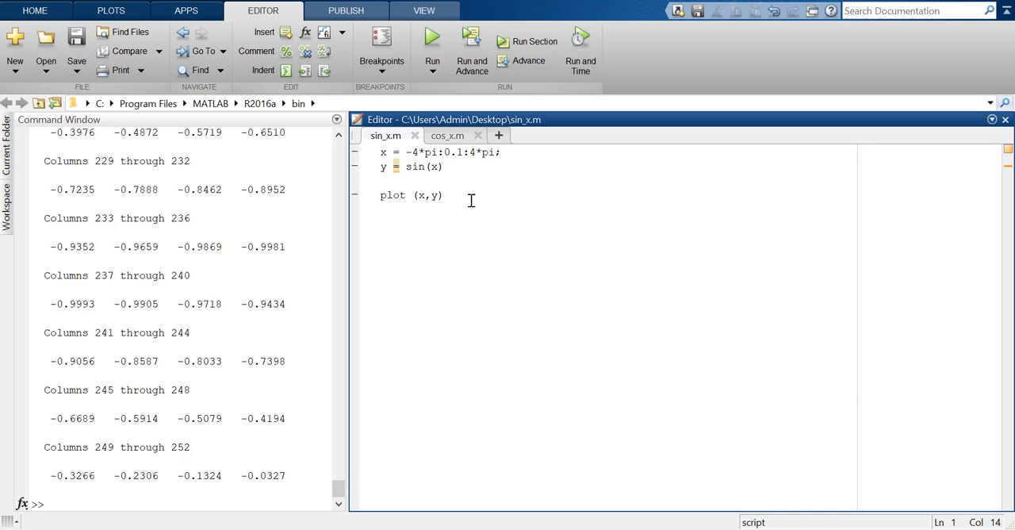
# Step: Insert 'hold on' and 'gird on' lines above plot and run sin_x.m
pyautogui.click(444, 195)
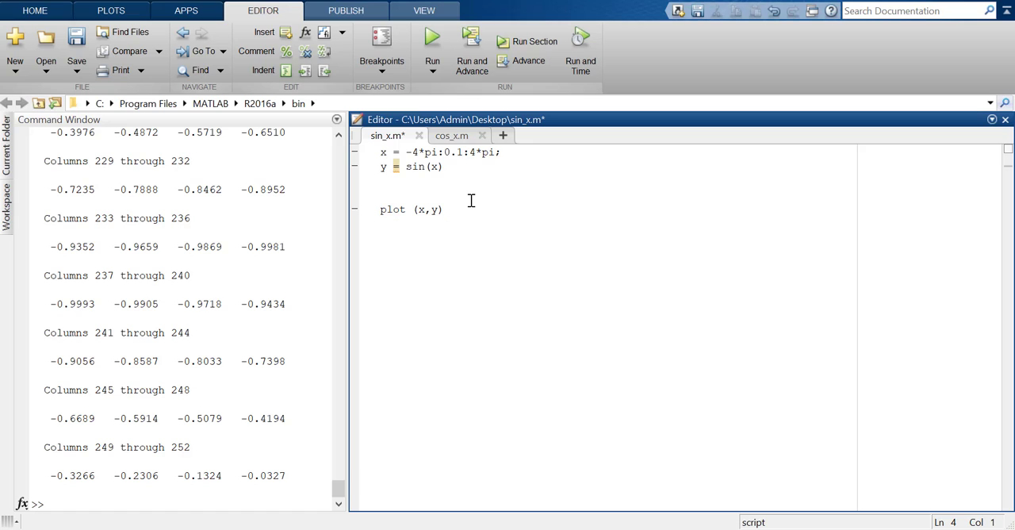
pyautogui.write('ho')
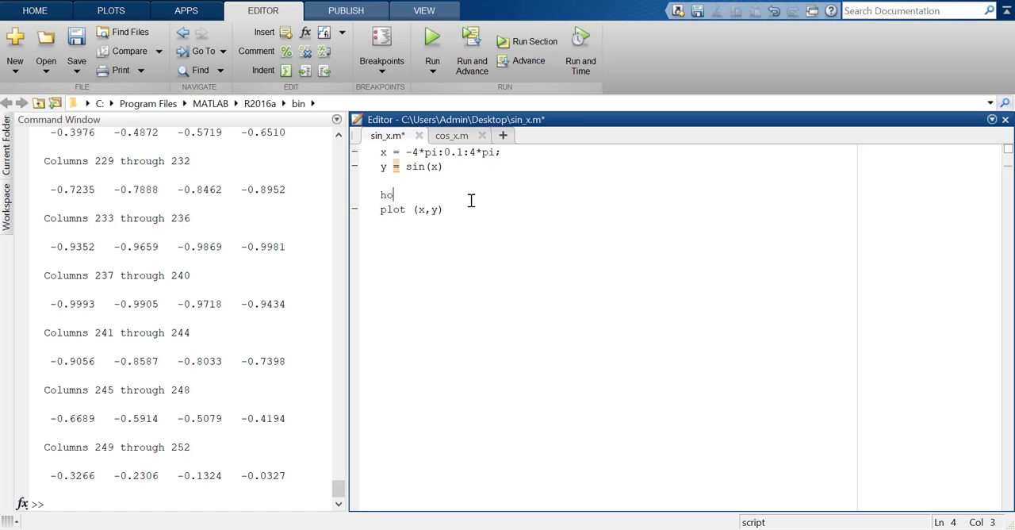
pyautogui.write('ld on')
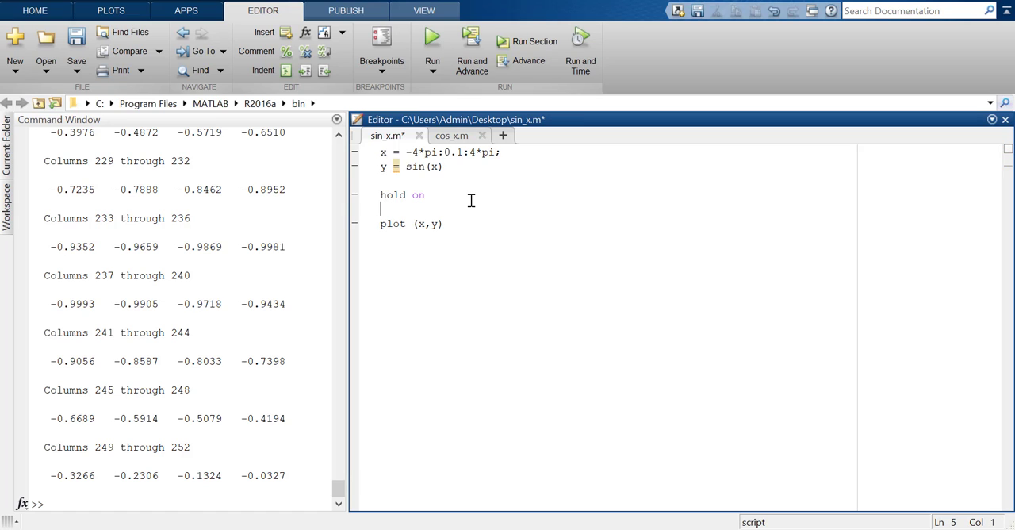
pyautogui.write('gird on')
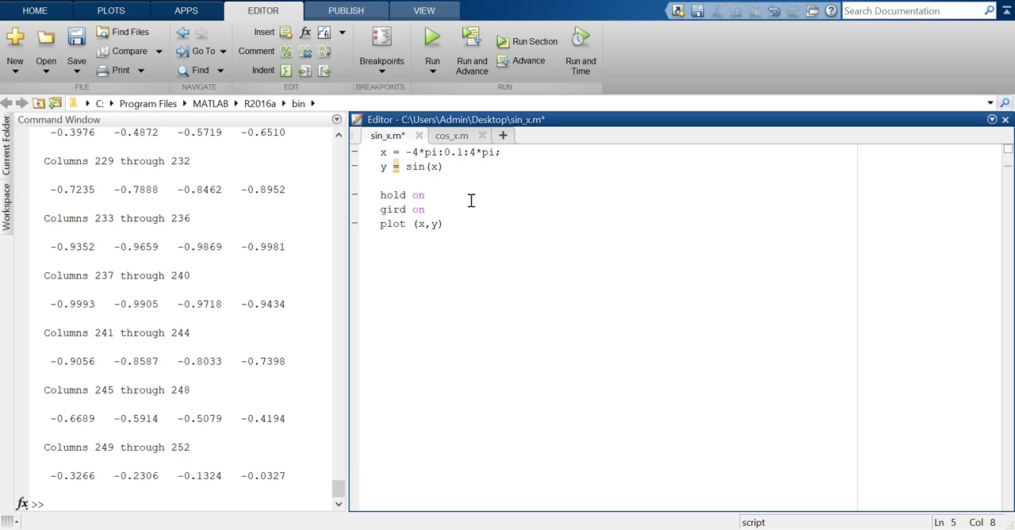
pyautogui.click(438, 39)
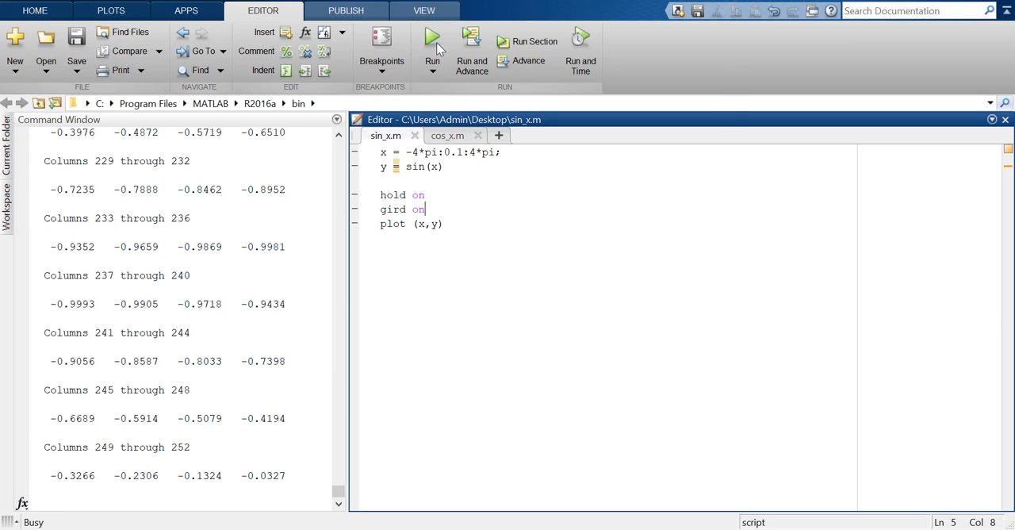
# Step: Close the empty figure and inspect the undefined 'gird' error on line 5
pyautogui.click(427, 37)
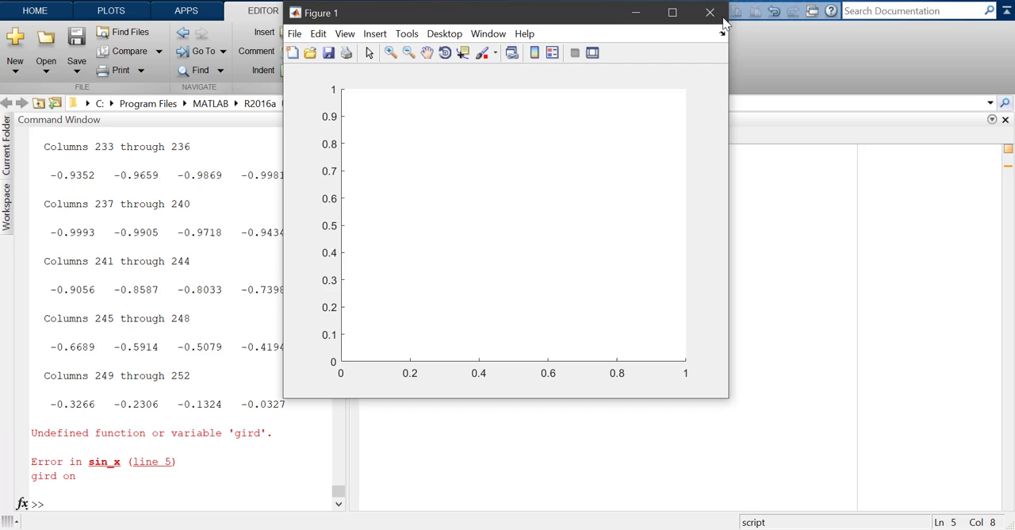
pyautogui.click(701, 12)
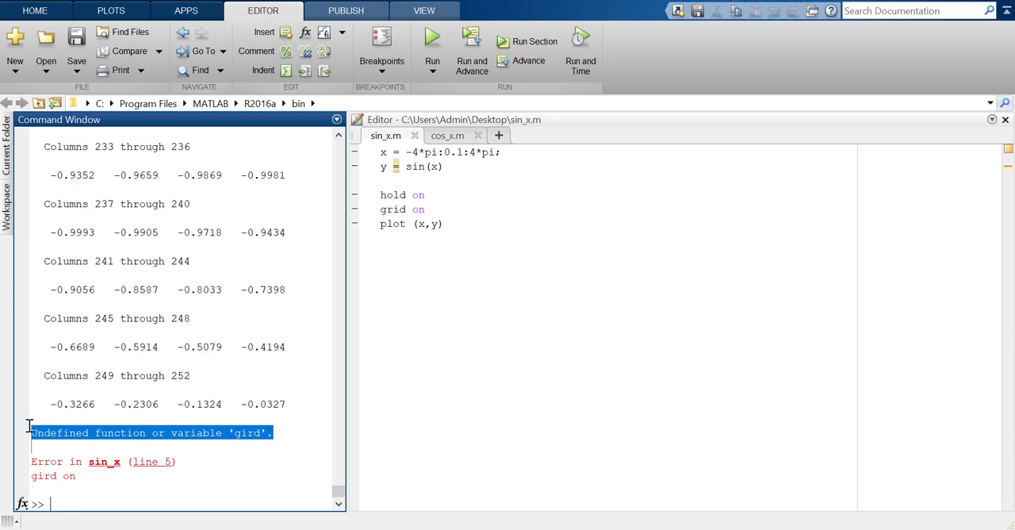
pyautogui.moveTo(257, 417)
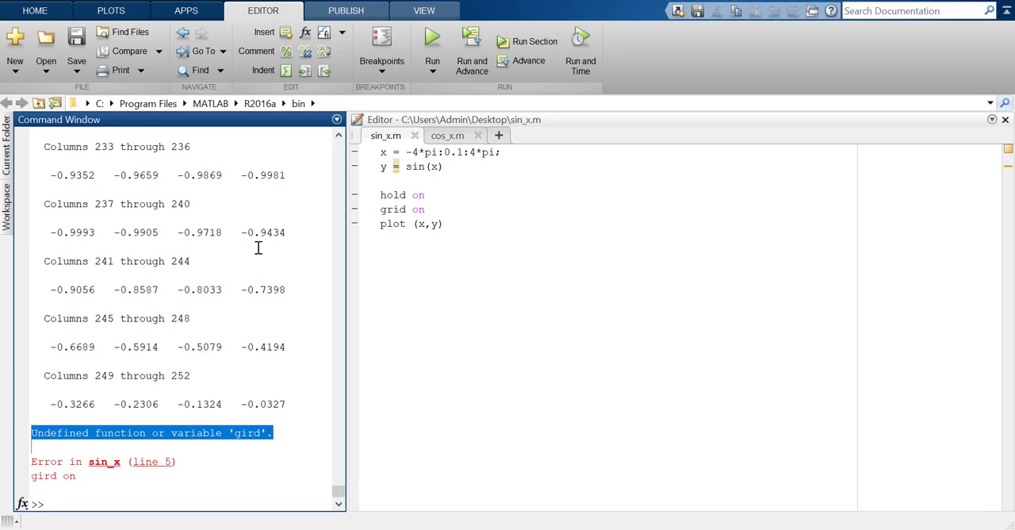
pyautogui.moveTo(129, 133)
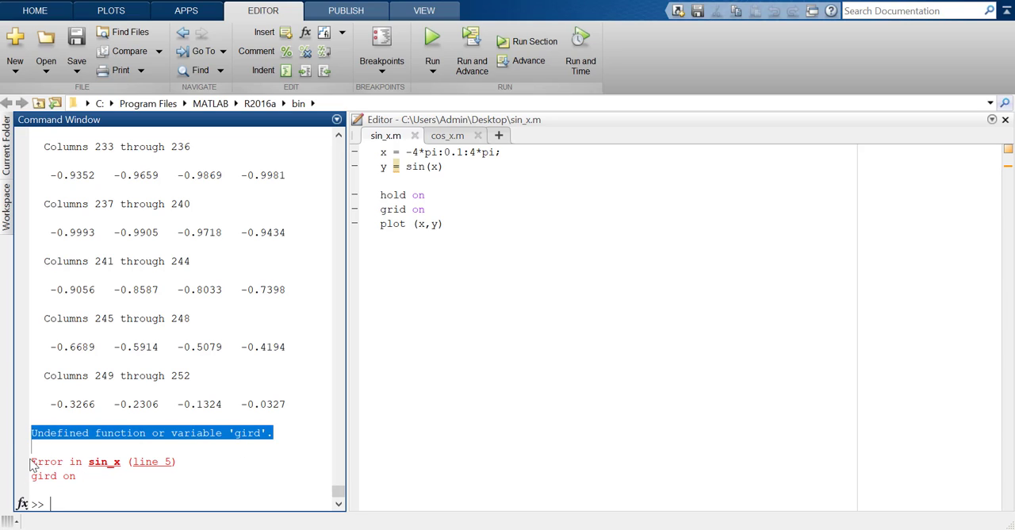
pyautogui.click(103, 463)
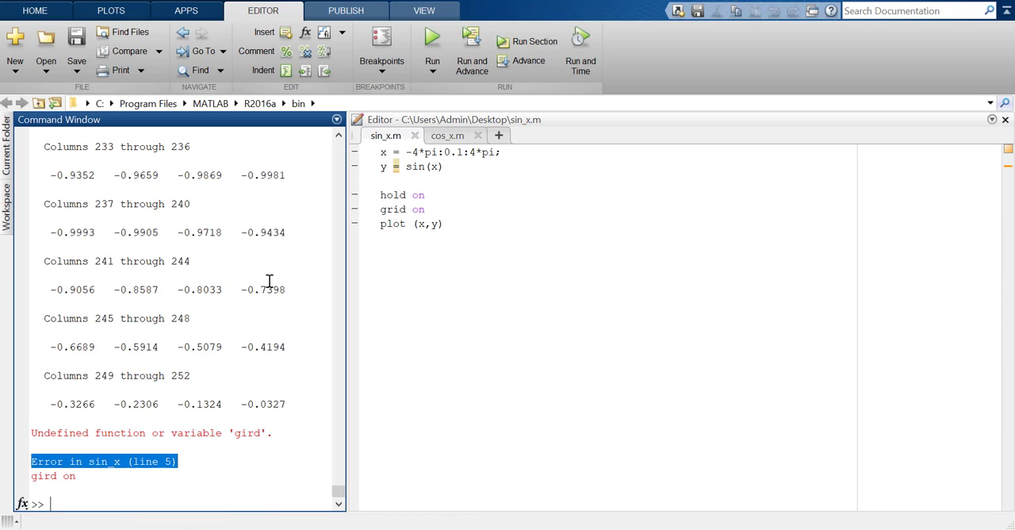
pyautogui.moveTo(238, 433)
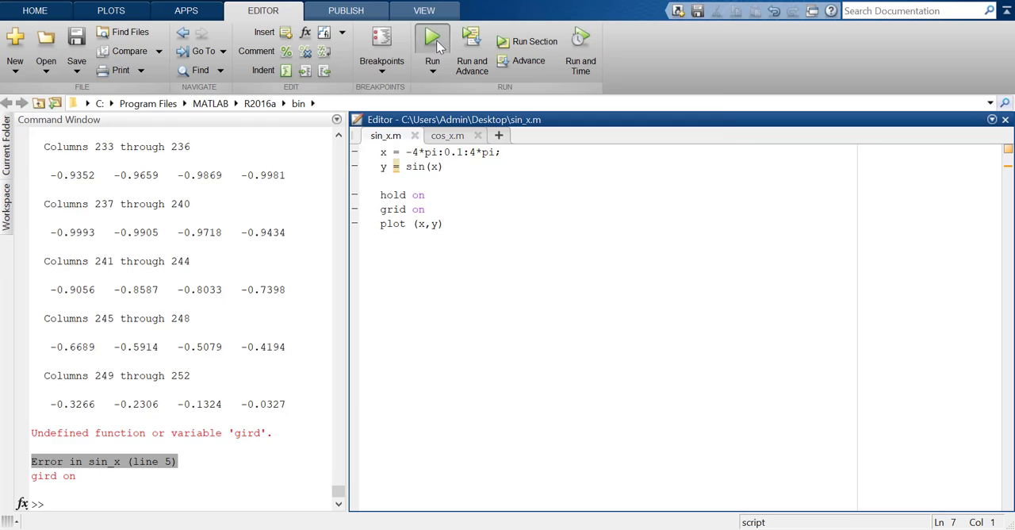
# Step: Rerun the corrected script to plot the gridded sine wave
pyautogui.click(430, 36)
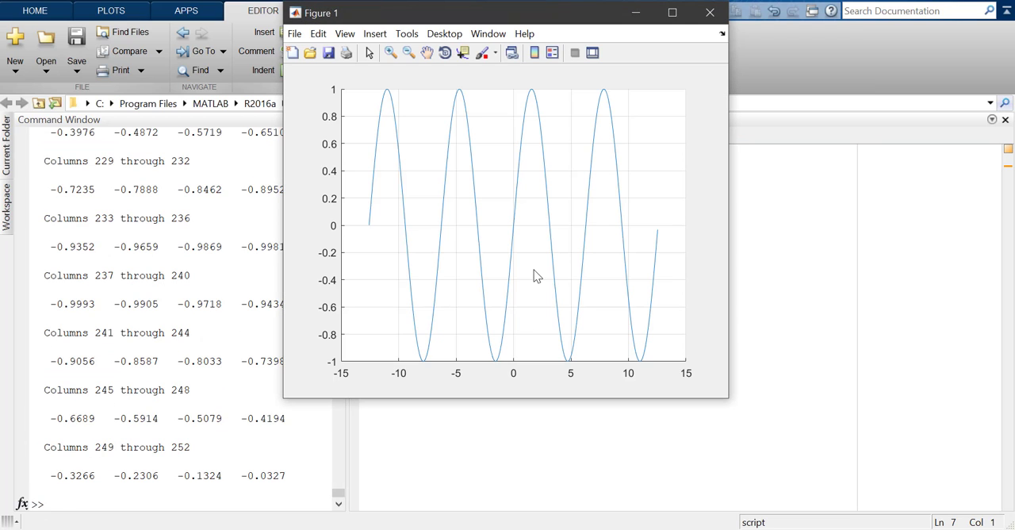
pyautogui.moveTo(533, 287)
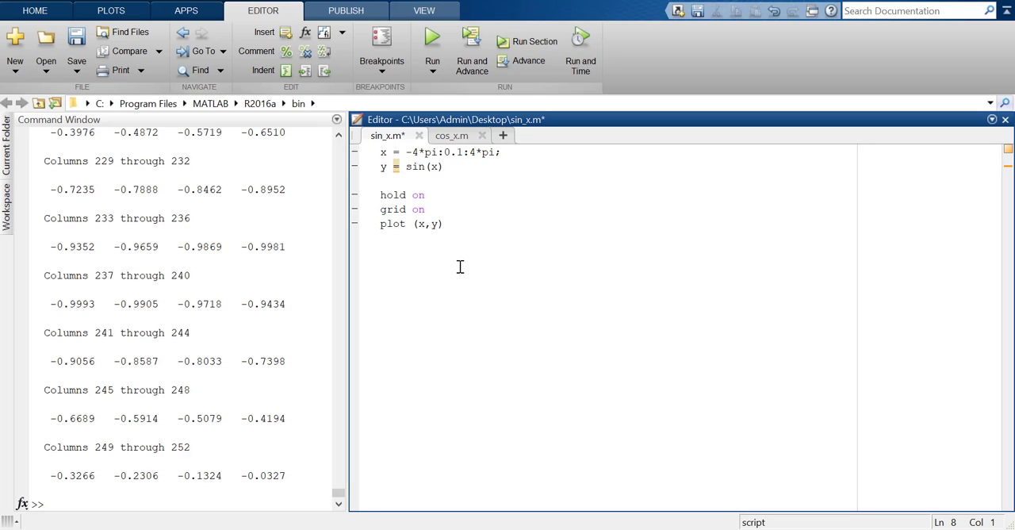
# Step: Add ax = gca and set ax.XAxisLocation = 'origin'
pyautogui.write('a')
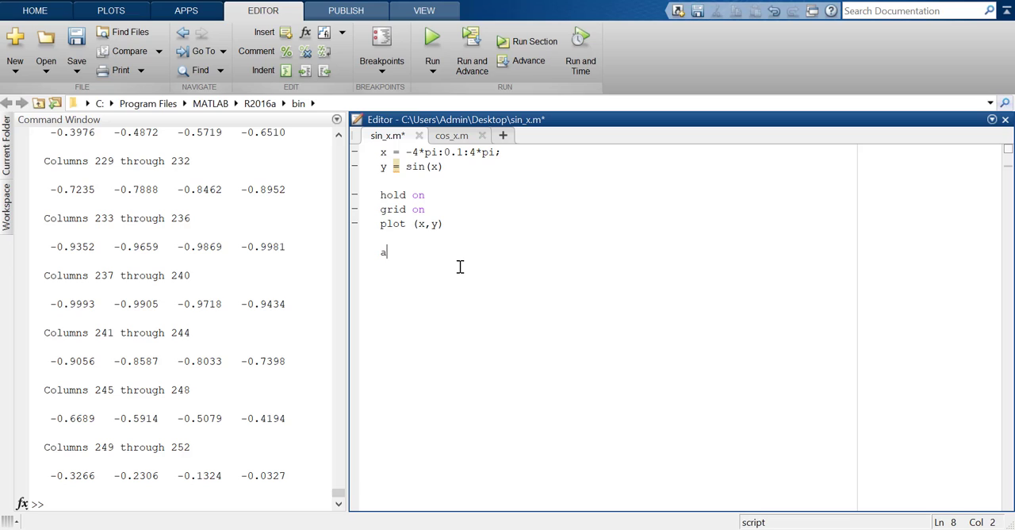
pyautogui.write('x = gc')
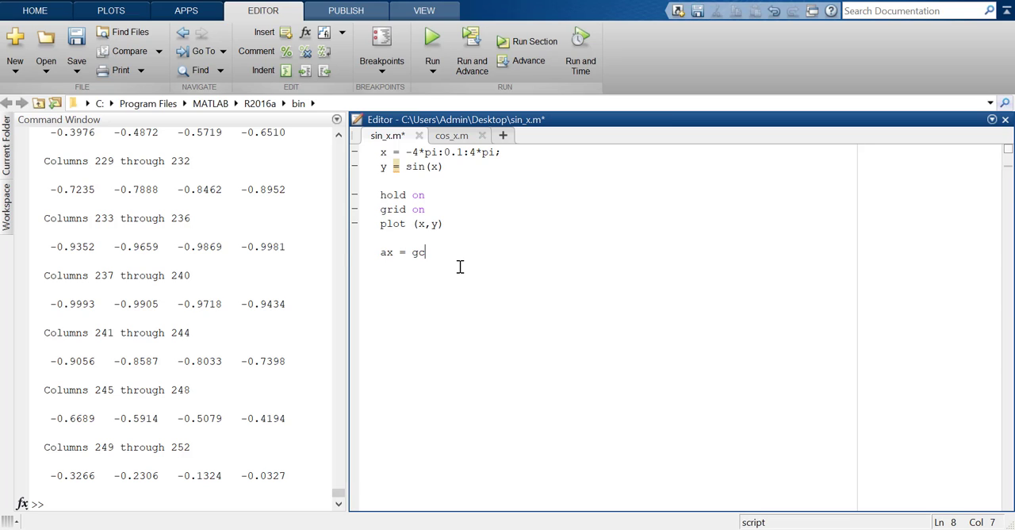
pyautogui.write('ax.')
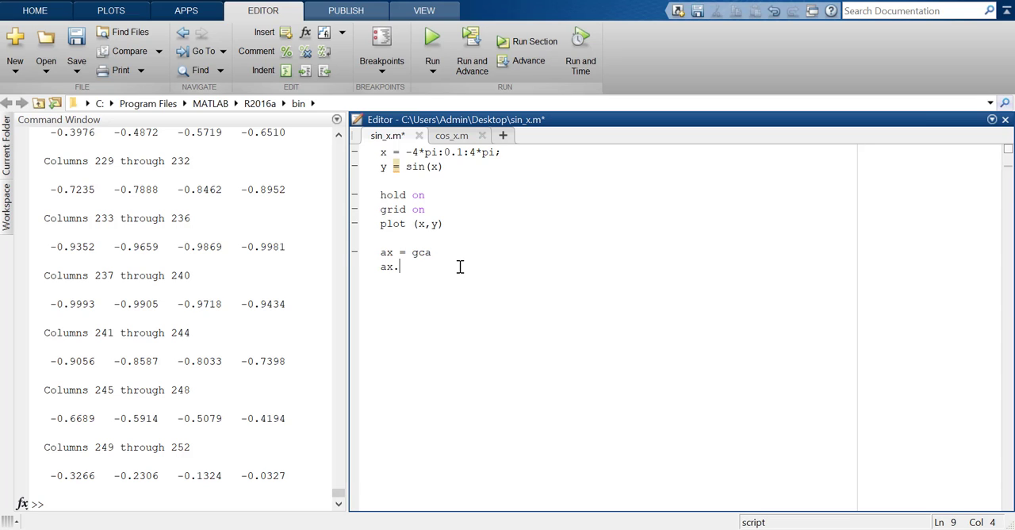
pyautogui.write('XAxisLo')
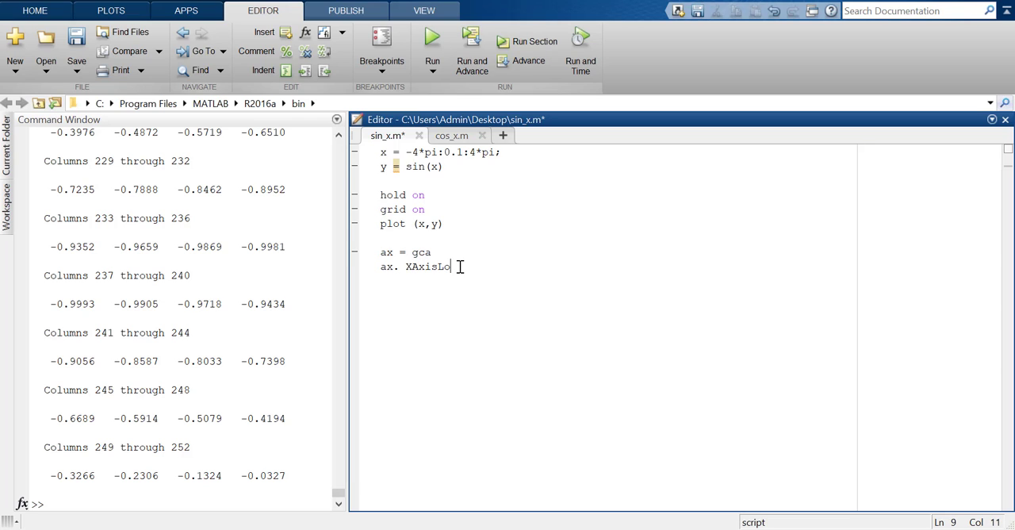
pyautogui.write('cation')
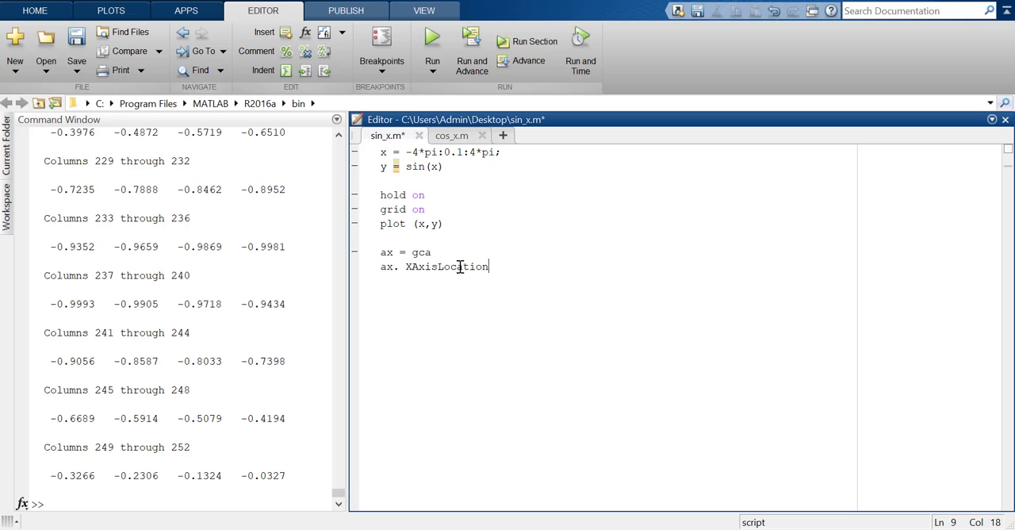
pyautogui.write("= 'prig")
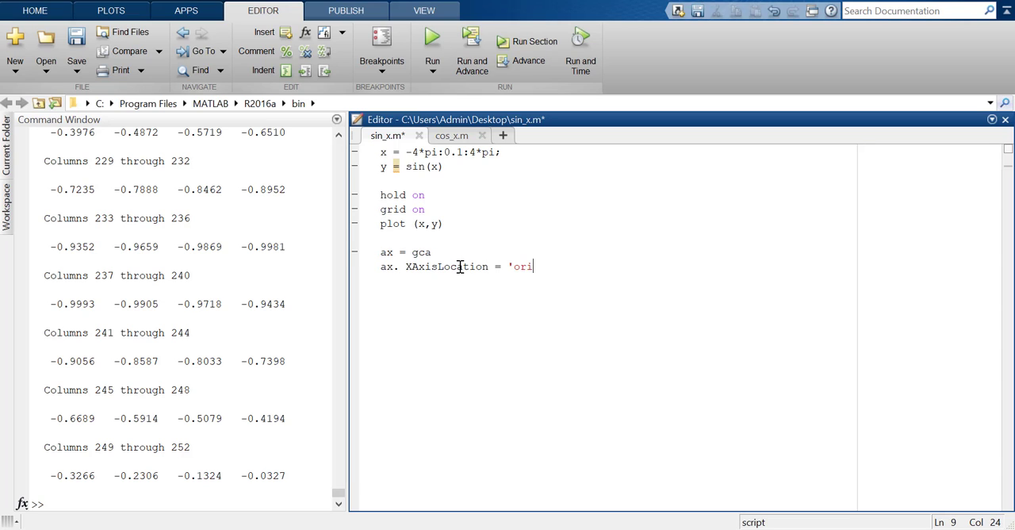
pyautogui.write("gin'")
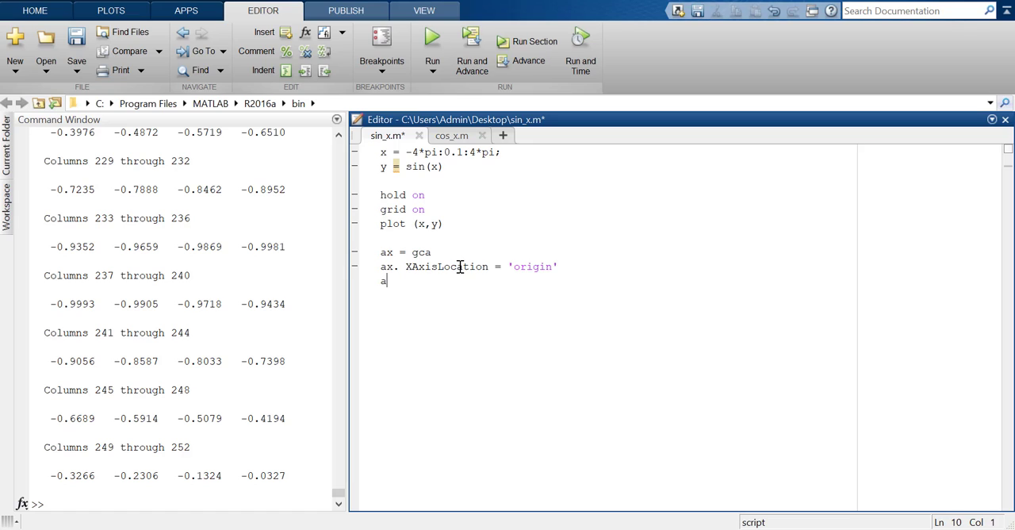
# Step: Add the ax.YAxisLocation line with the misspelled value 'origind'
pyautogui.write('x. Y')
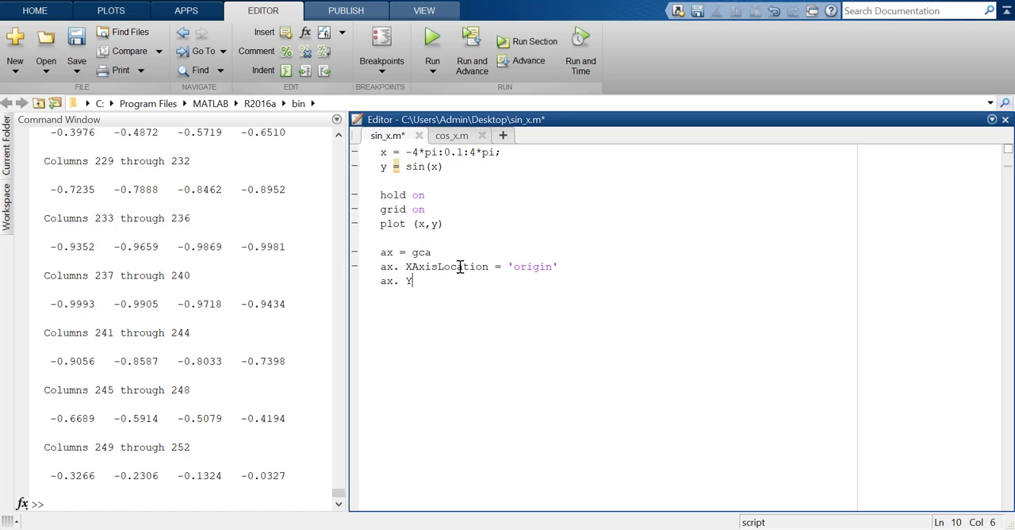
pyautogui.write('AxisLoc')
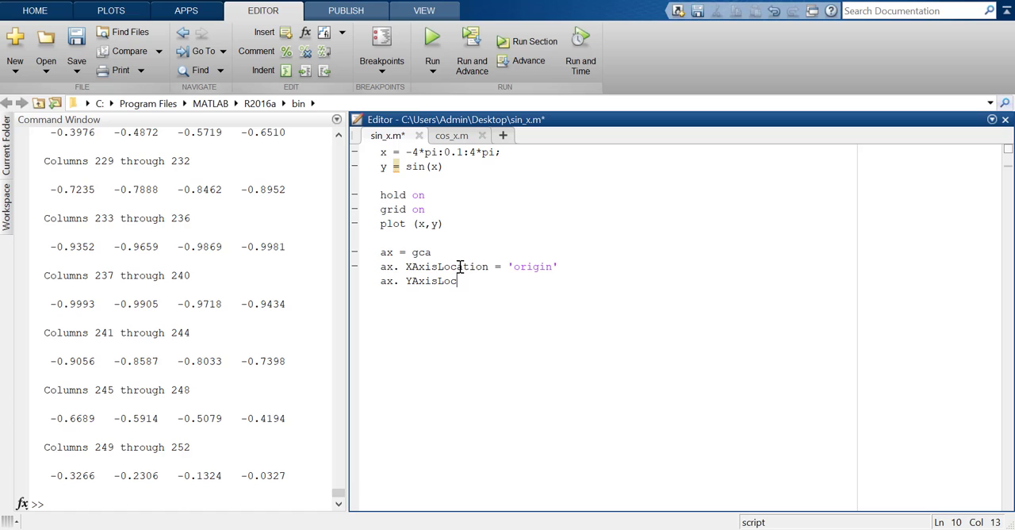
pyautogui.write("ation = 'origi")
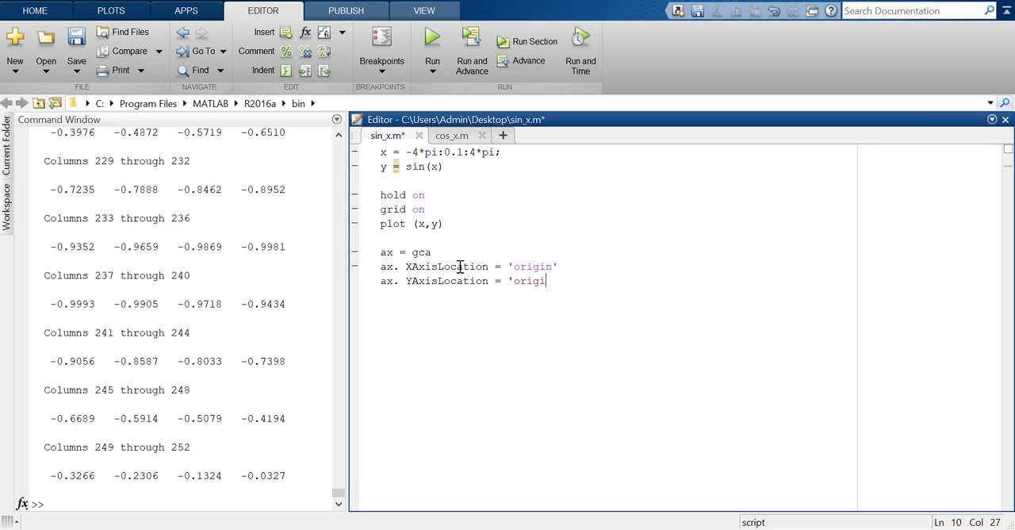
pyautogui.write("n'")
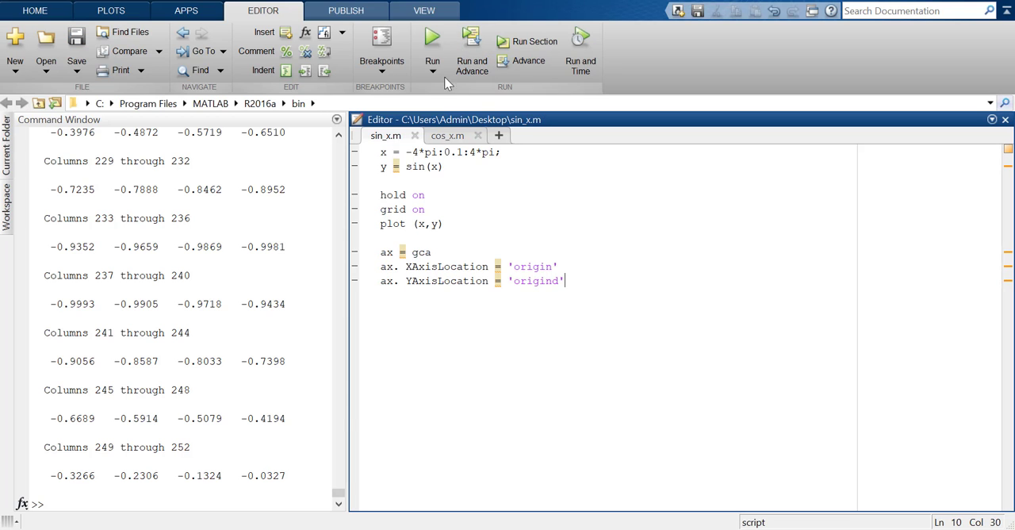
# Step: Run sin_x.m and fix the 'origind' typo back to 'origin'
pyautogui.click(428, 37)
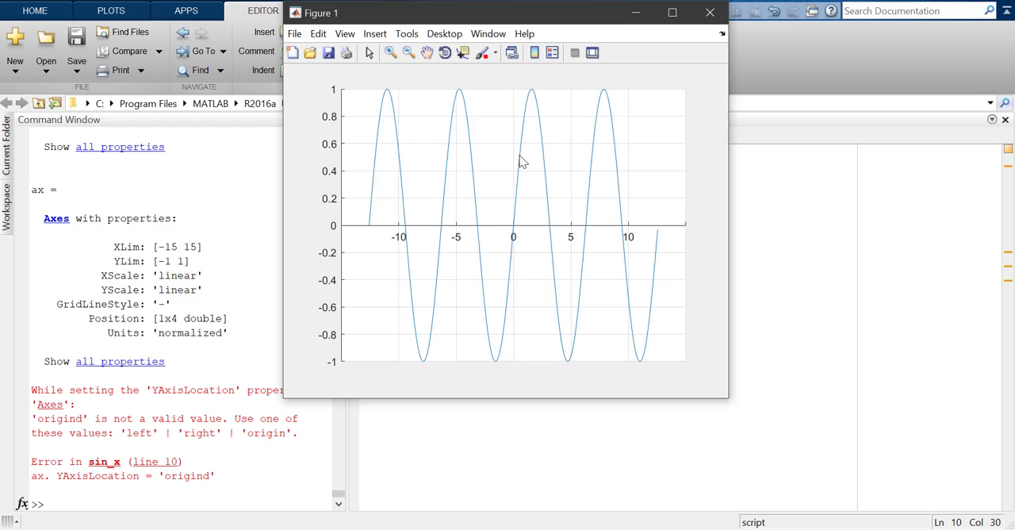
pyautogui.moveTo(705, 11)
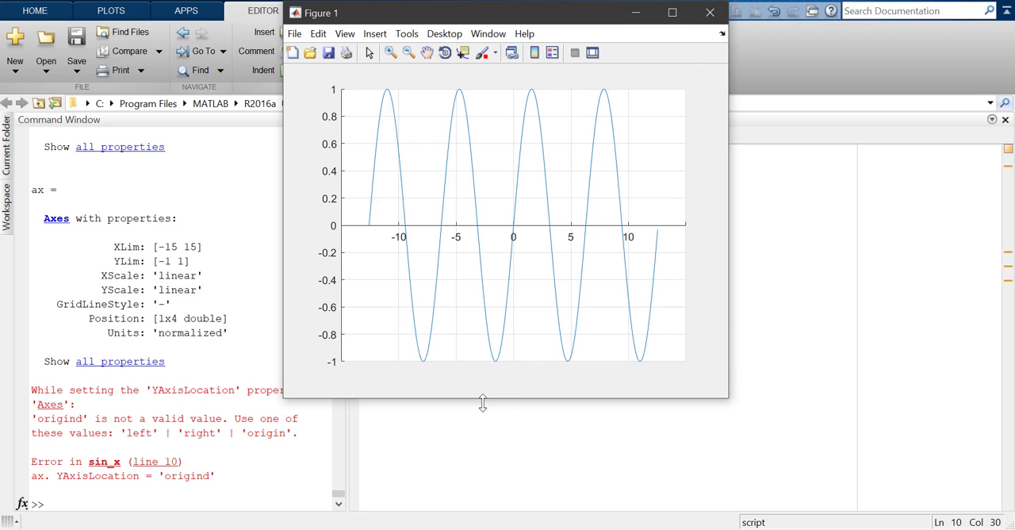
pyautogui.moveTo(487, 389)
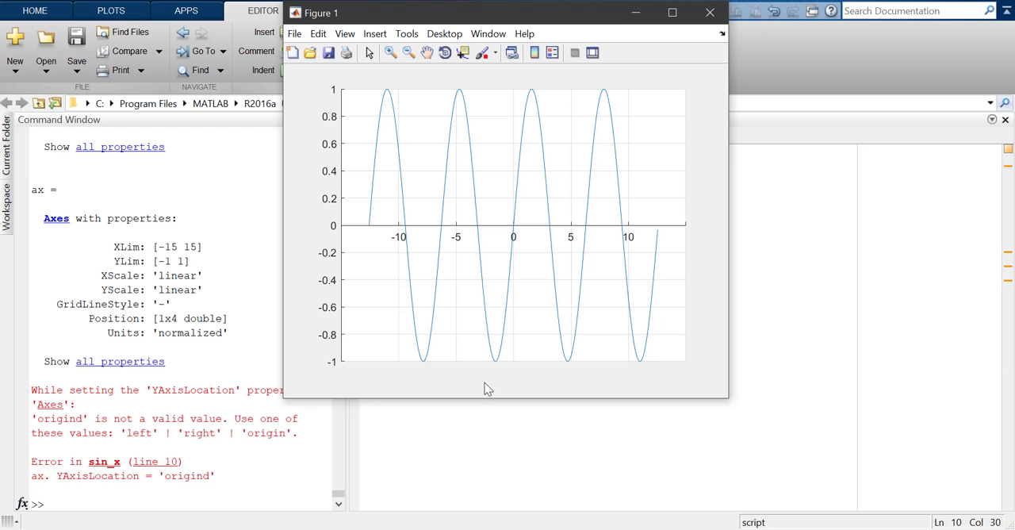
pyautogui.moveTo(560, 218)
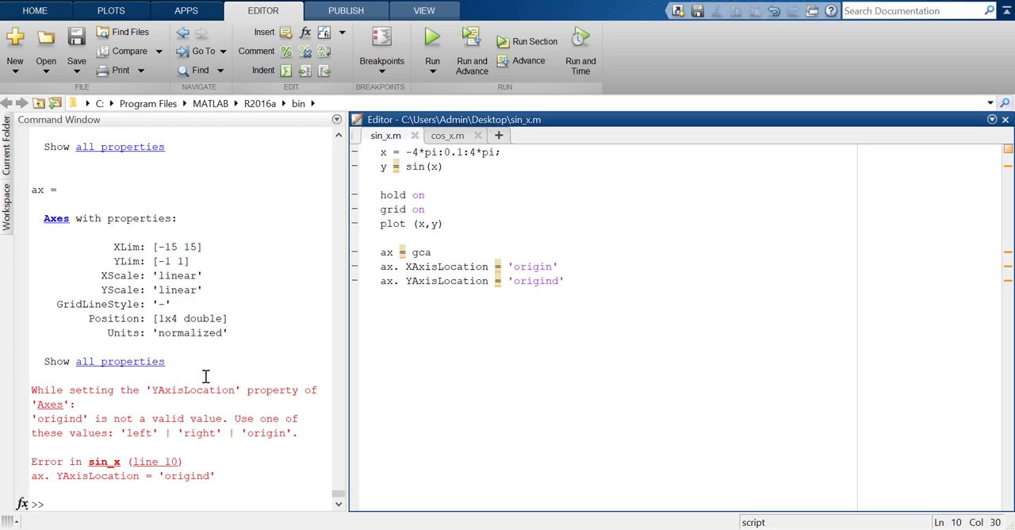
pyautogui.moveTo(191, 488)
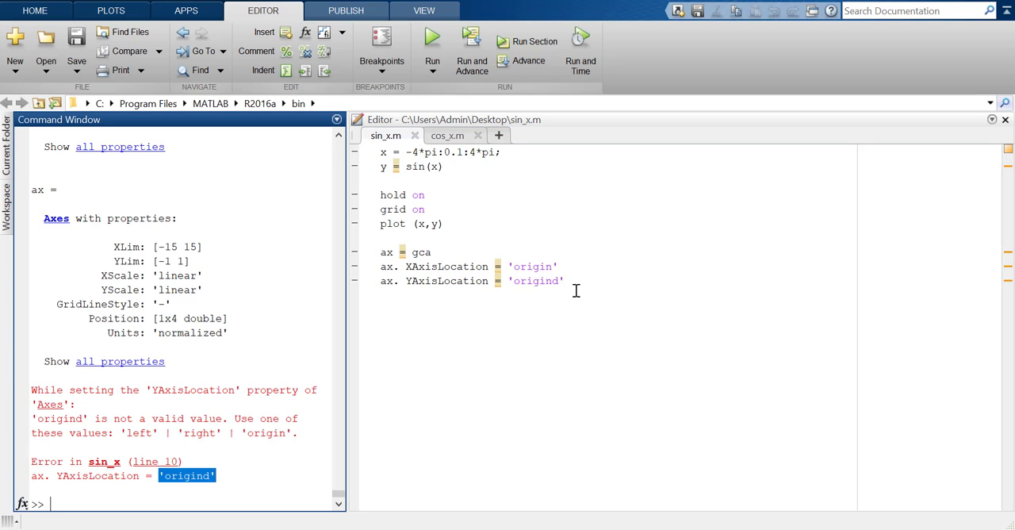
pyautogui.press('Backspace')
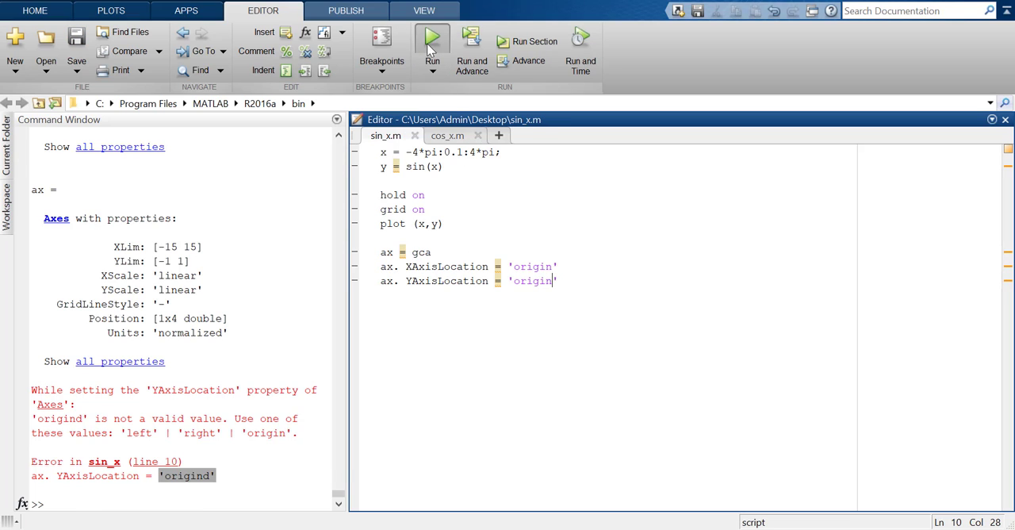
# Step: Rerun sin_x.m to show axes crossing at the origin, then close the figure
pyautogui.click(433, 39)
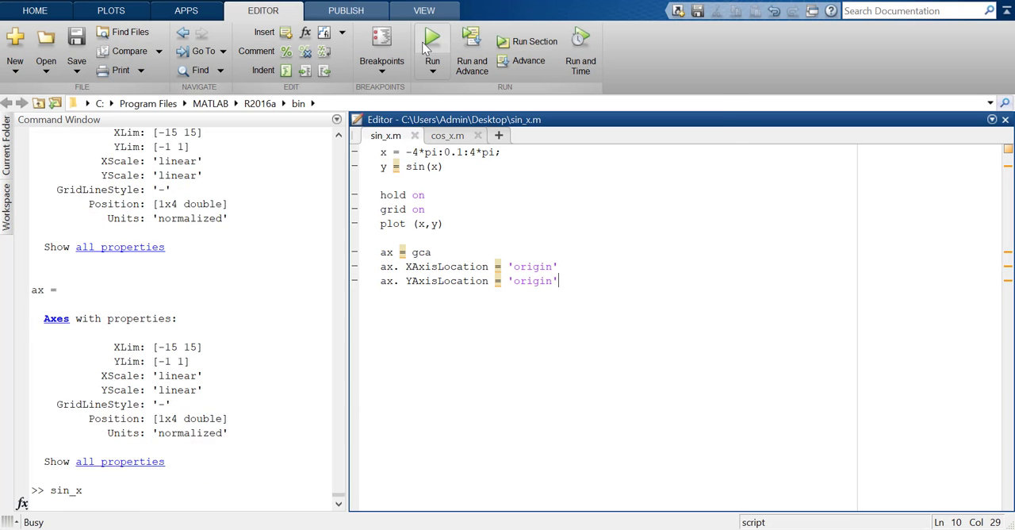
pyautogui.click(429, 38)
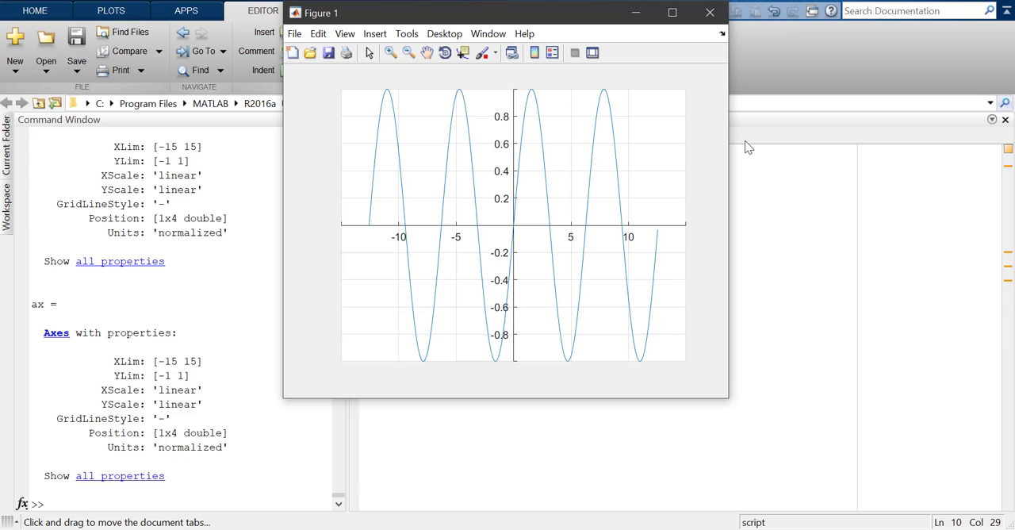
pyautogui.moveTo(544, 241)
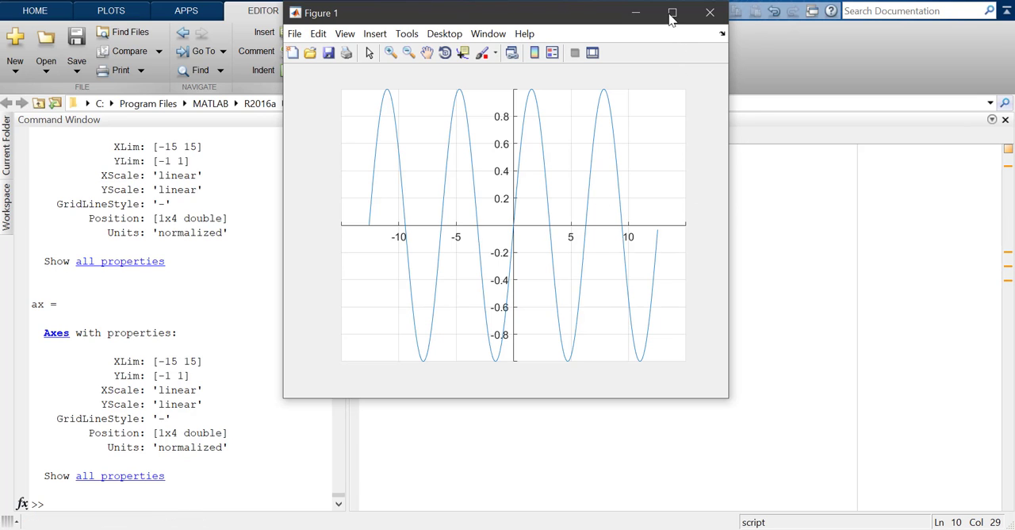
pyautogui.click(671, 13)
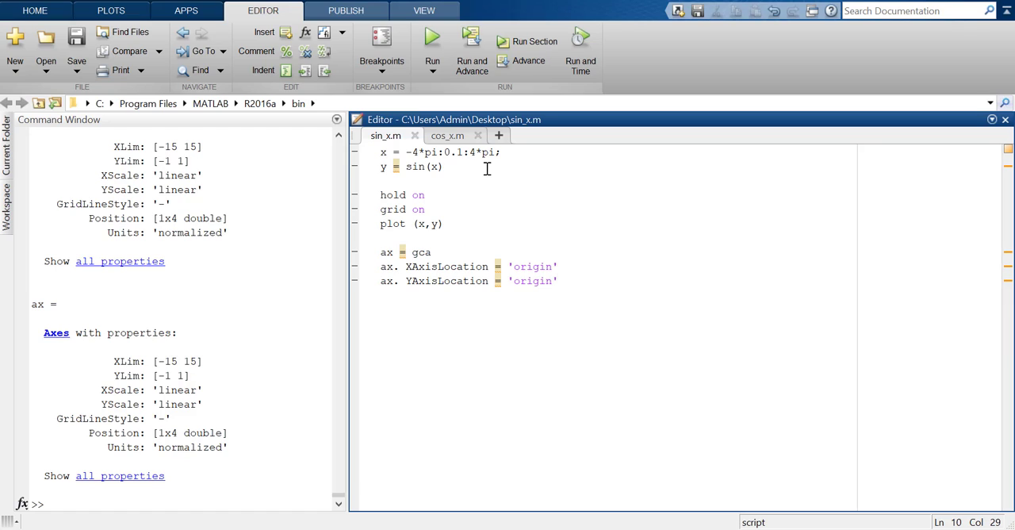
pyautogui.moveTo(457, 252)
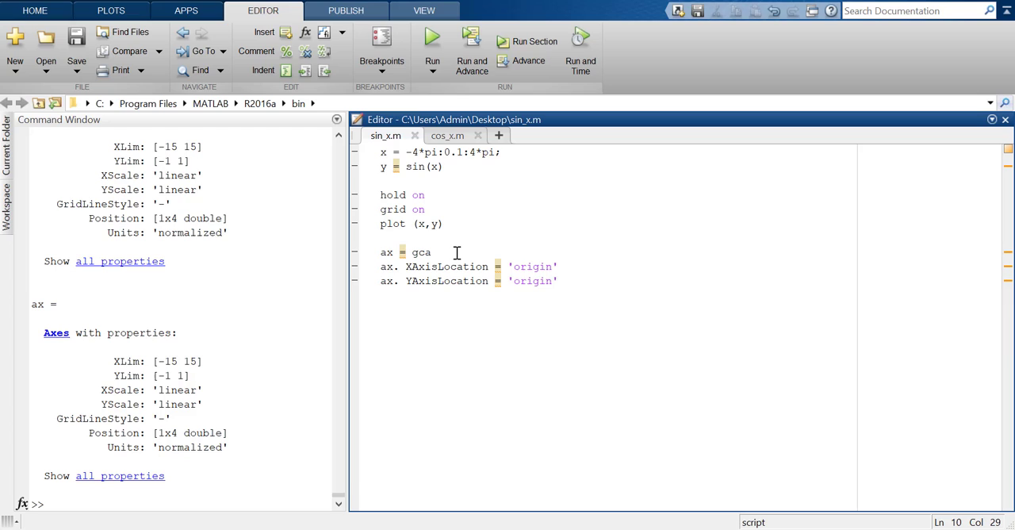
pyautogui.moveTo(408, 178)
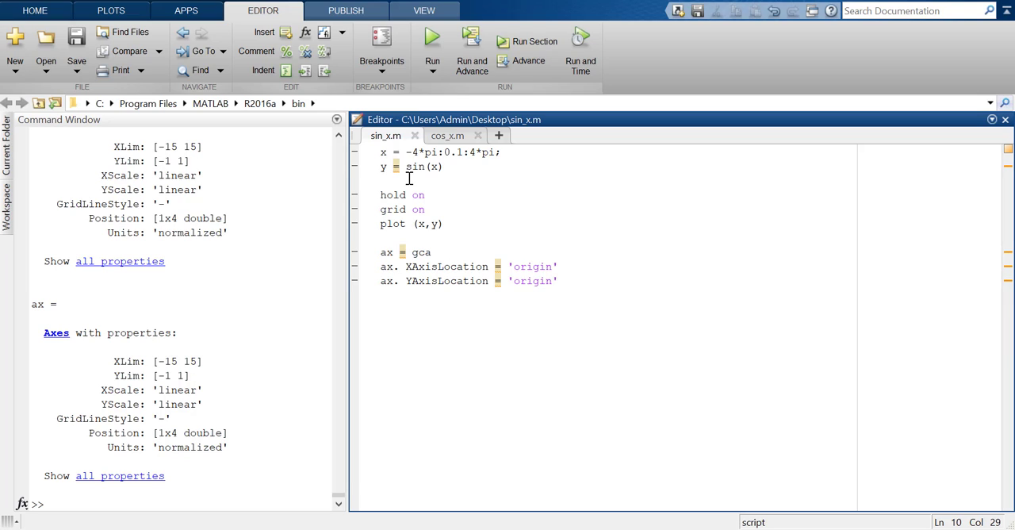
# Step: Insert a blank line below y = sin(x) in sin_x.m
pyautogui.press('Enter')
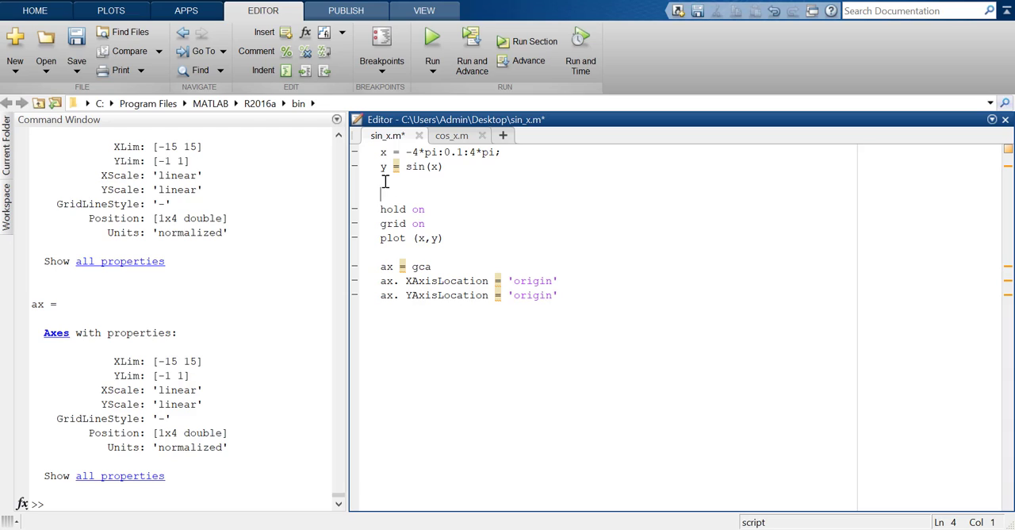
pyautogui.write('xlim')
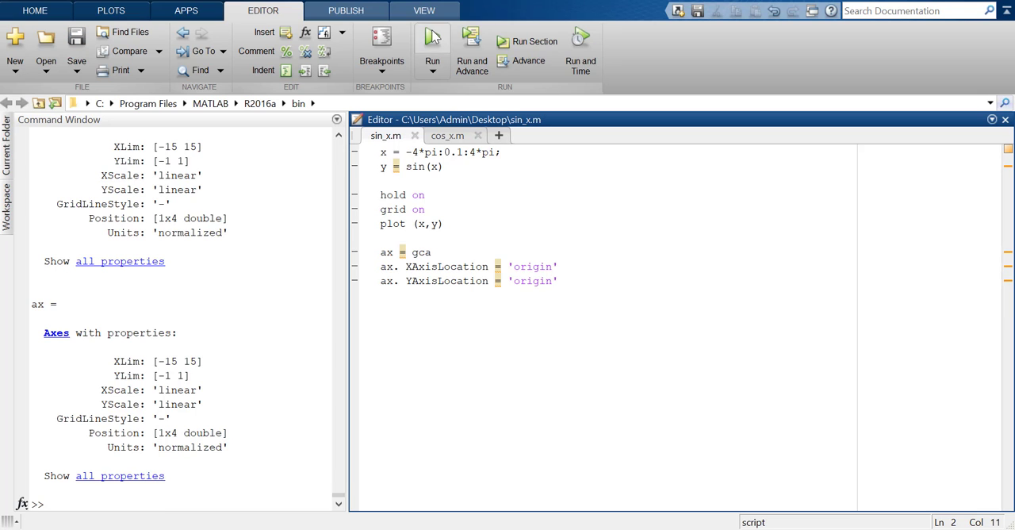
pyautogui.click(426, 38)
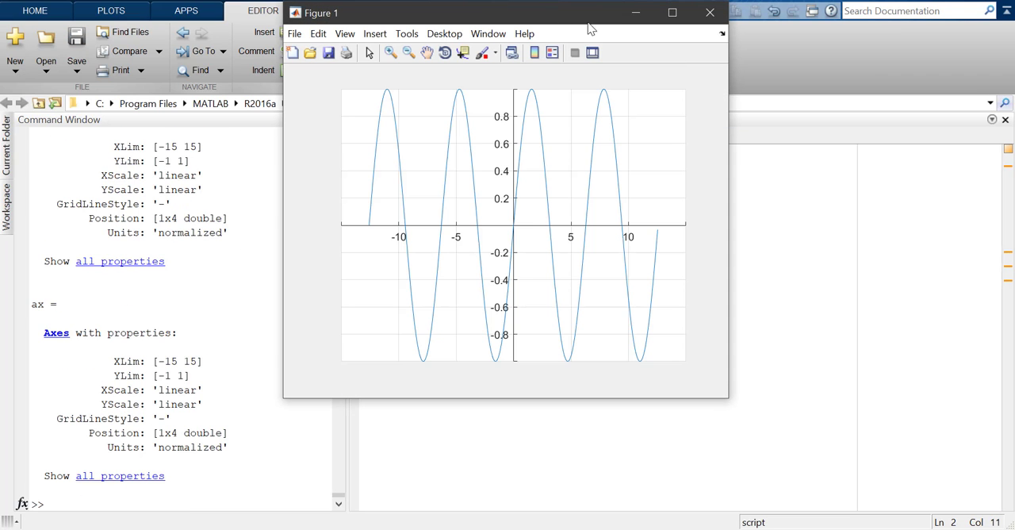
pyautogui.click(671, 12)
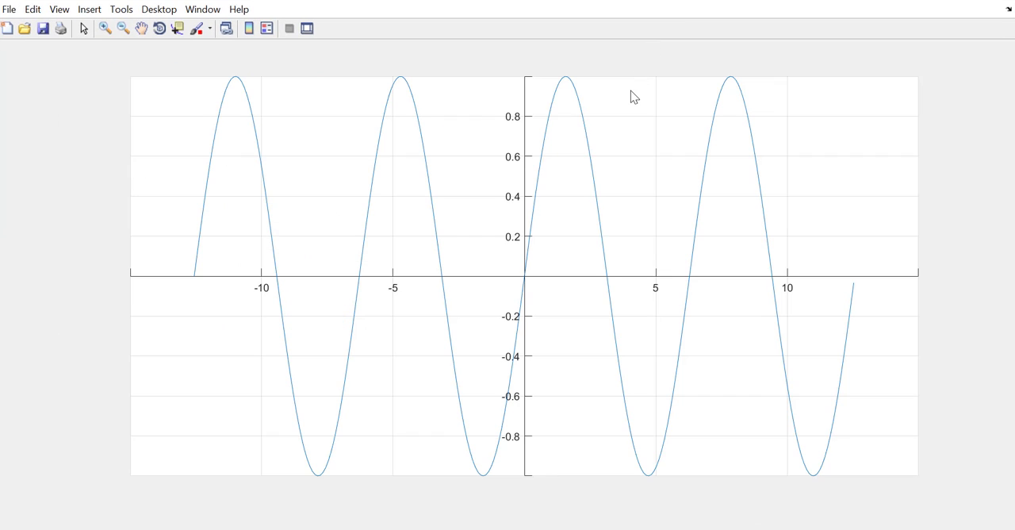
pyautogui.moveTo(134, 275)
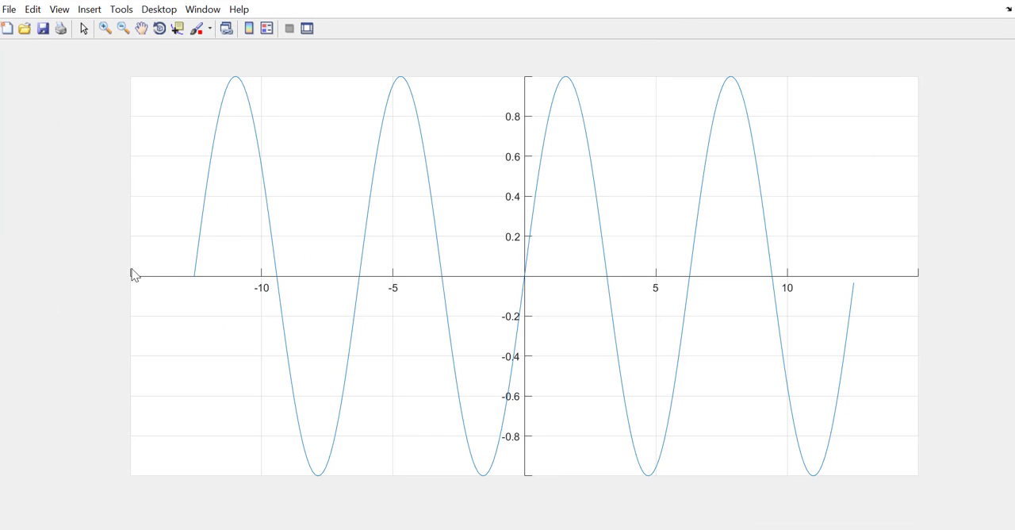
pyautogui.moveTo(339, 201)
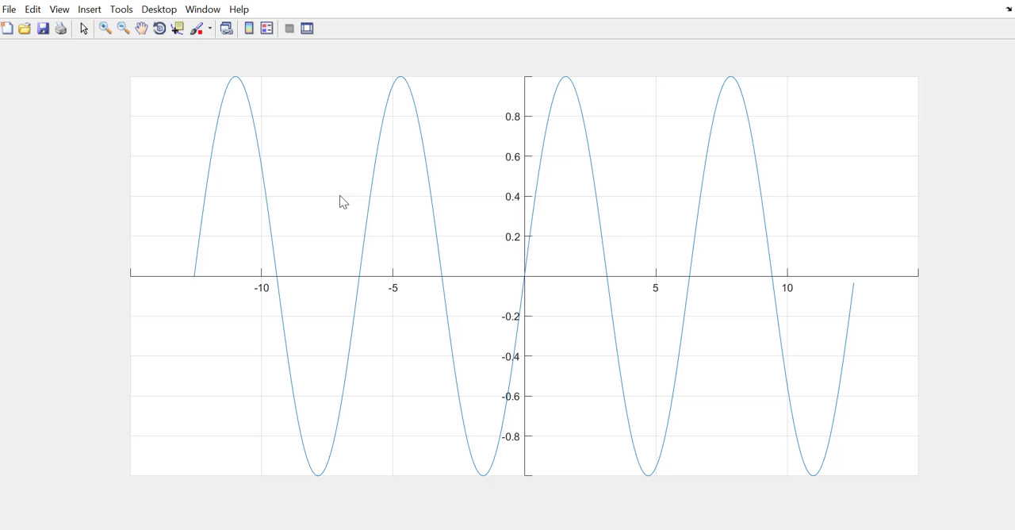
pyautogui.moveTo(308, 49)
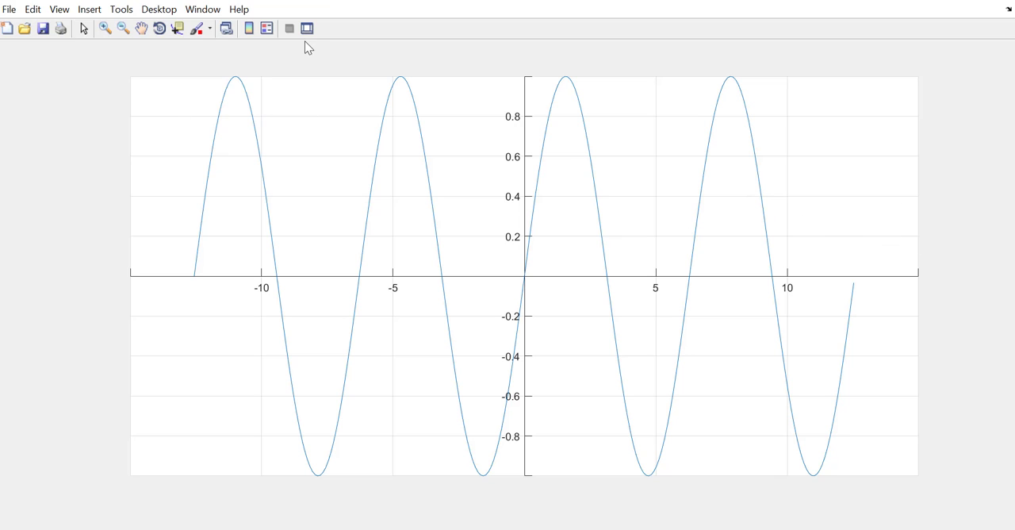
pyautogui.moveTo(20, 91)
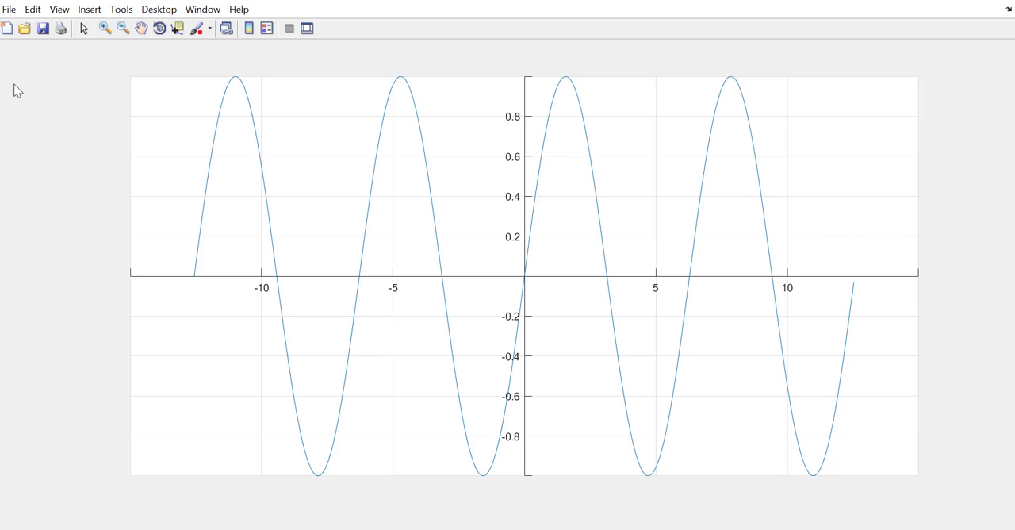
pyautogui.moveTo(907, 220)
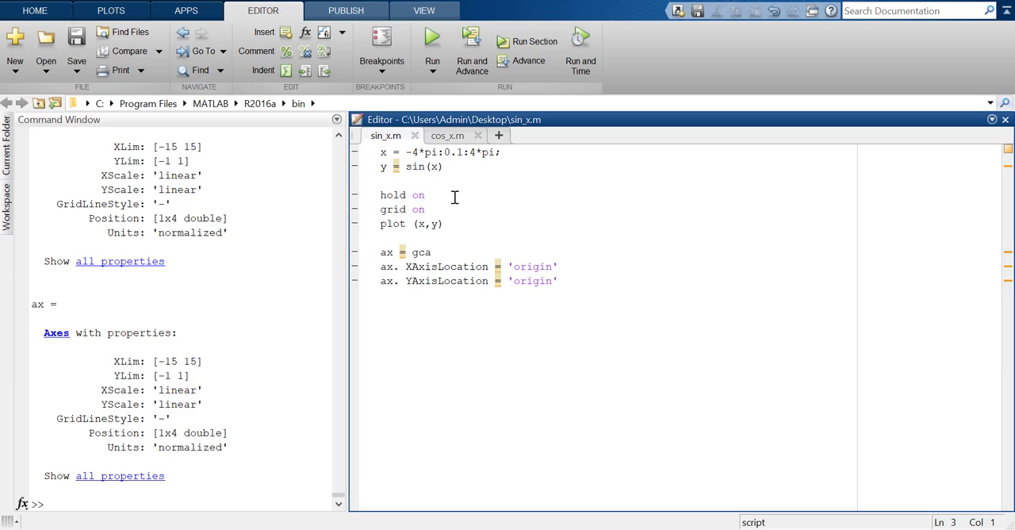
# Step: Add the line xlim([-13,13]) below y = sin(x) in sin_x.m
pyautogui.press('Enter')
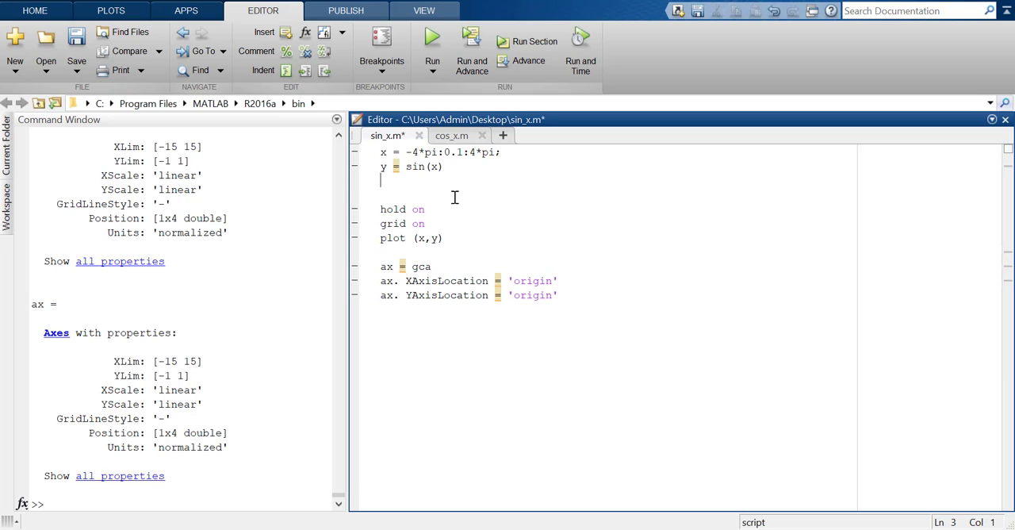
pyautogui.write('xlim')
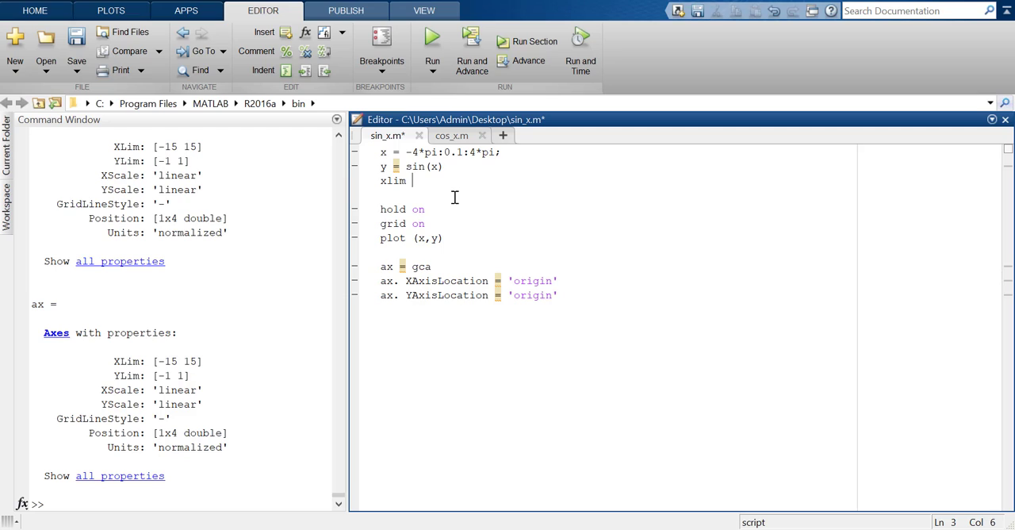
pyautogui.write('(')
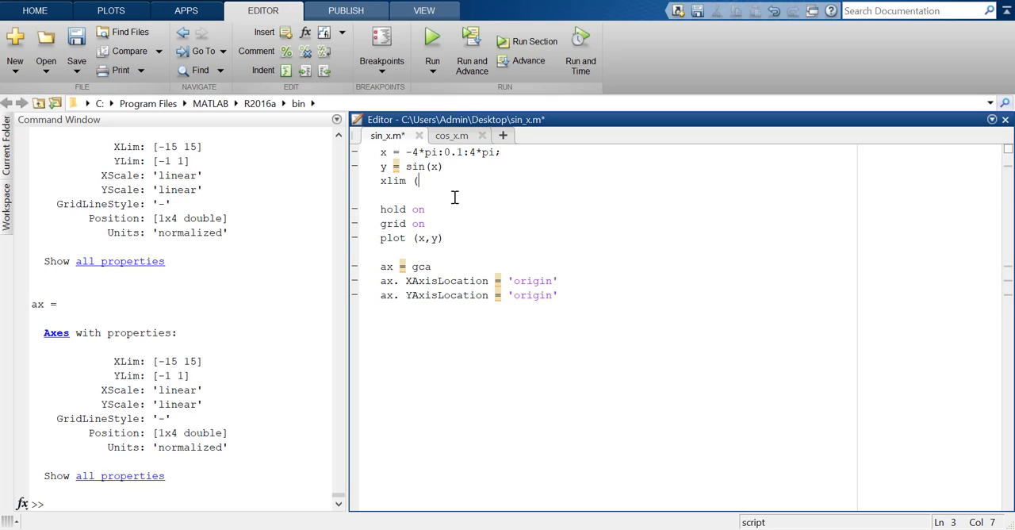
pyautogui.write('[')
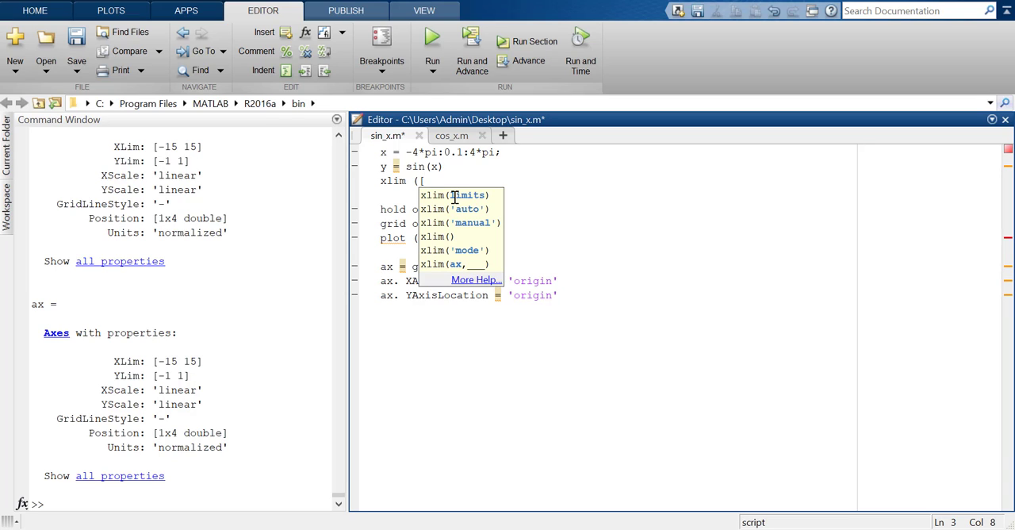
pyautogui.write('-13,13')
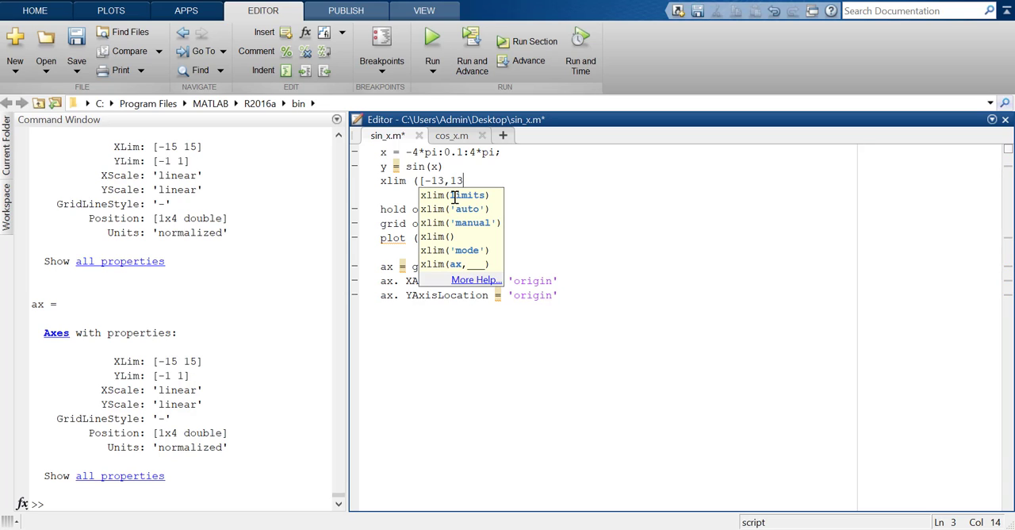
pyautogui.write('])')
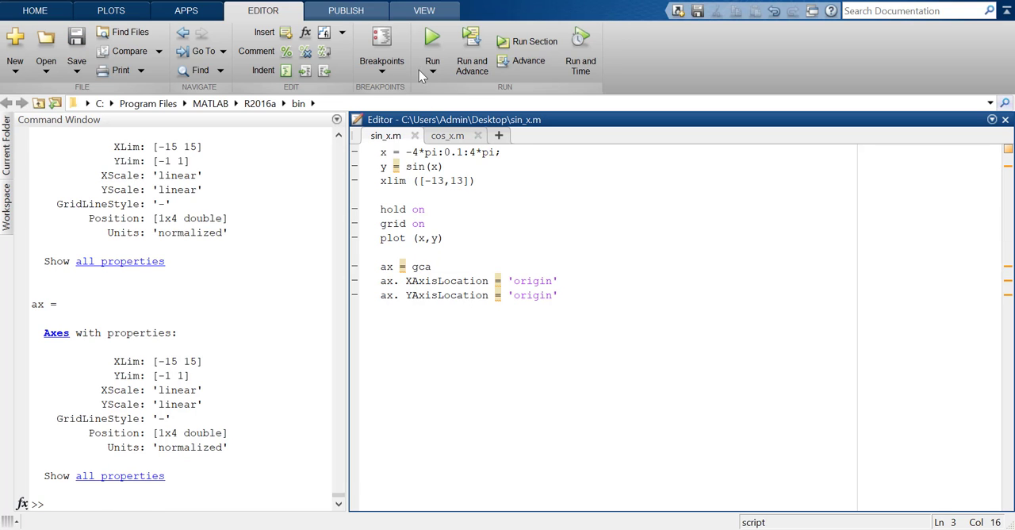
# Step: Run sin_x.m to plot the sine limited to -13 to 13, then close the figure
pyautogui.click(437, 41)
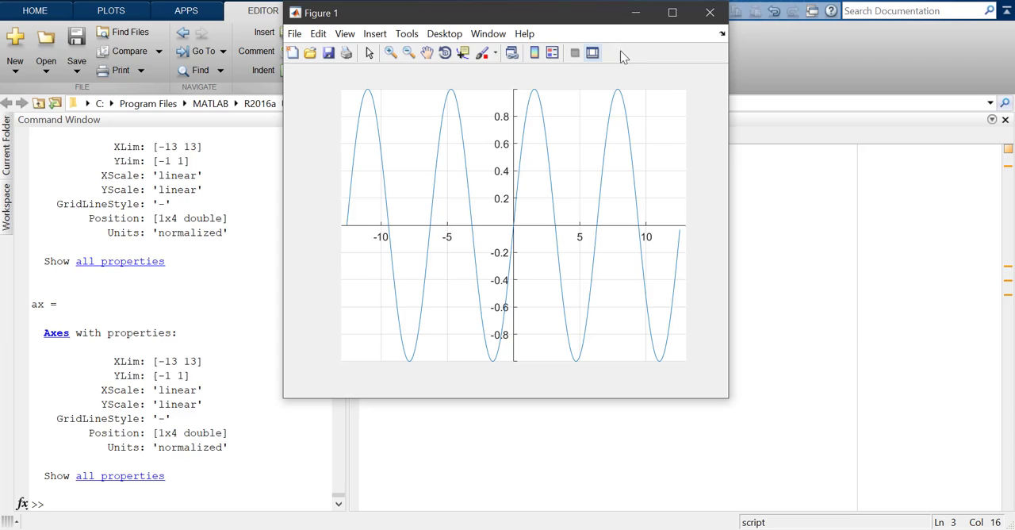
pyautogui.click(672, 12)
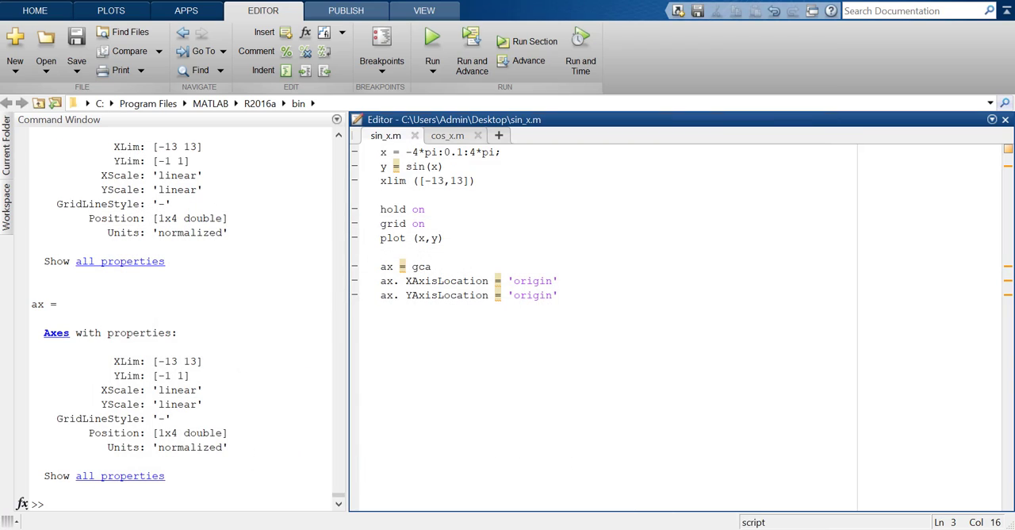
pyautogui.moveTo(403, 452)
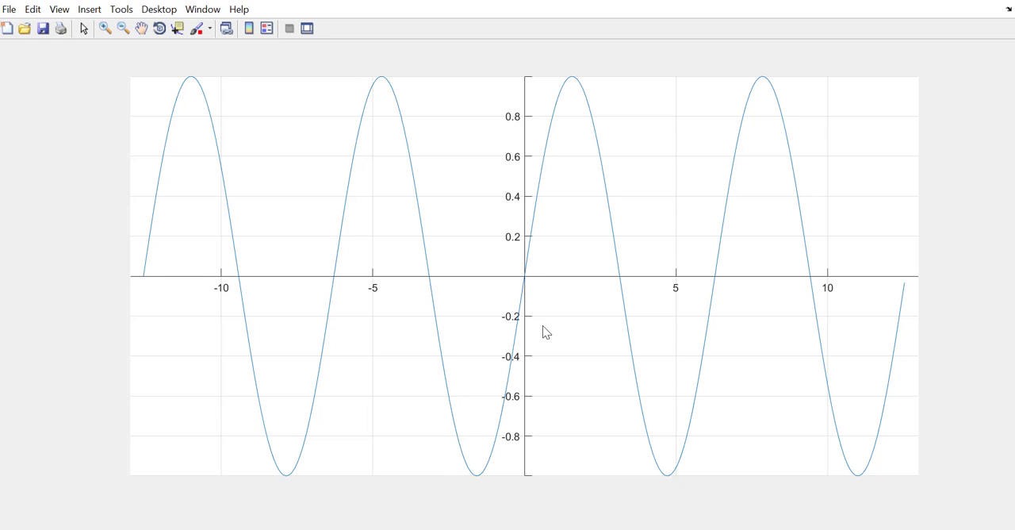
pyautogui.moveTo(466, 322)
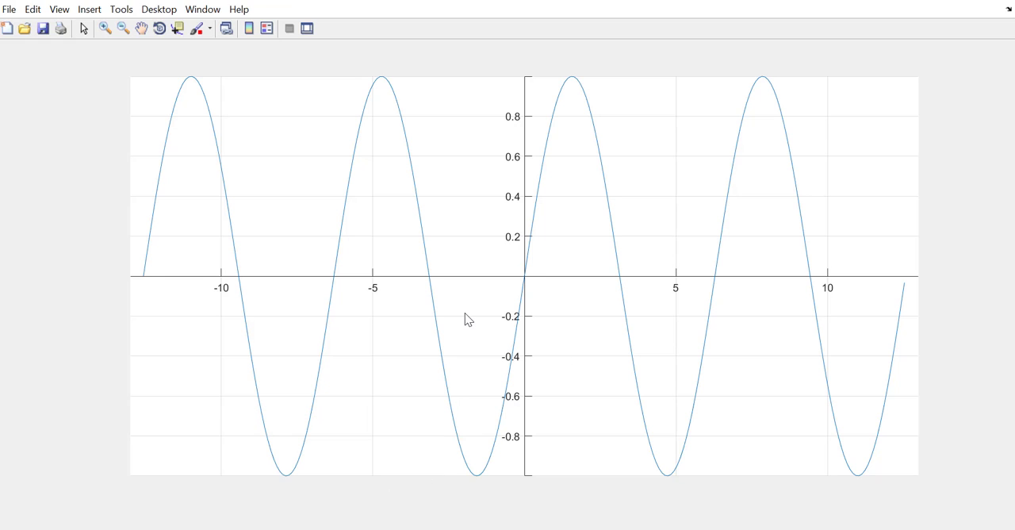
pyautogui.moveTo(371, 293)
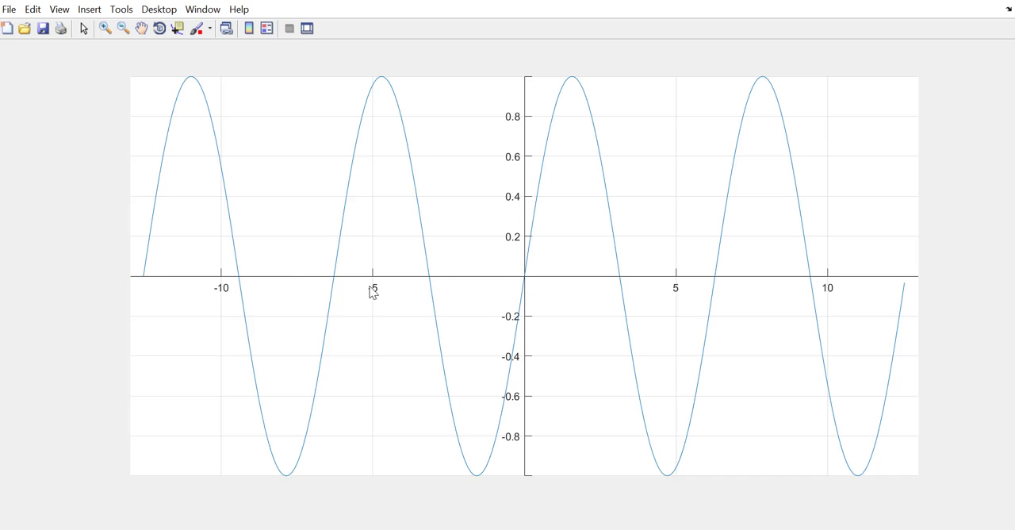
pyautogui.moveTo(551, 64)
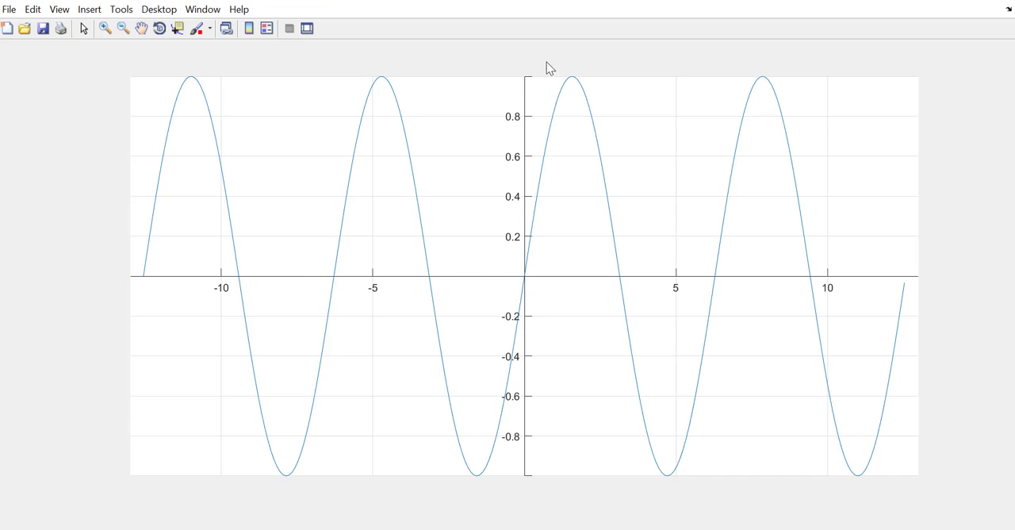
pyautogui.moveTo(200, 289)
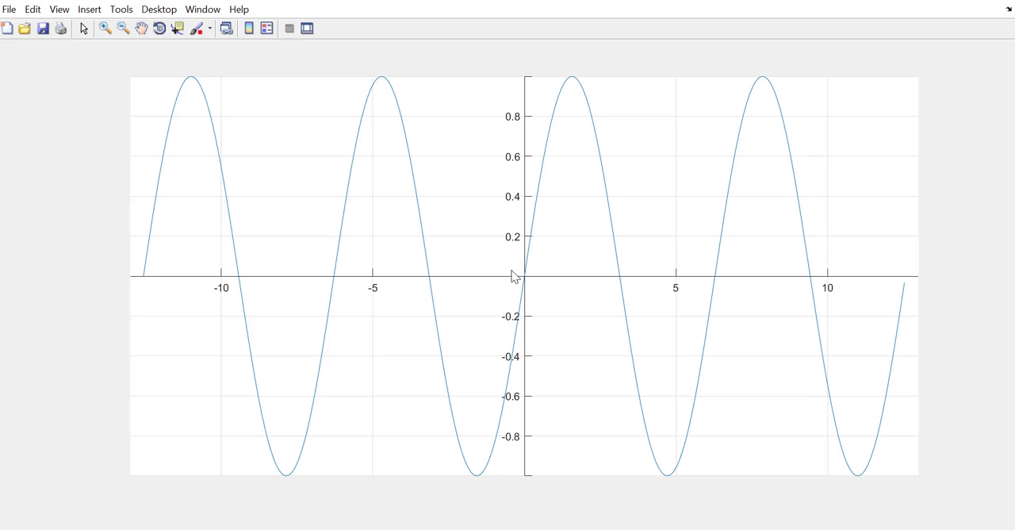
pyautogui.moveTo(488, 253)
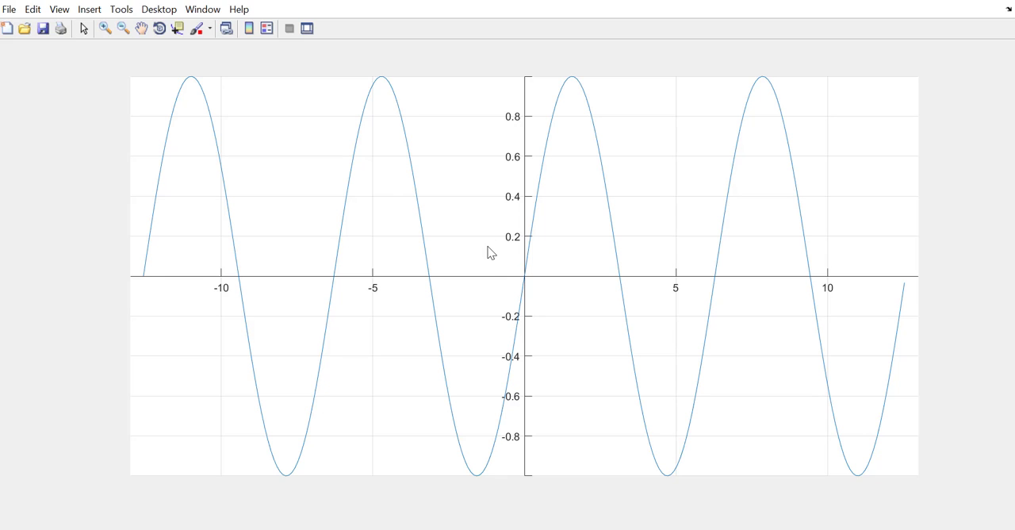
pyautogui.moveTo(481, 284)
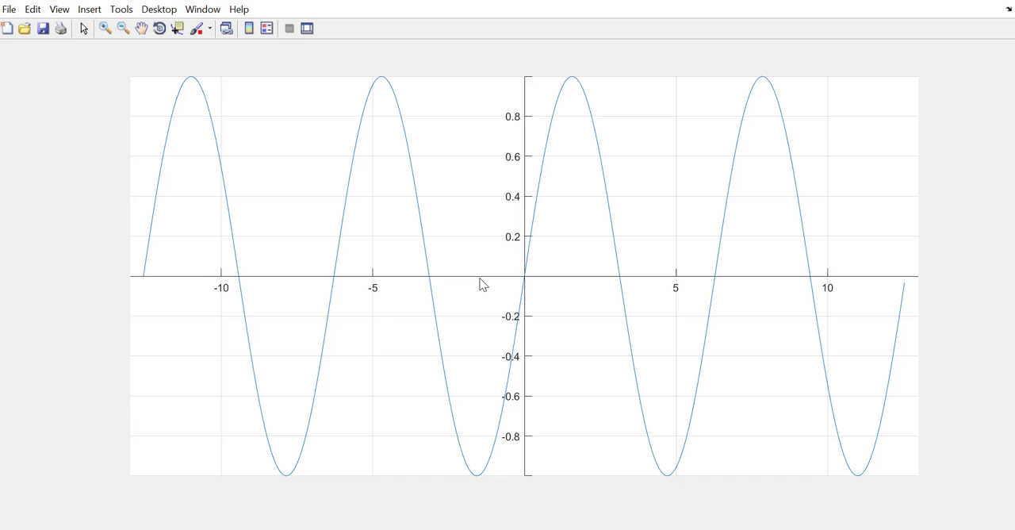
pyautogui.moveTo(460, 291)
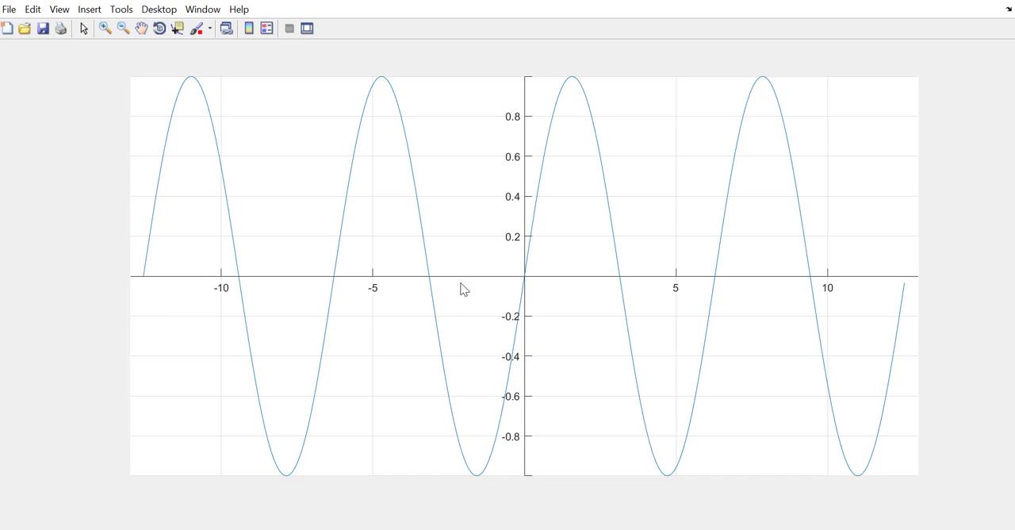
pyautogui.moveTo(471, 262)
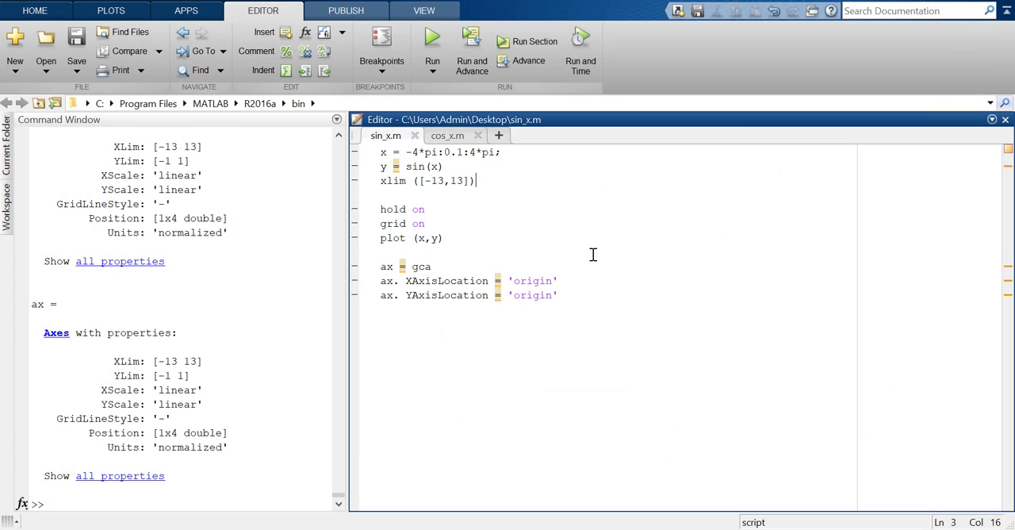
pyautogui.moveTo(501, 221)
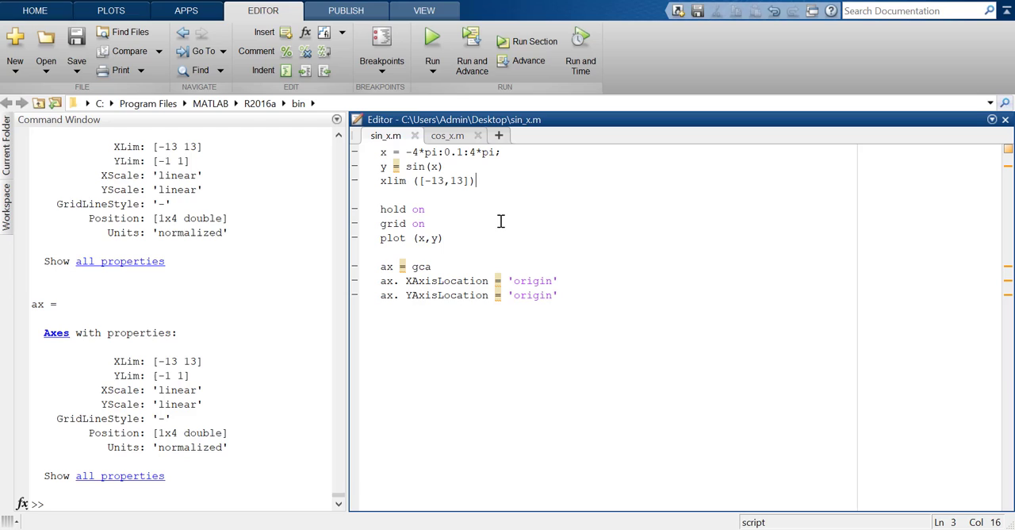
pyautogui.moveTo(567, 161)
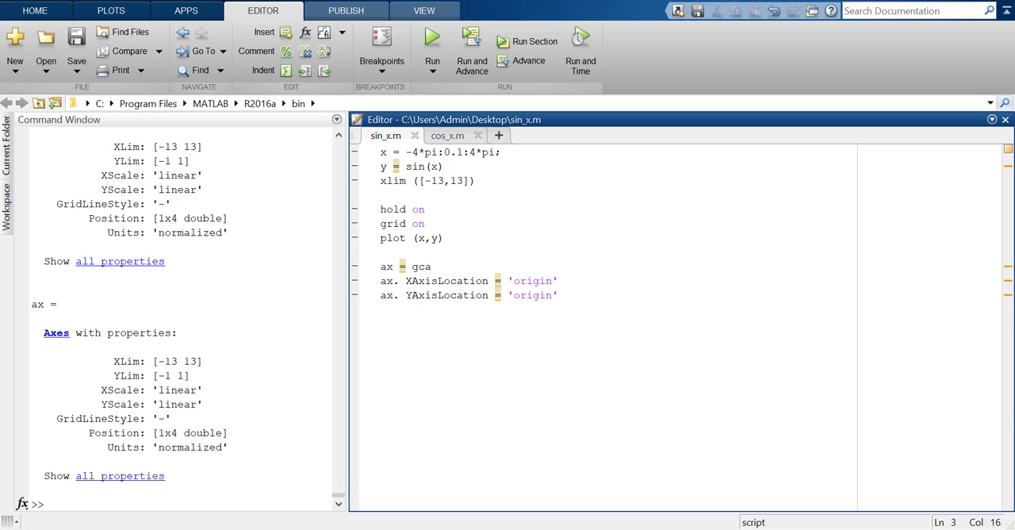
# Step: Clear the Command Window and end on the empty cos_x.m script tab
pyautogui.click(447, 135)
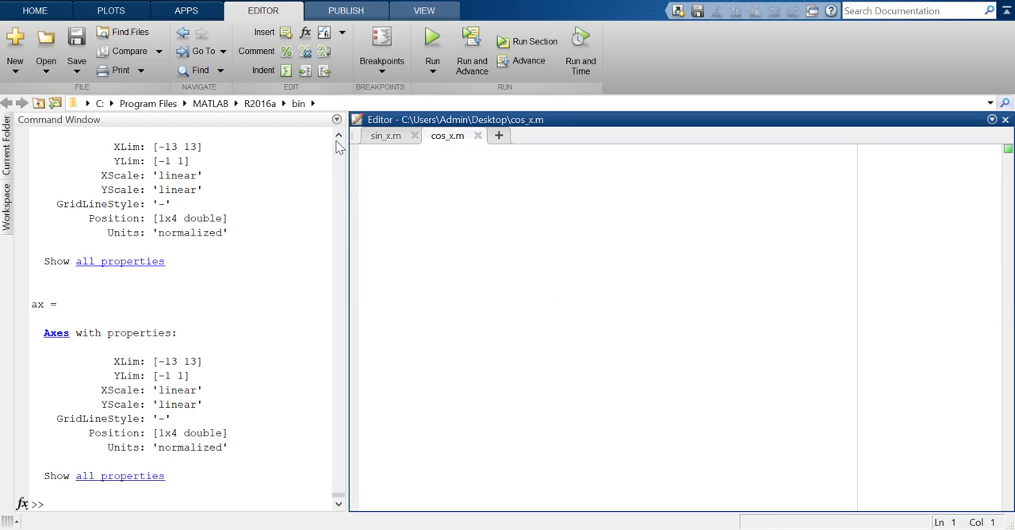
pyautogui.click(335, 119)
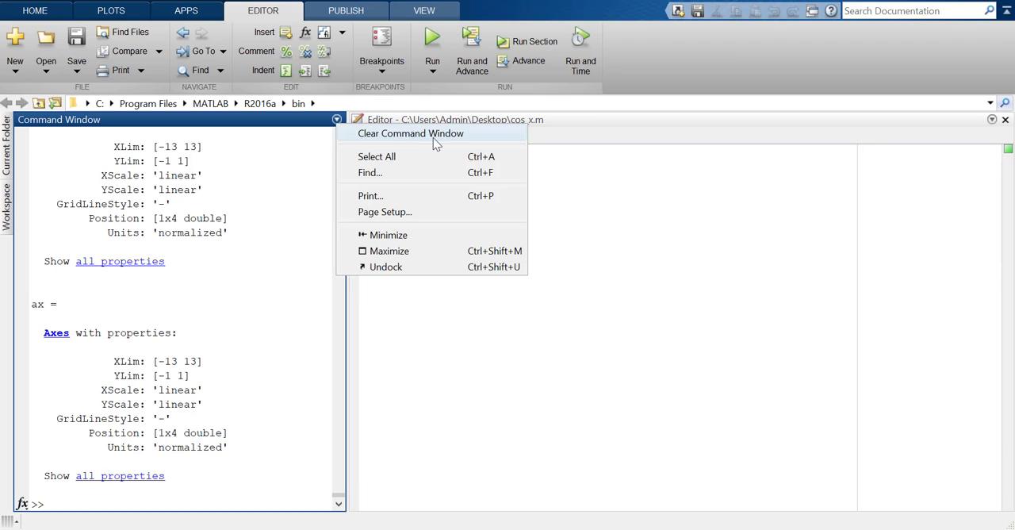
pyautogui.click(411, 133)
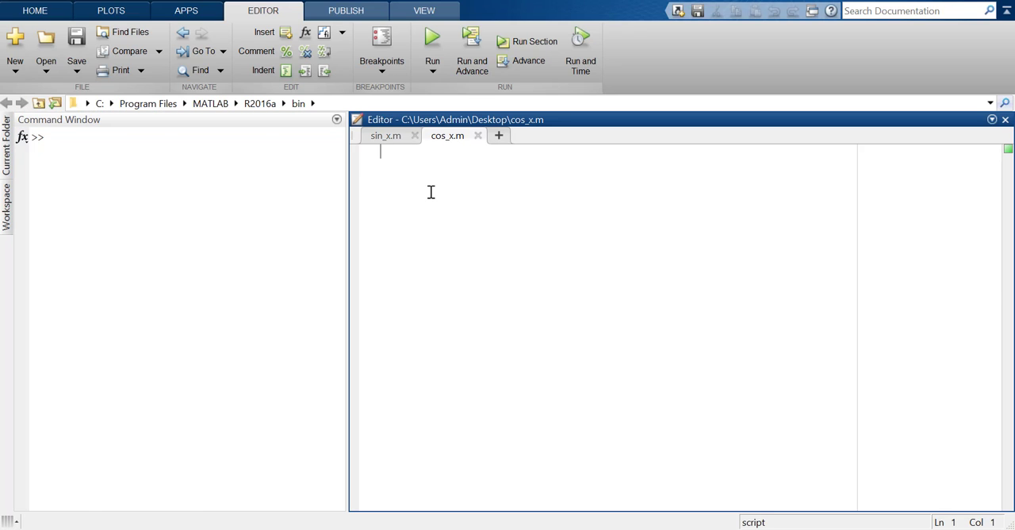
pyautogui.click(384, 135)
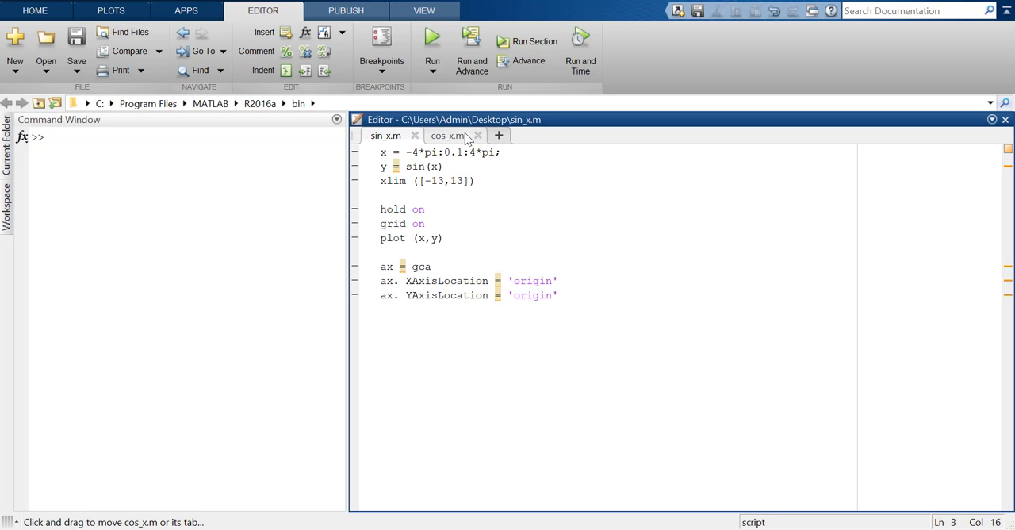
pyautogui.click(449, 135)
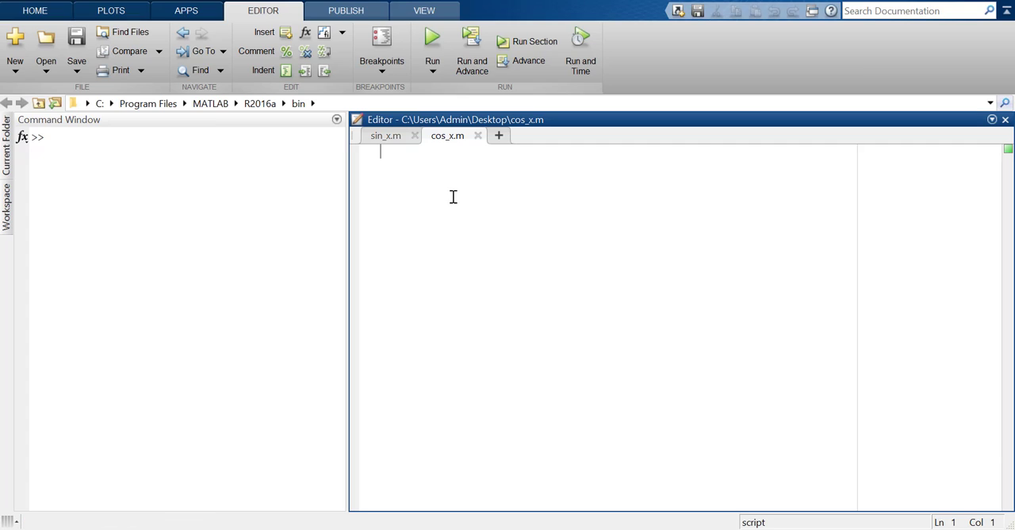
# Step: In cos_x.m, define x = -4*pi:0.1:4*pi
pyautogui.write('x')
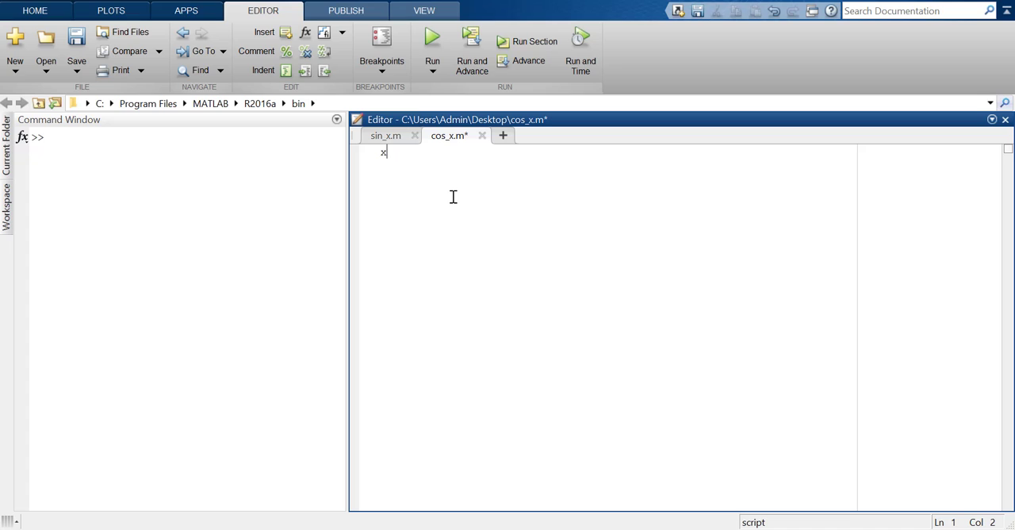
pyautogui.write('=')
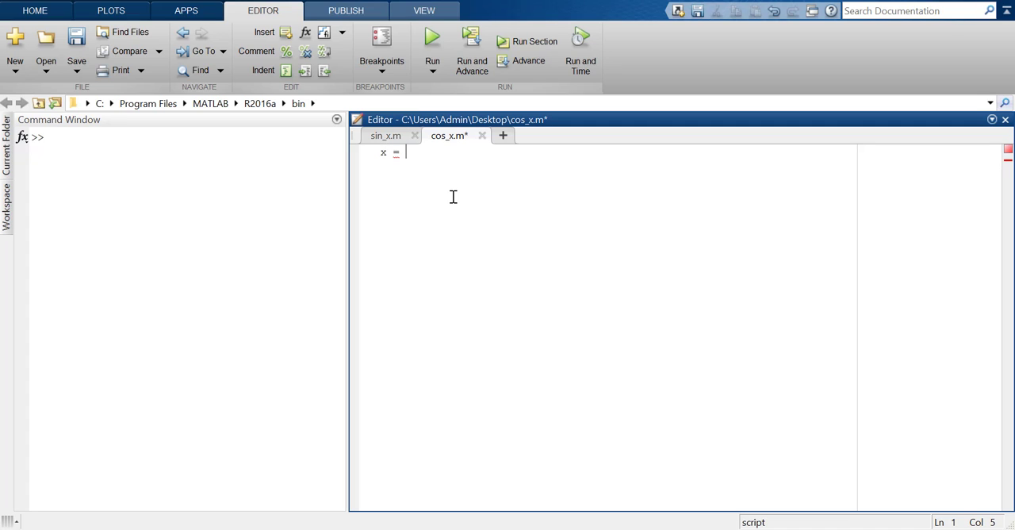
pyautogui.write('-4')
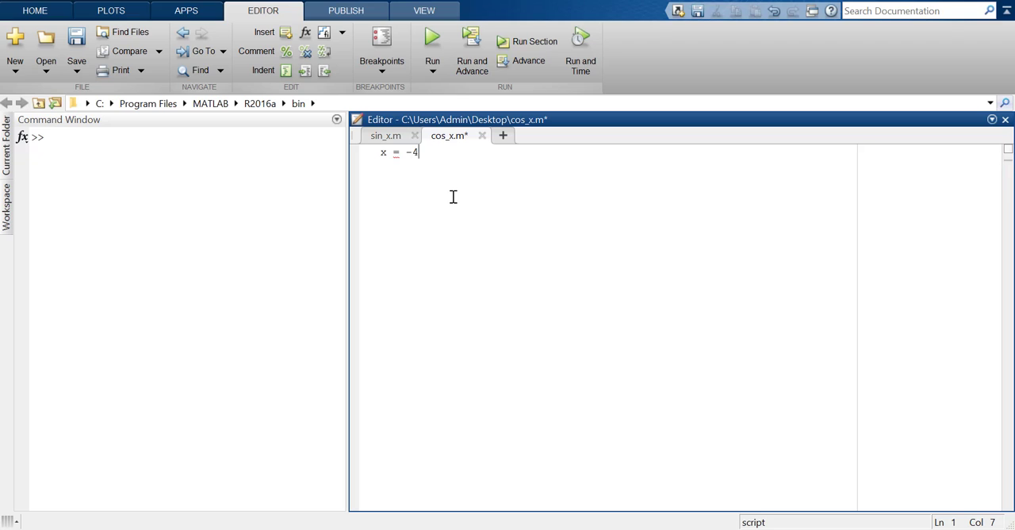
pyautogui.write('*pi:0')
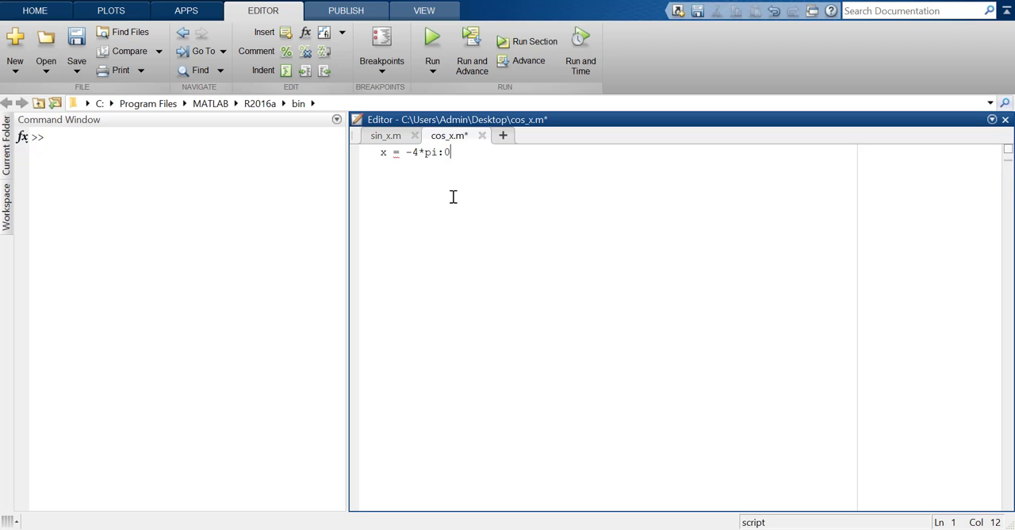
pyautogui.write('.1')
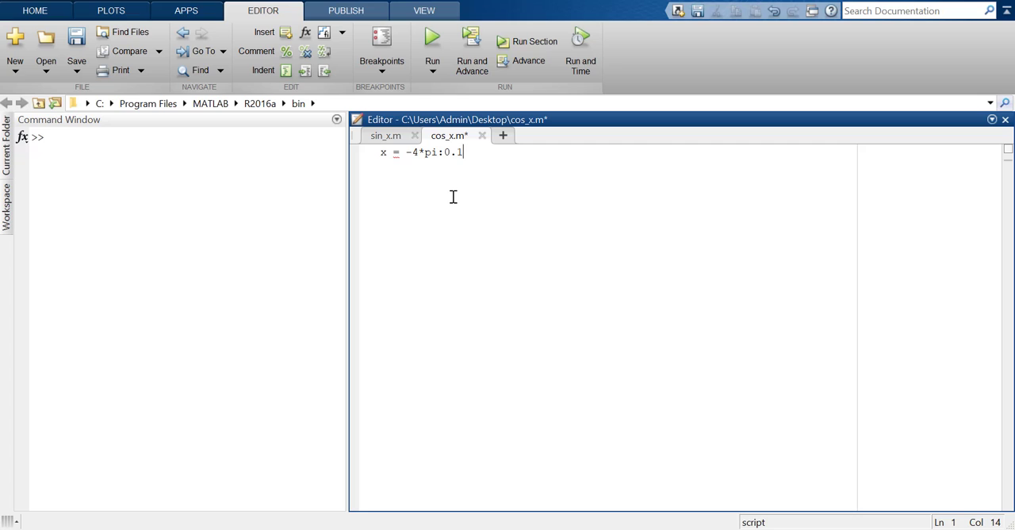
pyautogui.write(':4')
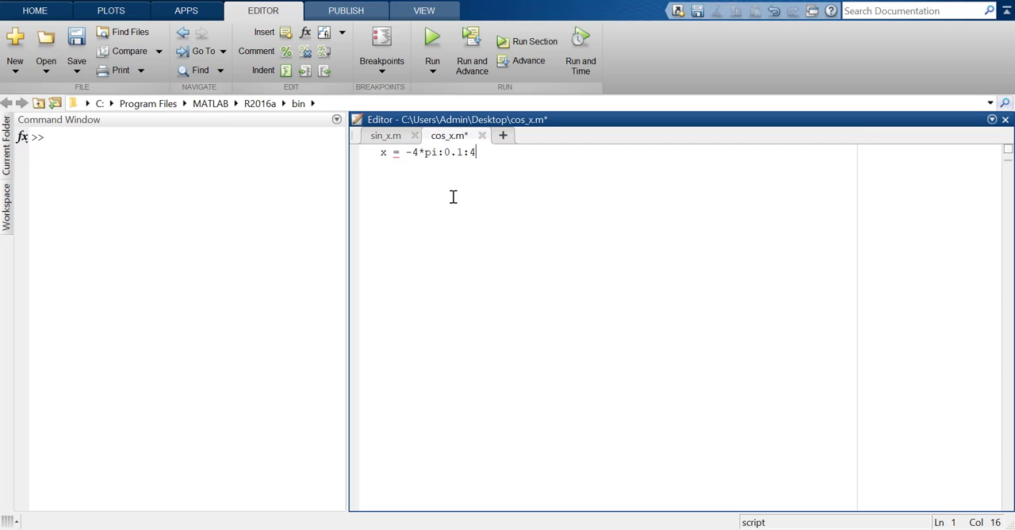
pyautogui.write('*pi')
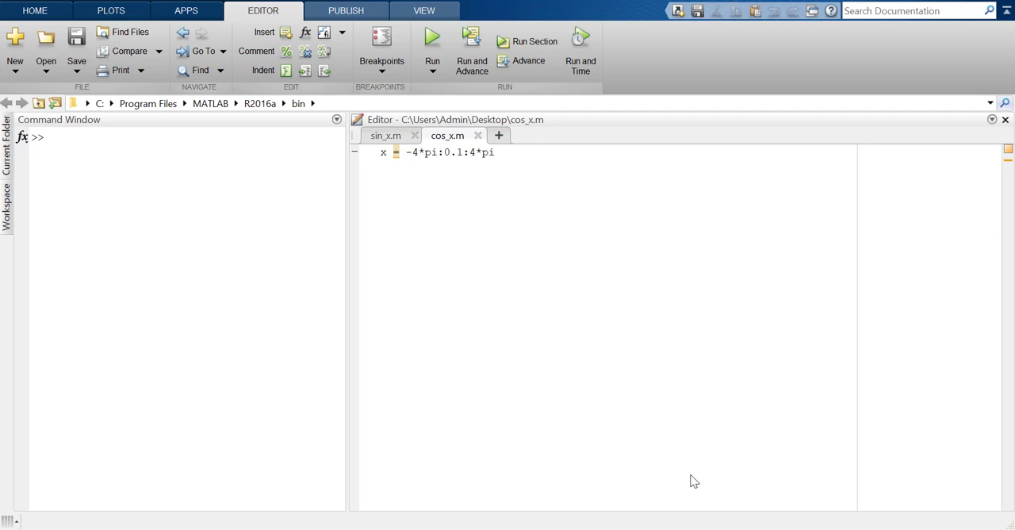
pyautogui.moveTo(563, 342)
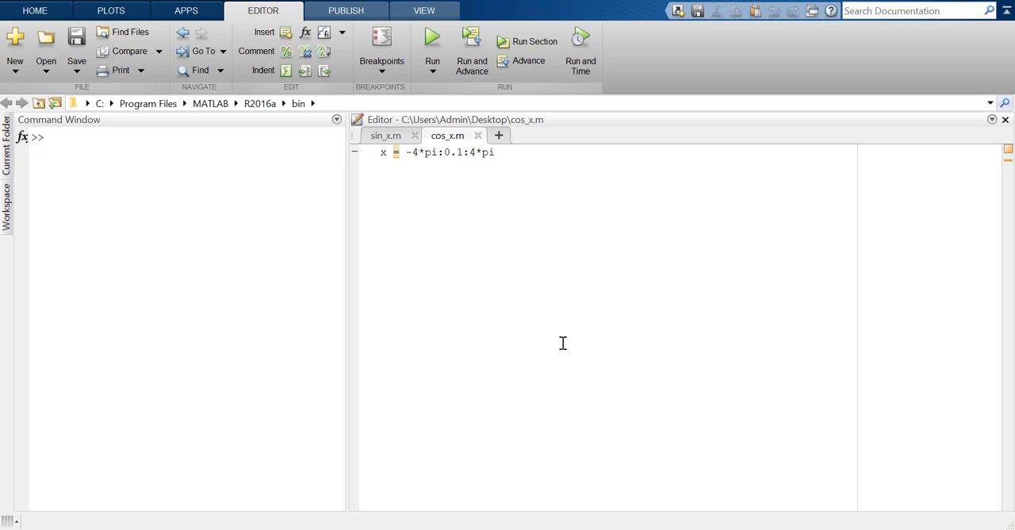
# Step: Add y = cos(x), hold on, grid on, and plot(x,y) lines
pyautogui.write('y =')
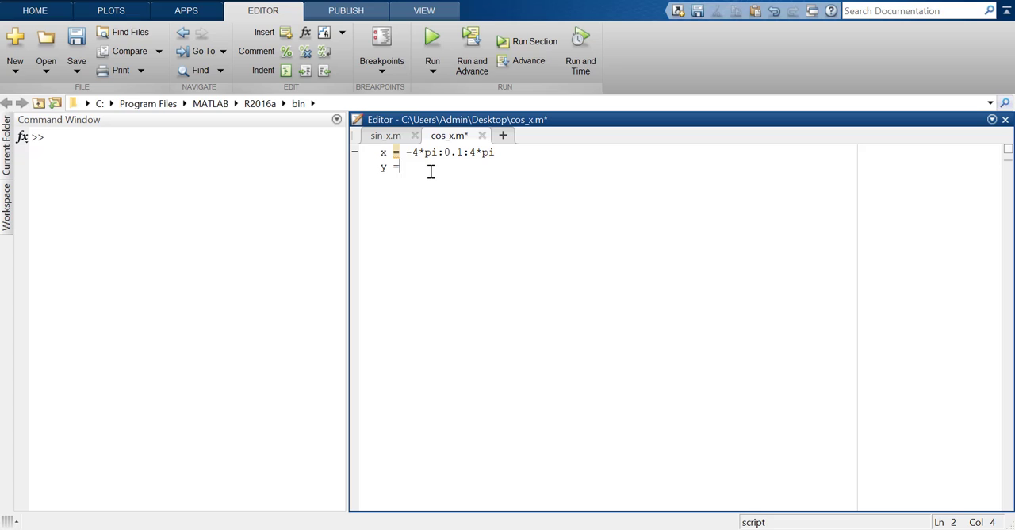
pyautogui.write('cos')
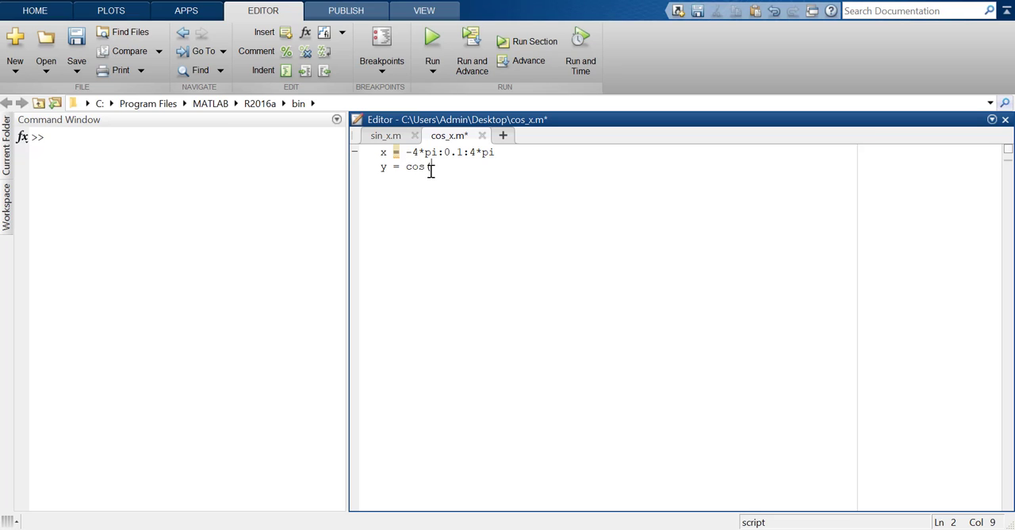
pyautogui.write('(x)')
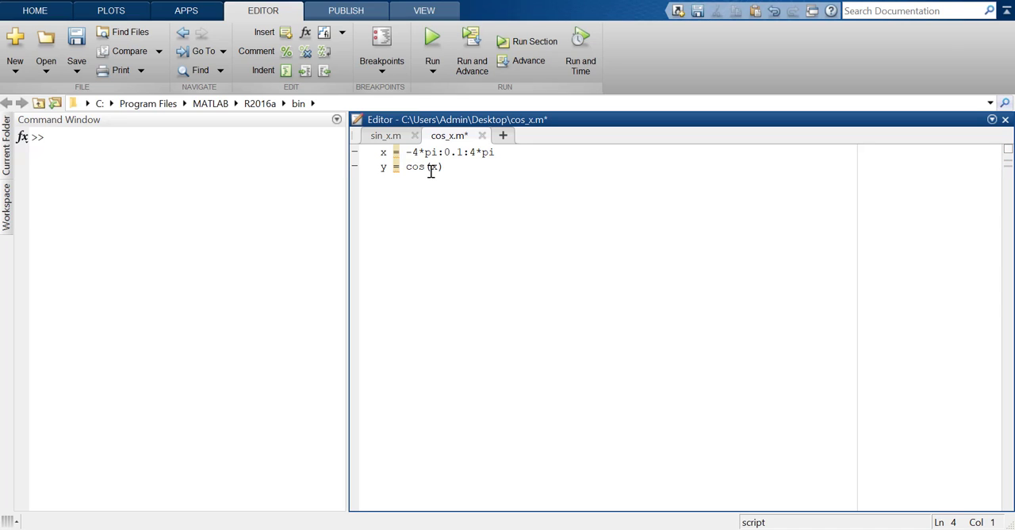
pyautogui.write('h')
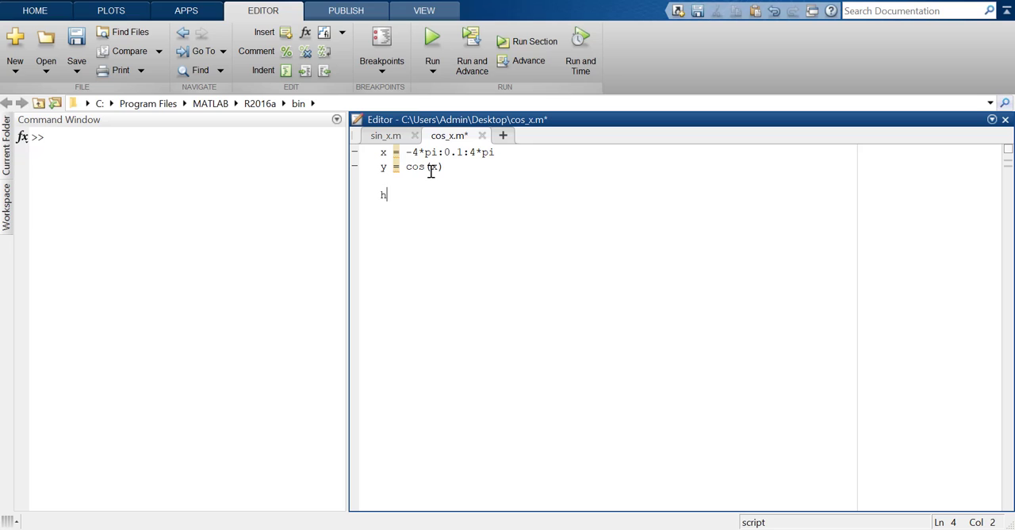
pyautogui.write('old on')
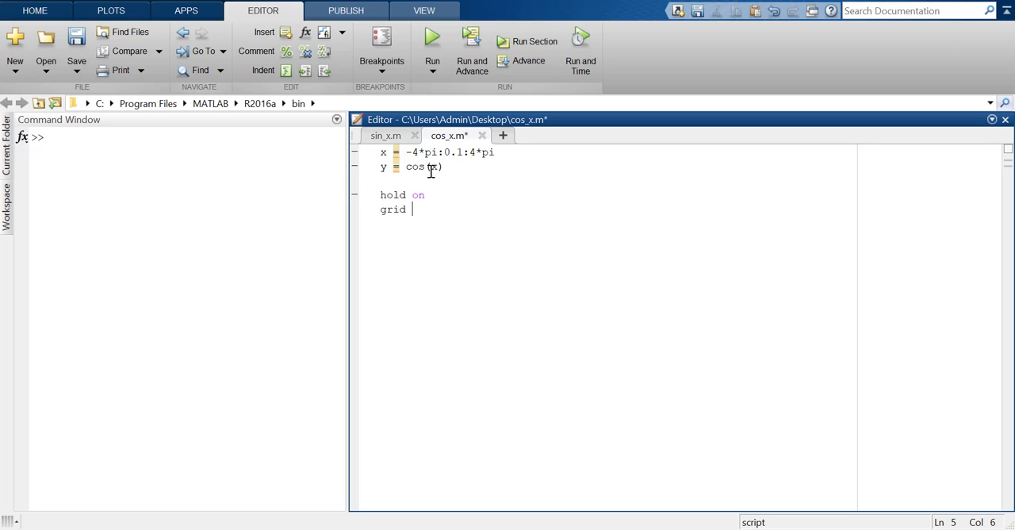
pyautogui.write('on')
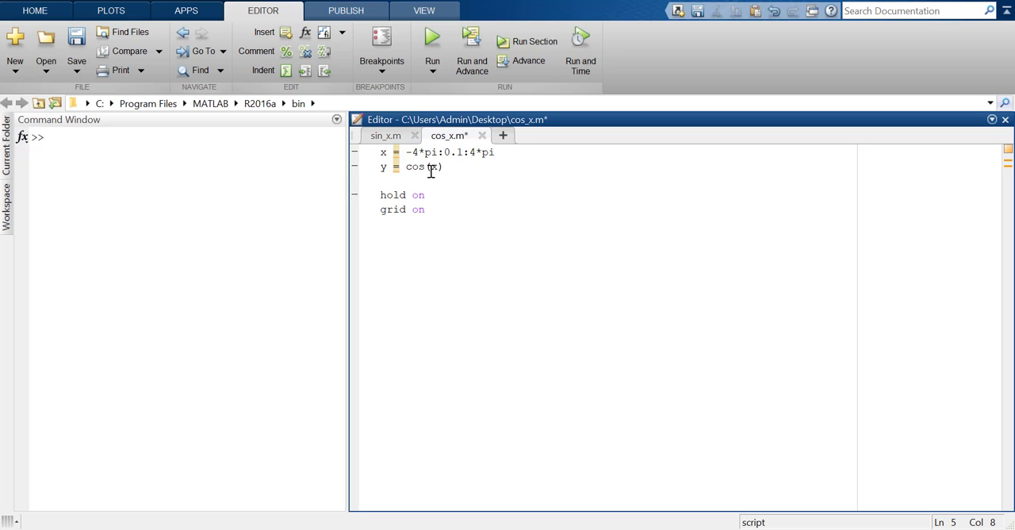
pyautogui.write('plot')
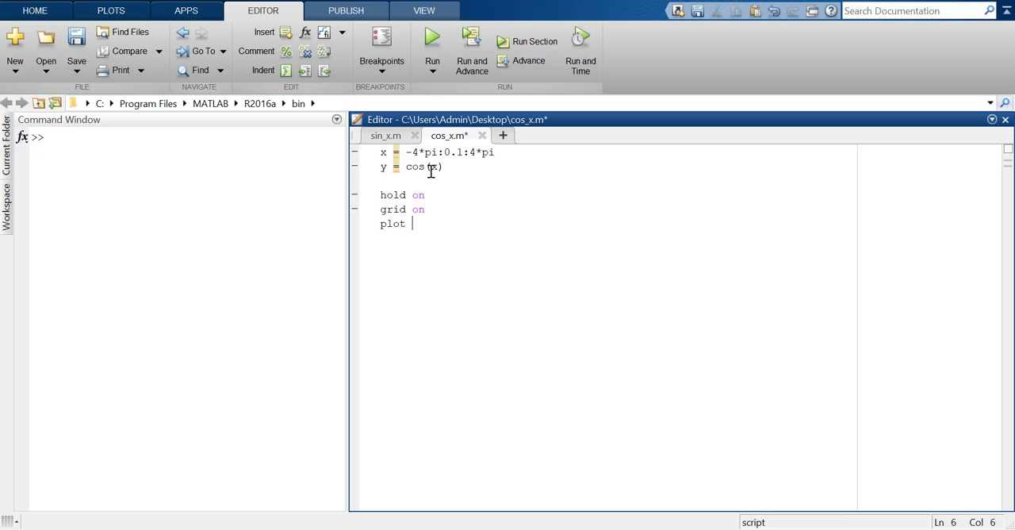
pyautogui.write('(x,y)')
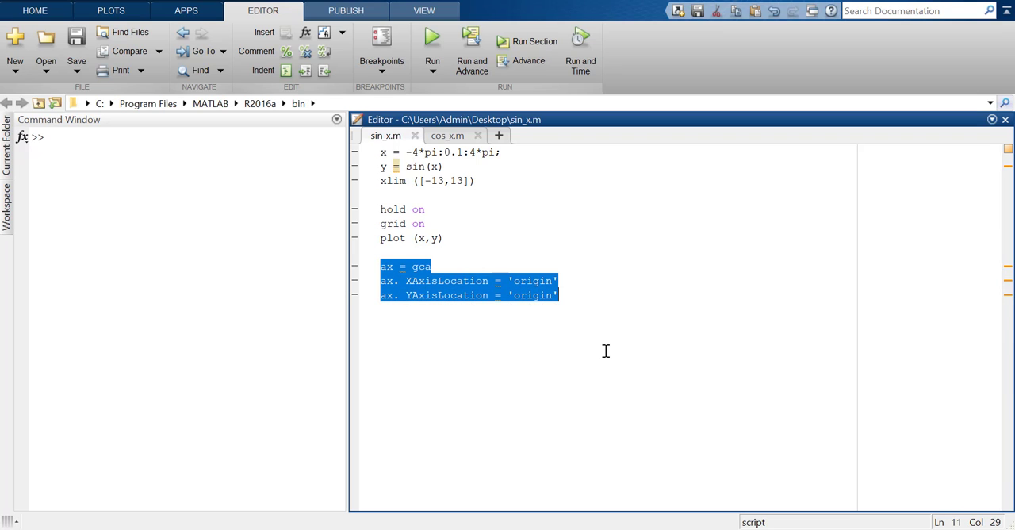
pyautogui.moveTo(443, 143)
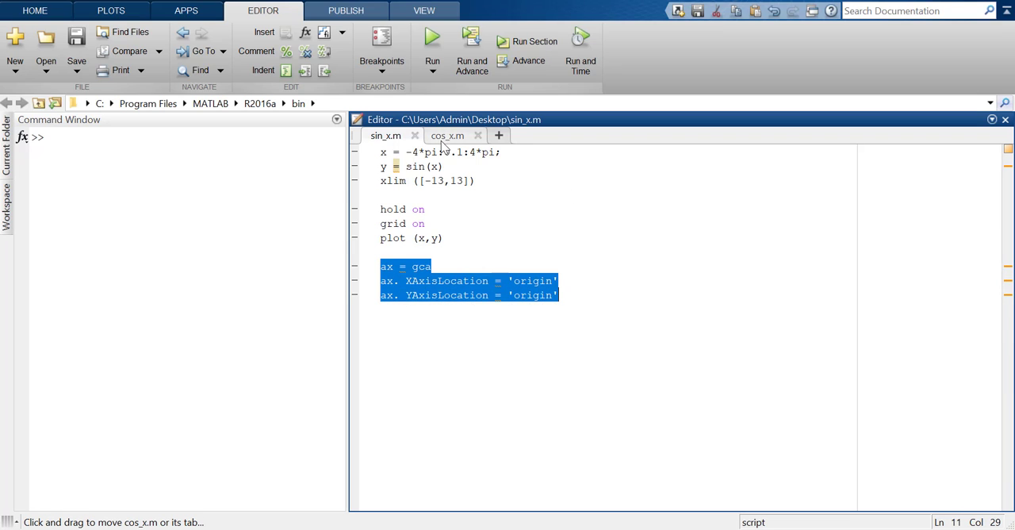
# Step: In cos_x.m, add ax = gca with both axis locations at 'origin', and save
pyautogui.click(447, 135)
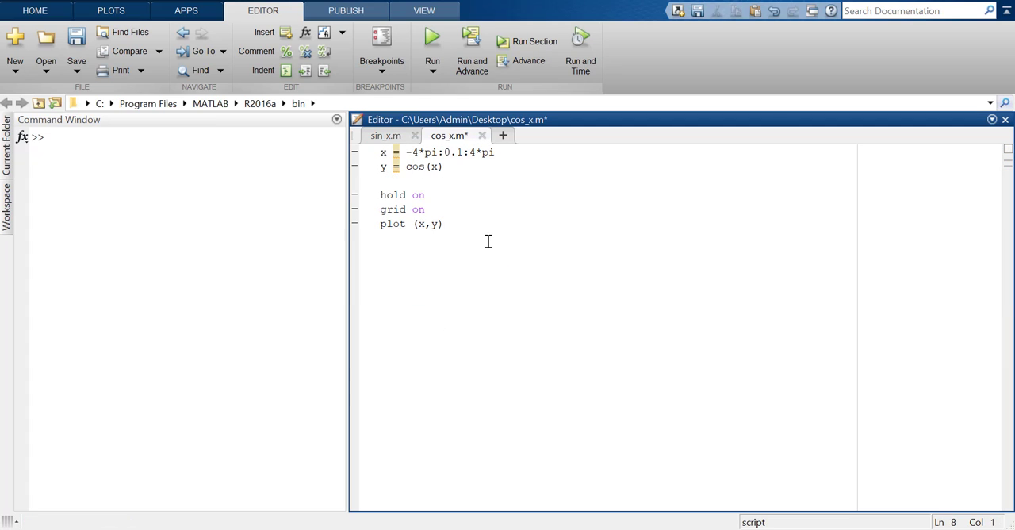
pyautogui.write('ax = gca')
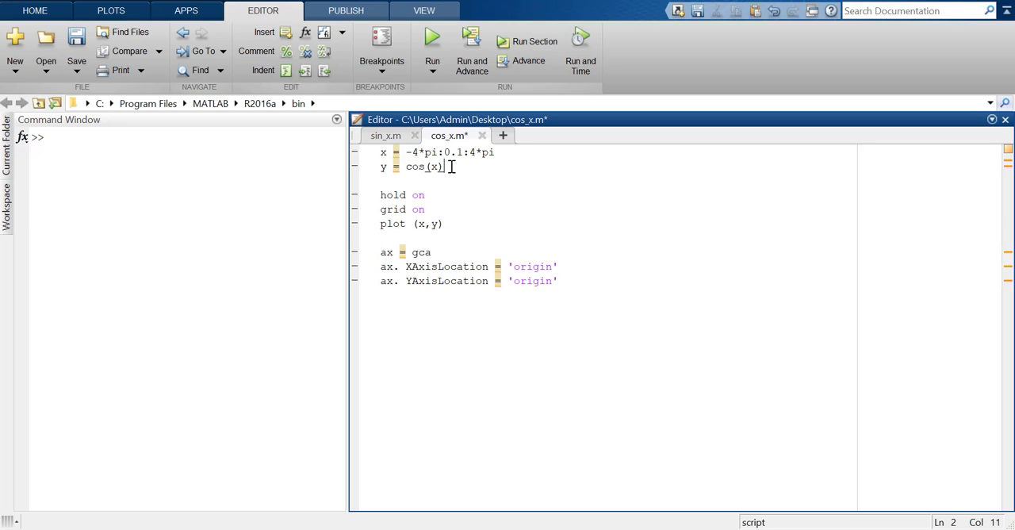
pyautogui.click(423, 43)
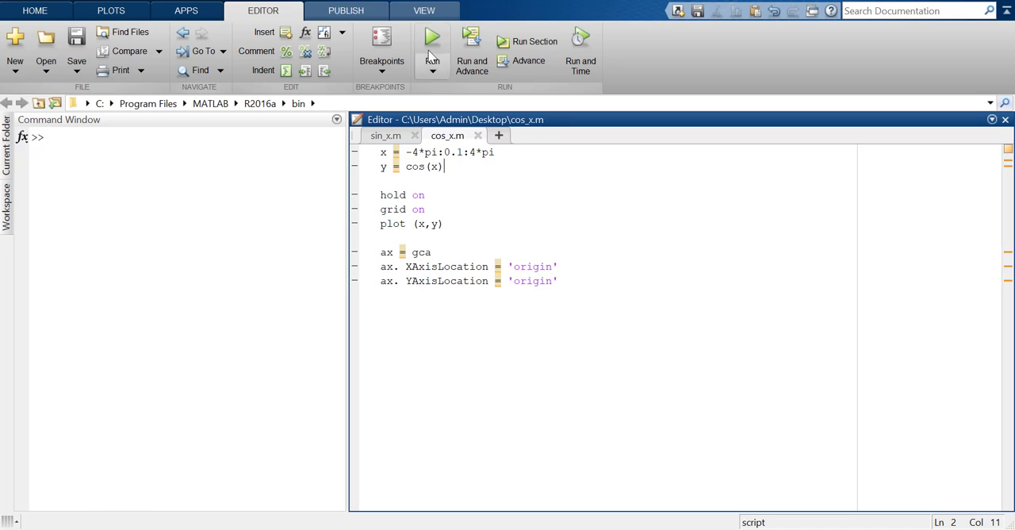
# Step: Run cos_x.m to plot the cosine with origin axes, then close the figure
pyautogui.click(429, 35)
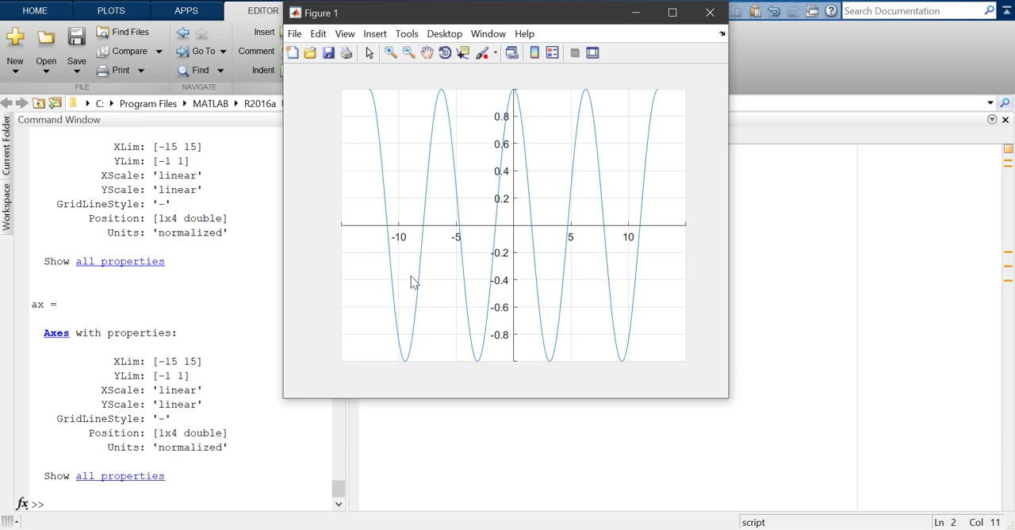
pyautogui.moveTo(709, 13)
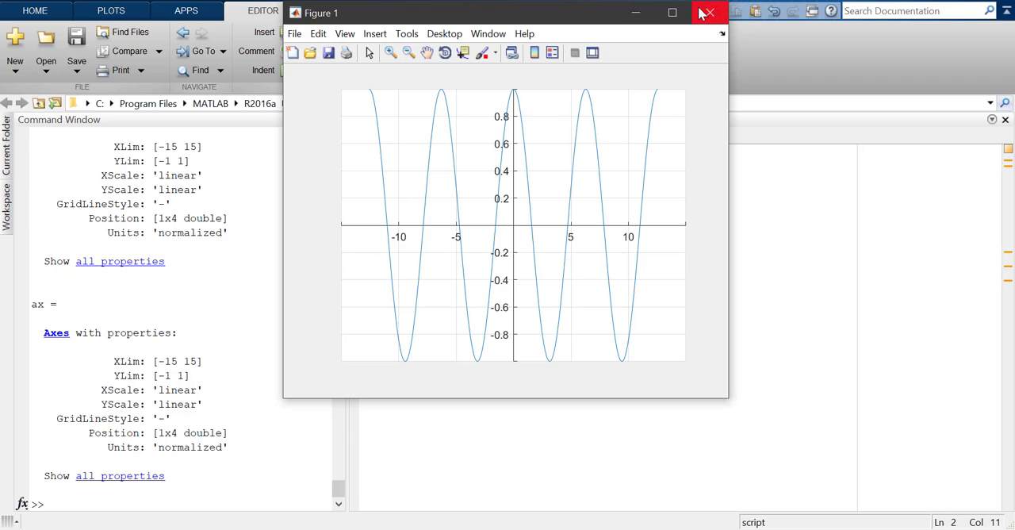
pyautogui.click(708, 13)
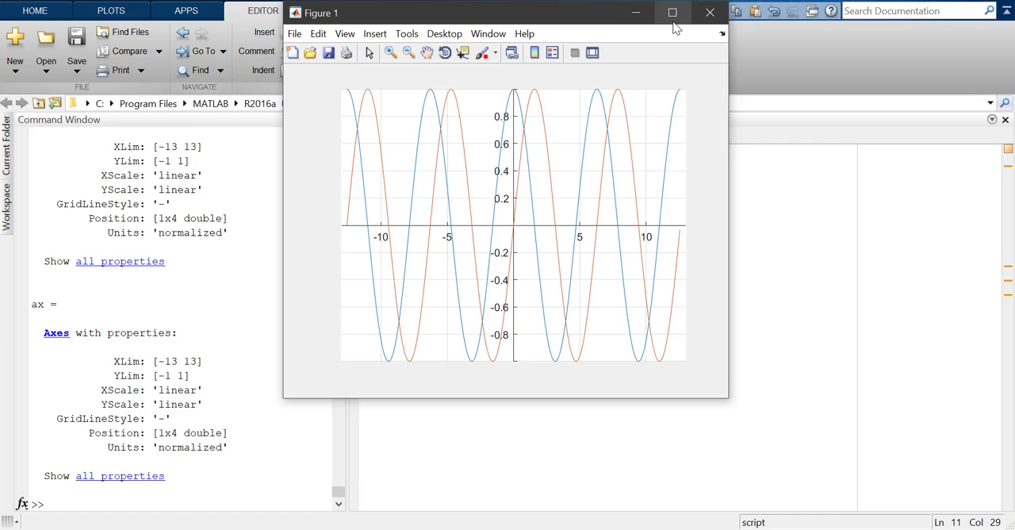
# Step: Maximize the combined sine and cosine figure window
pyautogui.click(671, 13)
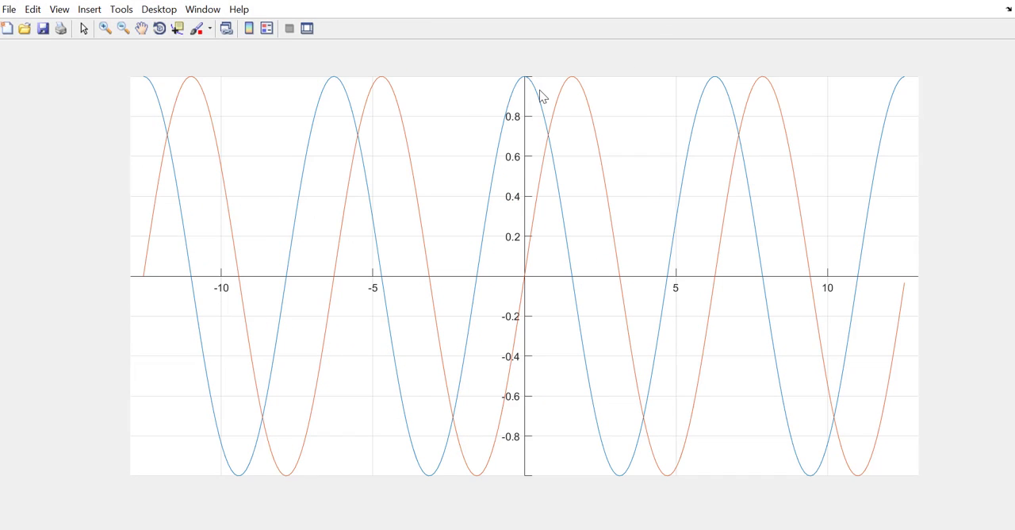
pyautogui.moveTo(531, 87)
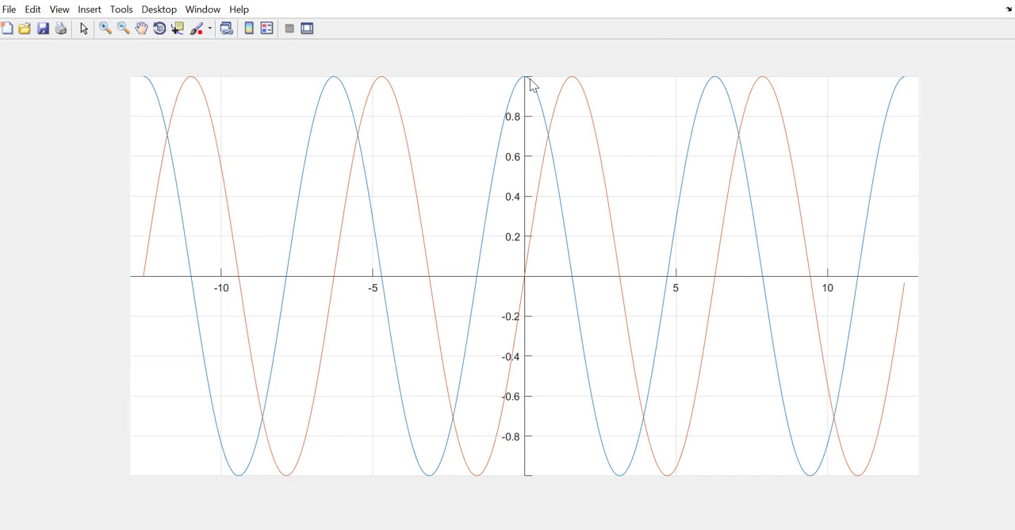
pyautogui.moveTo(525, 93)
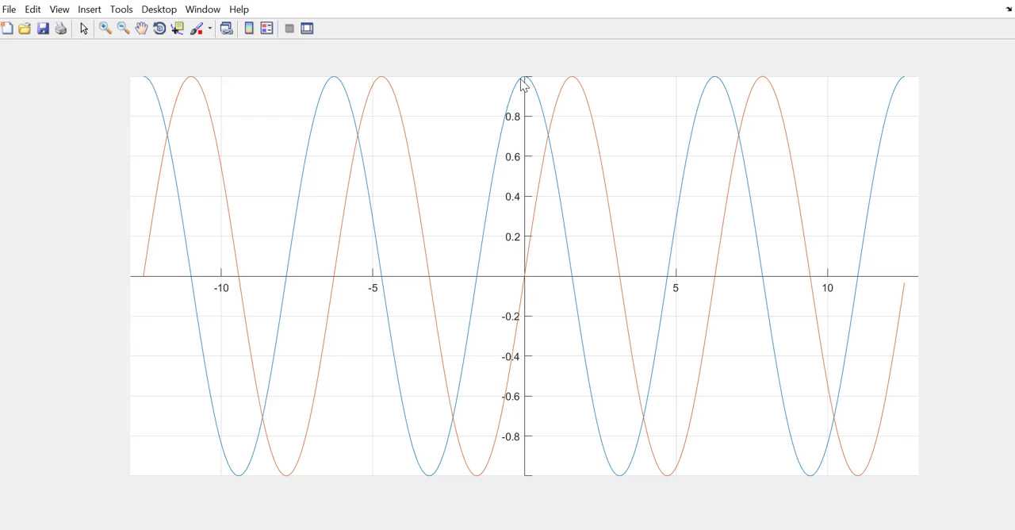
pyautogui.moveTo(709, 209)
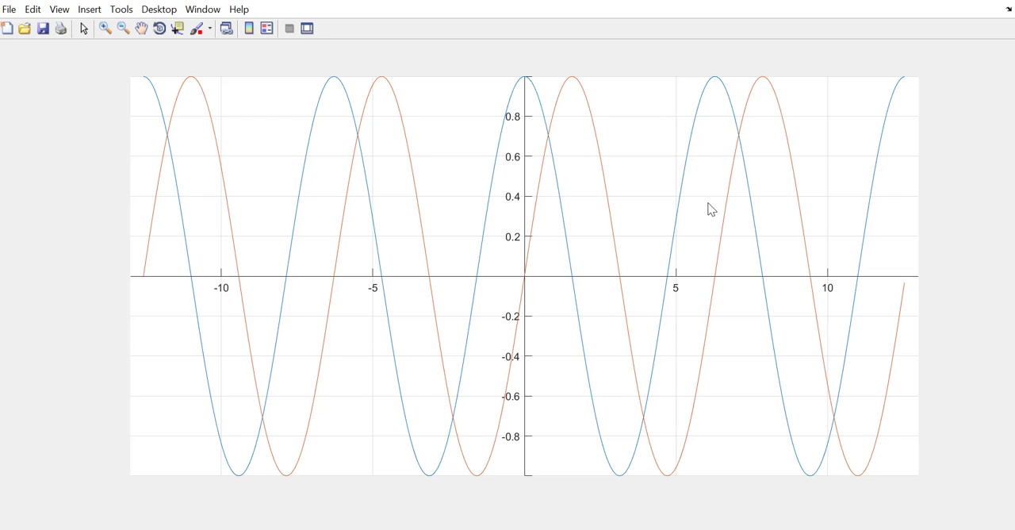
pyautogui.moveTo(94, 255)
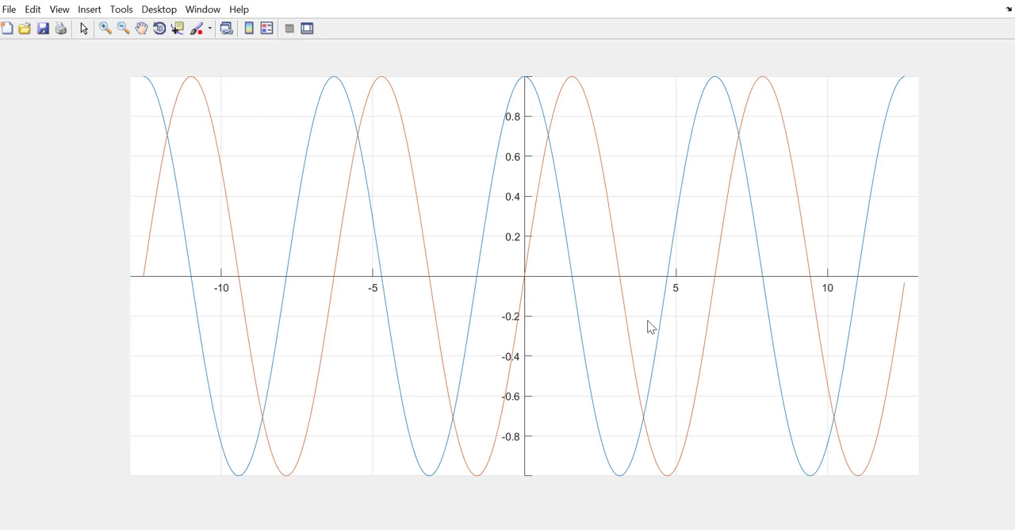
pyautogui.moveTo(523, 97)
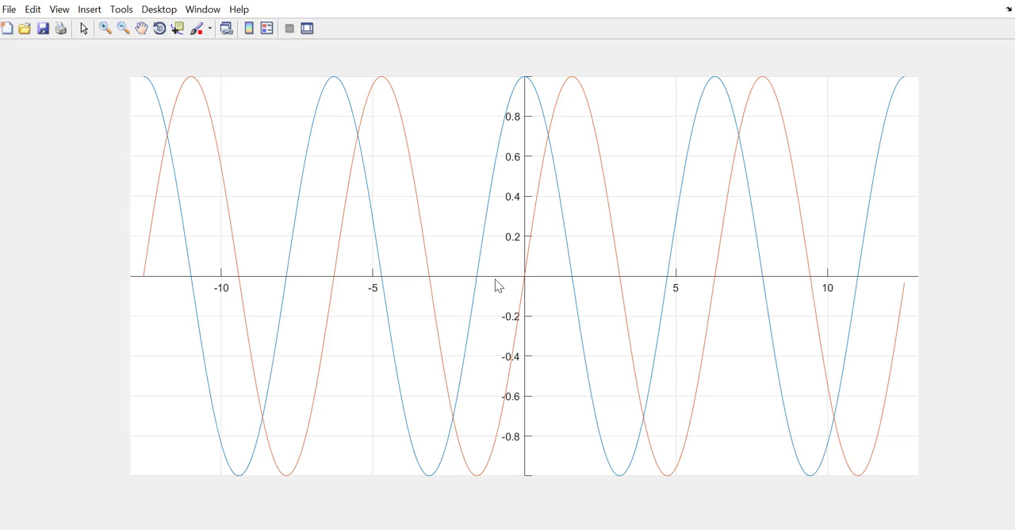
pyautogui.moveTo(577, 31)
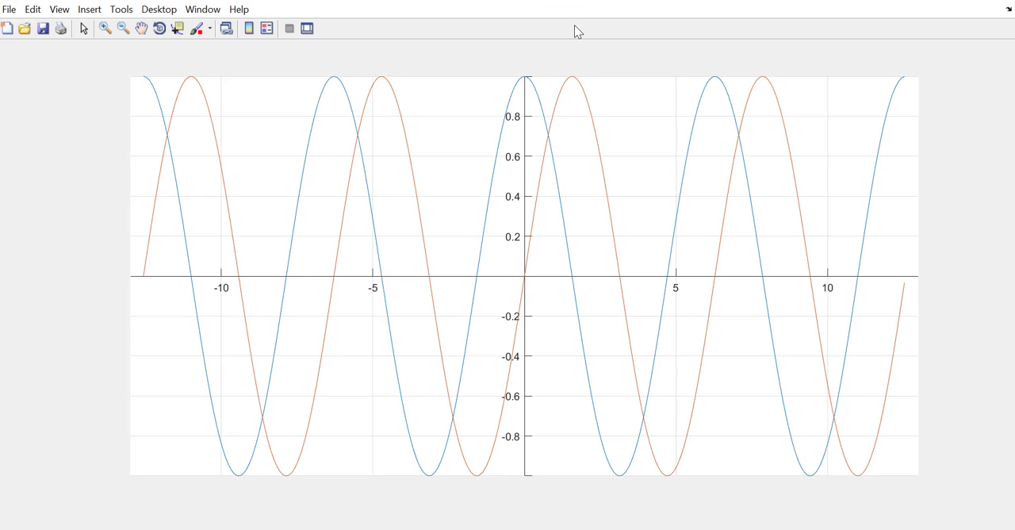
pyautogui.moveTo(383, 236)
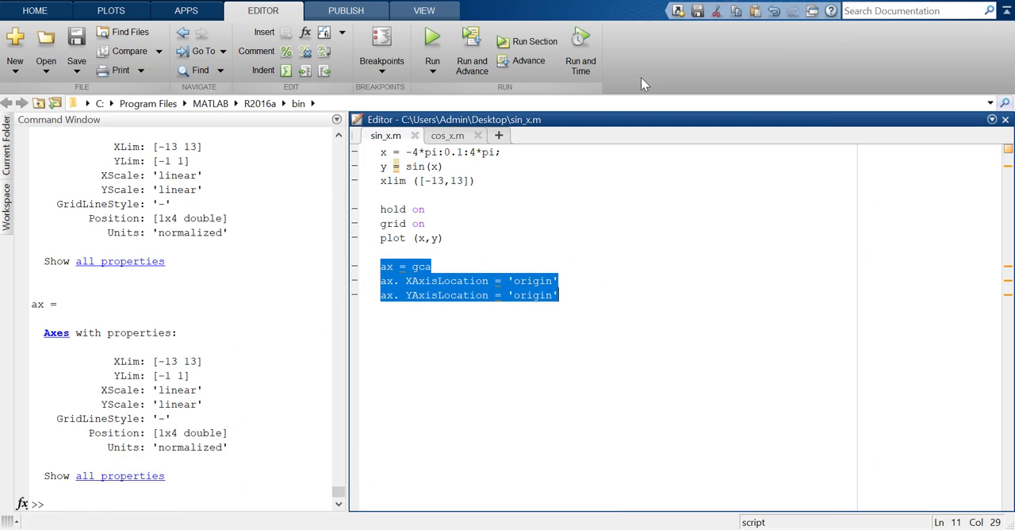
# Step: In cos_x.m, add xlim([-13,13]) below y = cos(x) and save
pyautogui.click(447, 135)
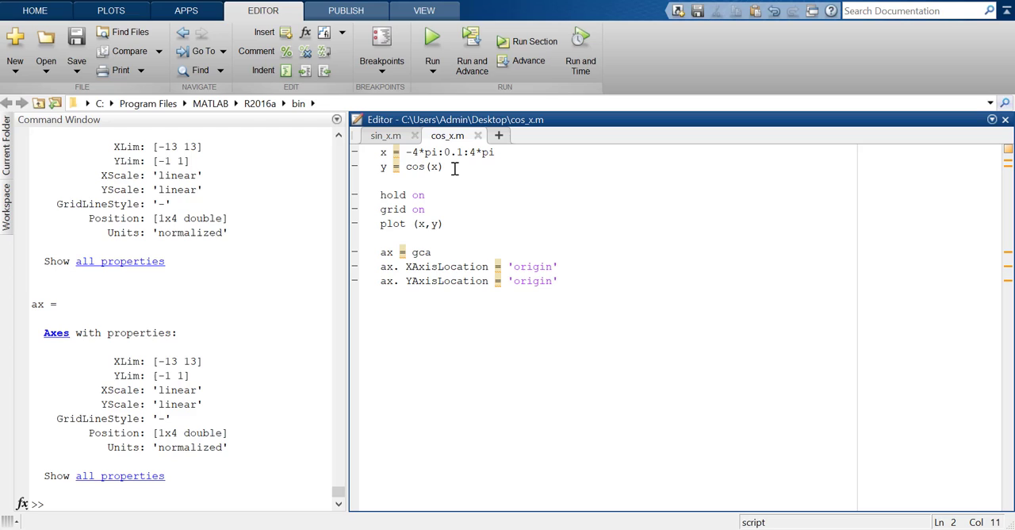
pyautogui.press('Enter')
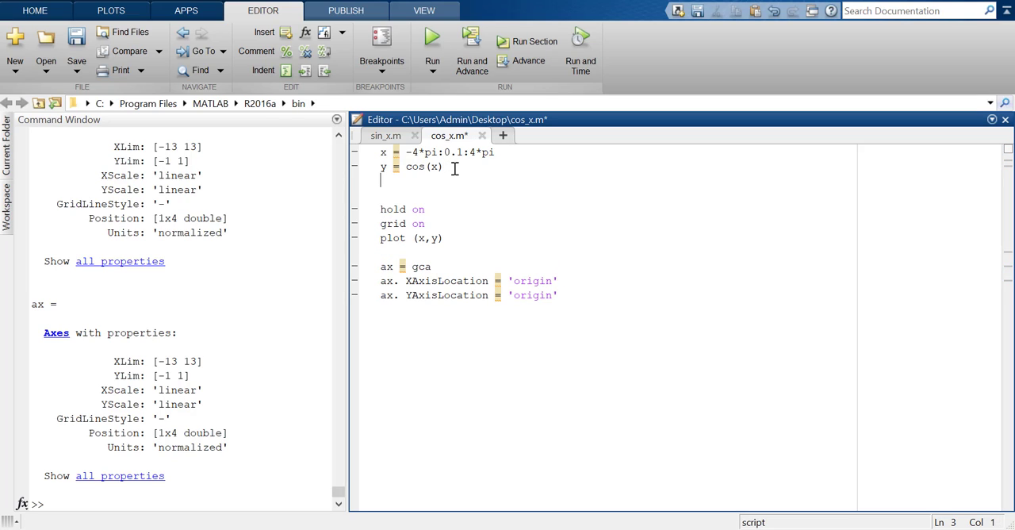
pyautogui.write('xlim')
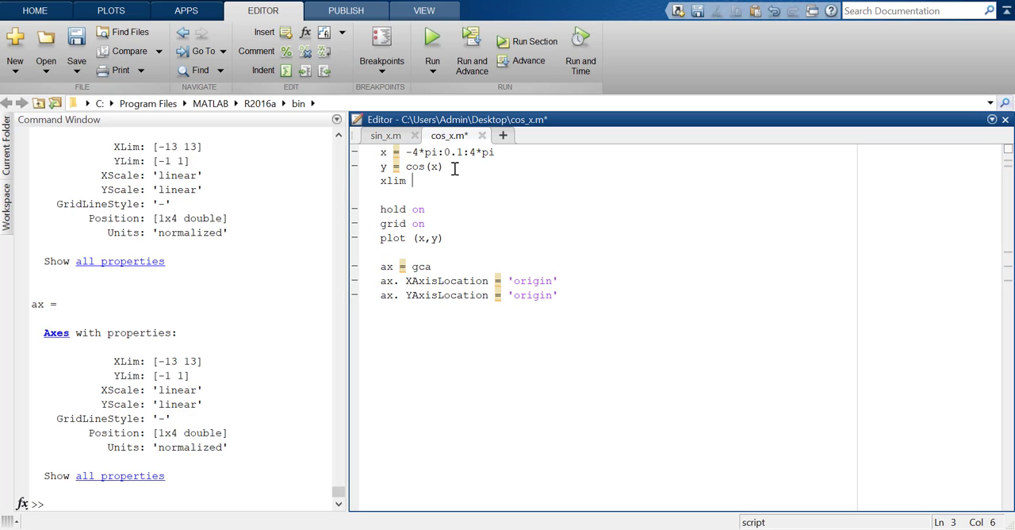
pyautogui.write('9(')
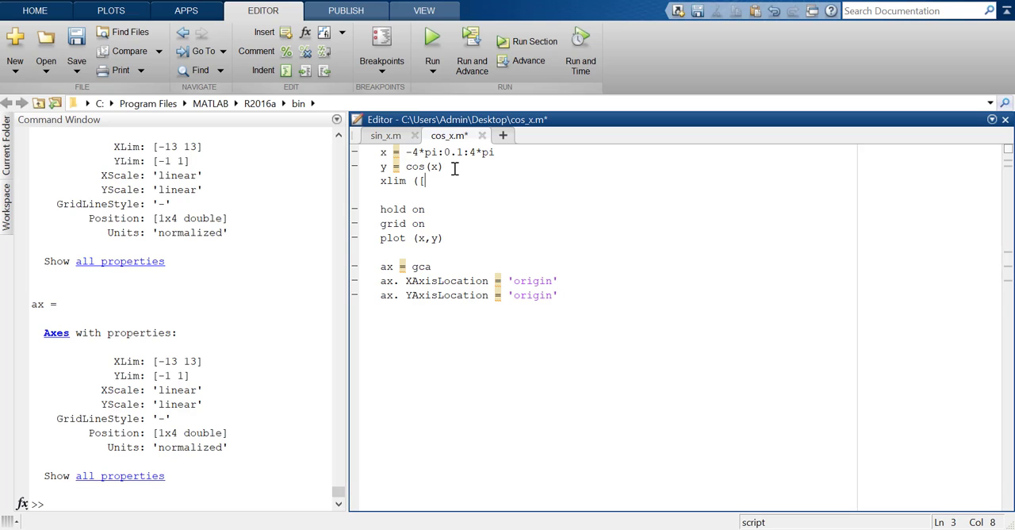
pyautogui.write('-13,13')
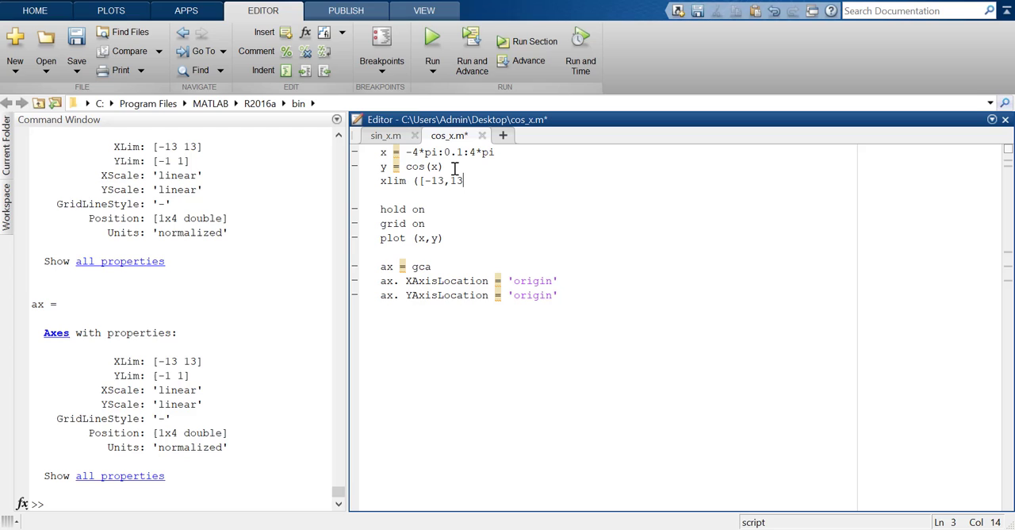
pyautogui.write(')')
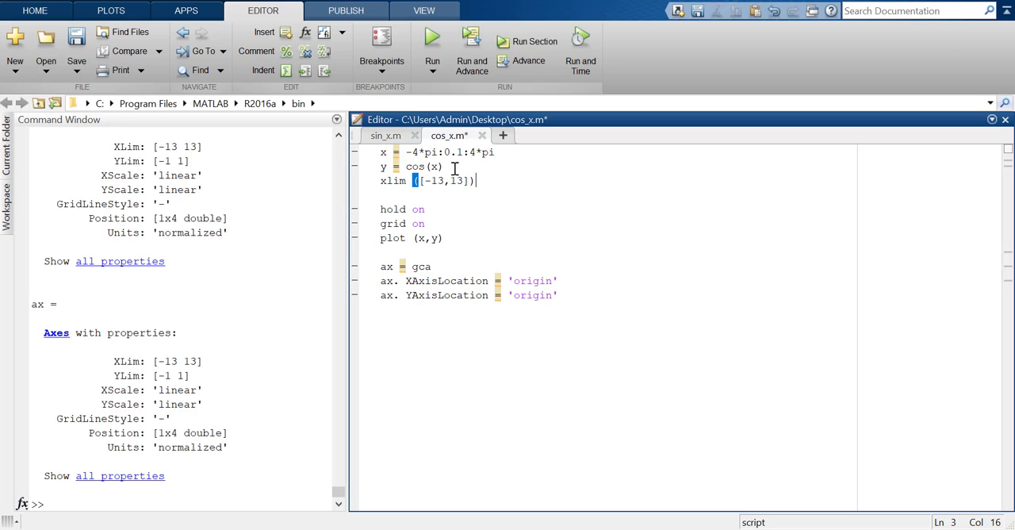
pyautogui.click(438, 41)
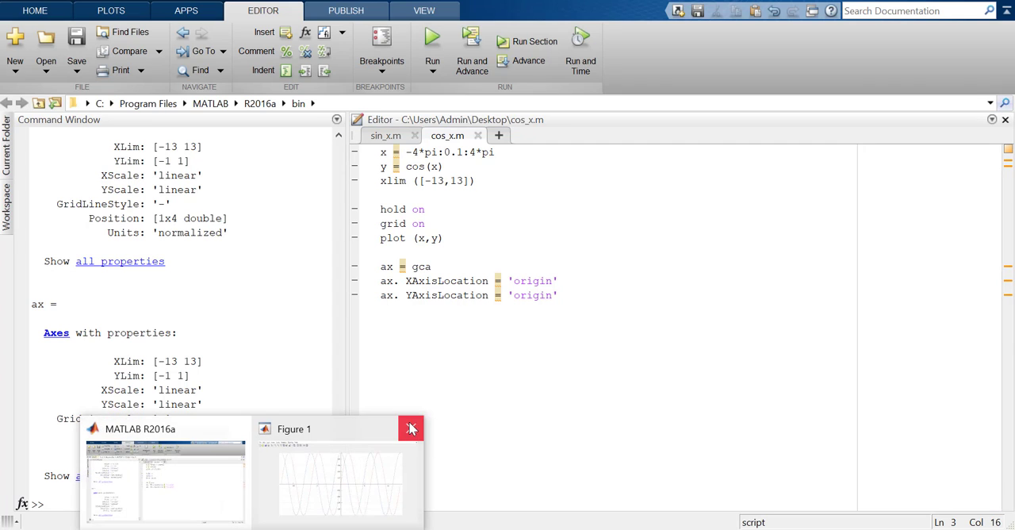
# Step: Close the old figure, rerun cos_x.m and sin_x.m, and maximize the overlaid plot
pyautogui.click(411, 428)
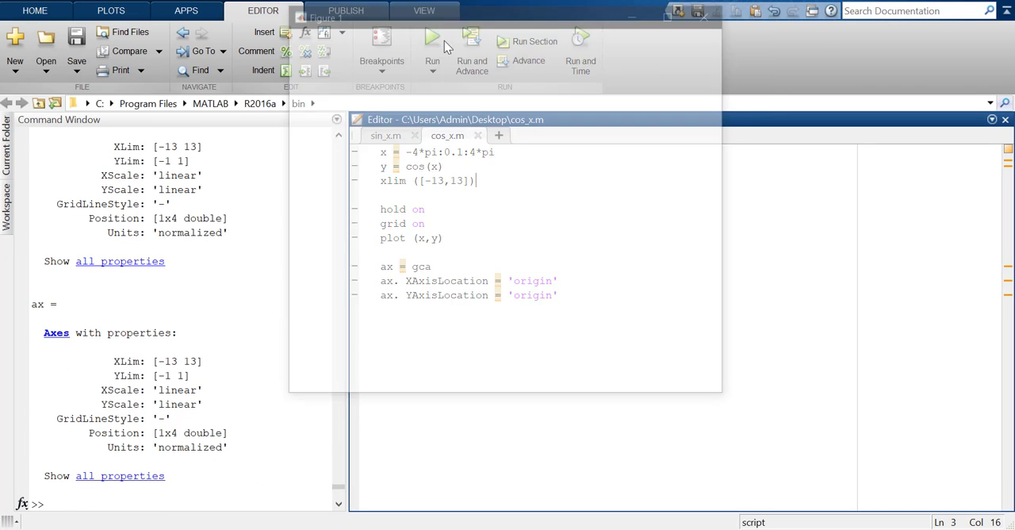
pyautogui.click(429, 38)
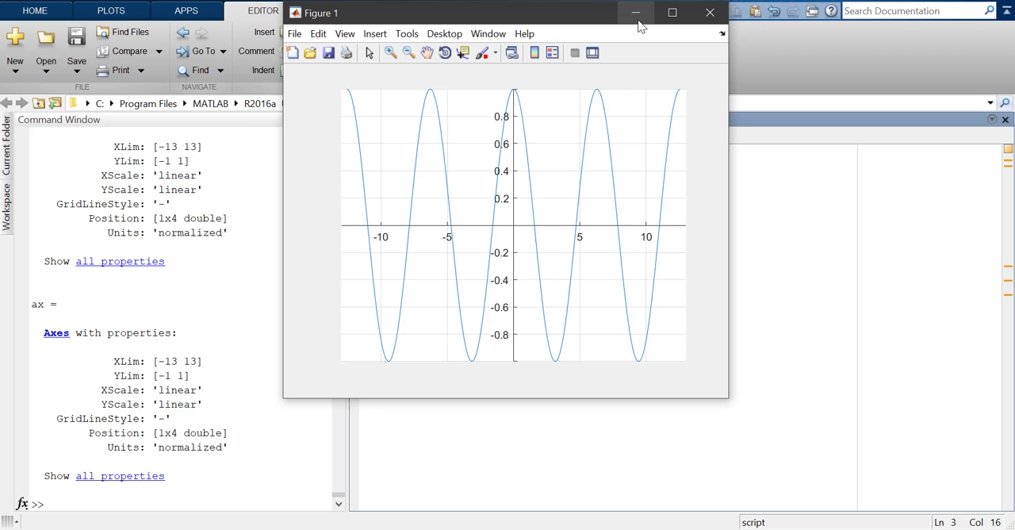
pyautogui.click(710, 13)
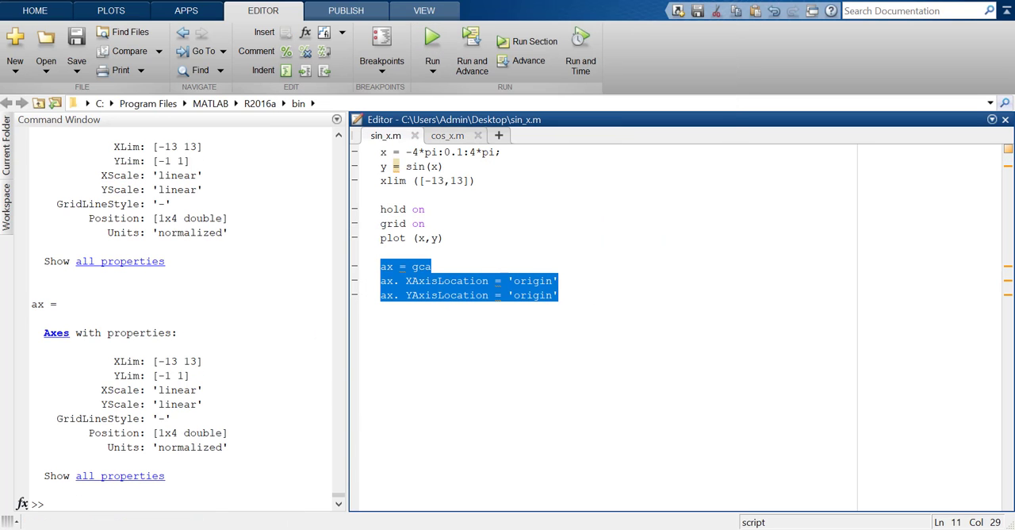
pyautogui.click(439, 45)
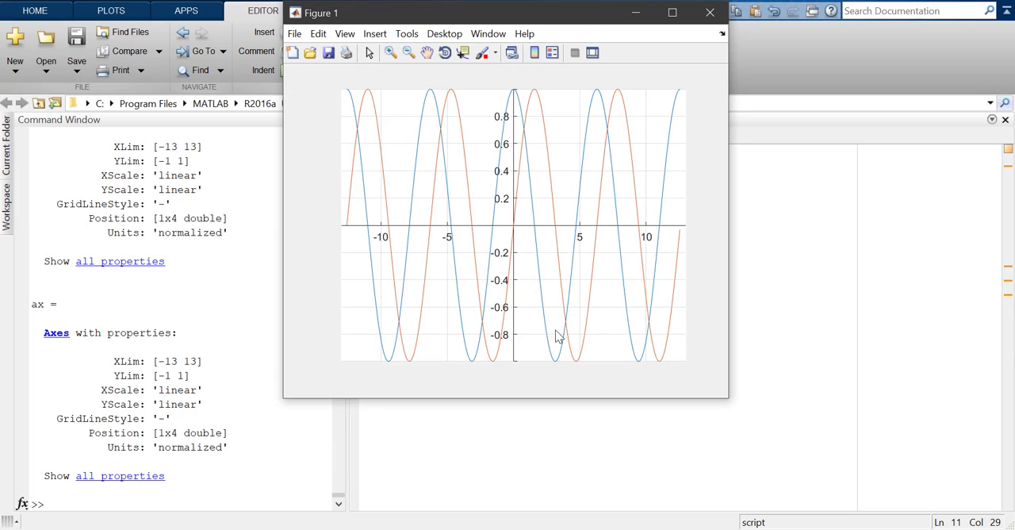
pyautogui.click(672, 12)
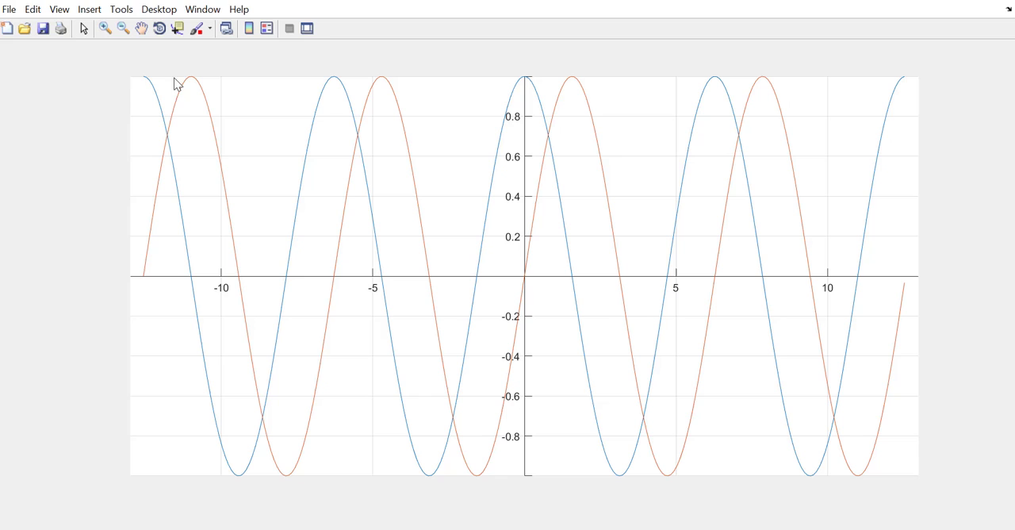
pyautogui.moveTo(116, 249)
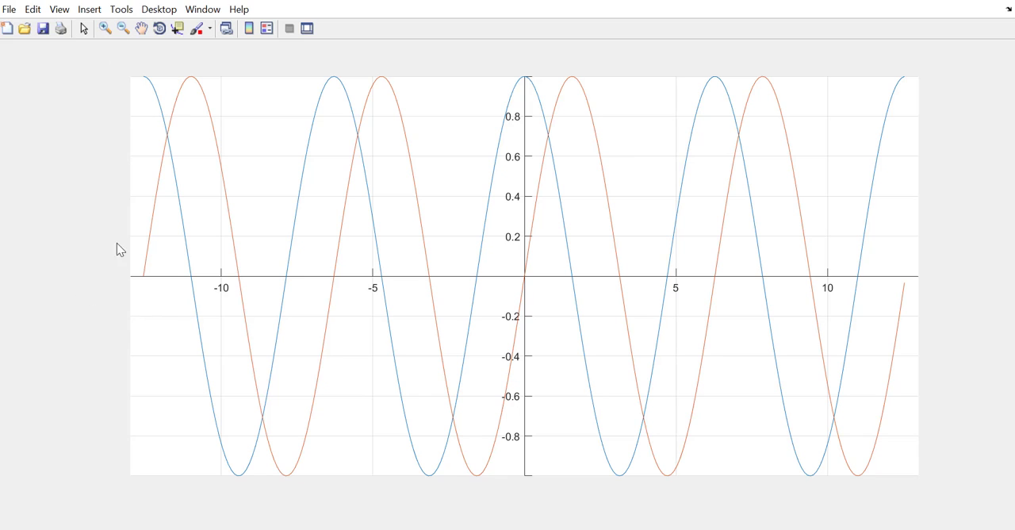
pyautogui.moveTo(935, 286)
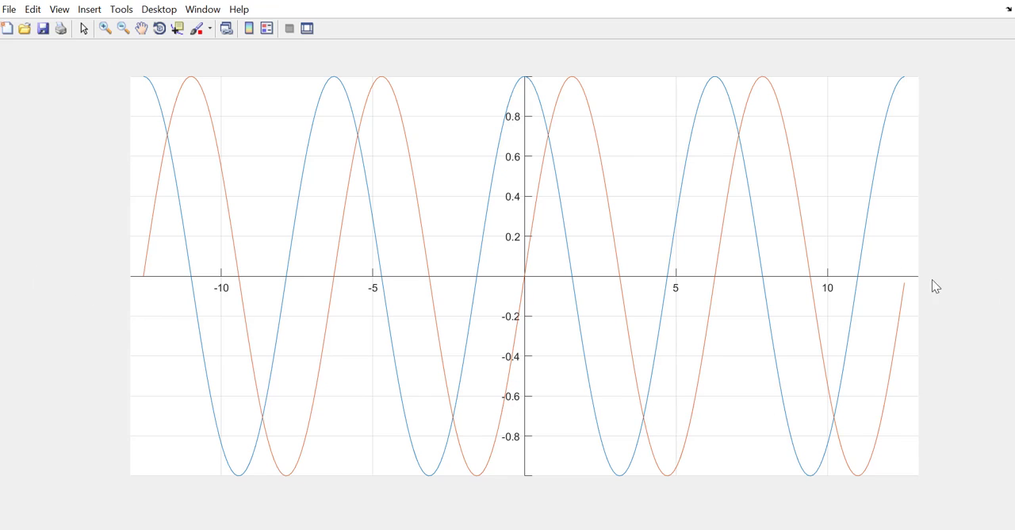